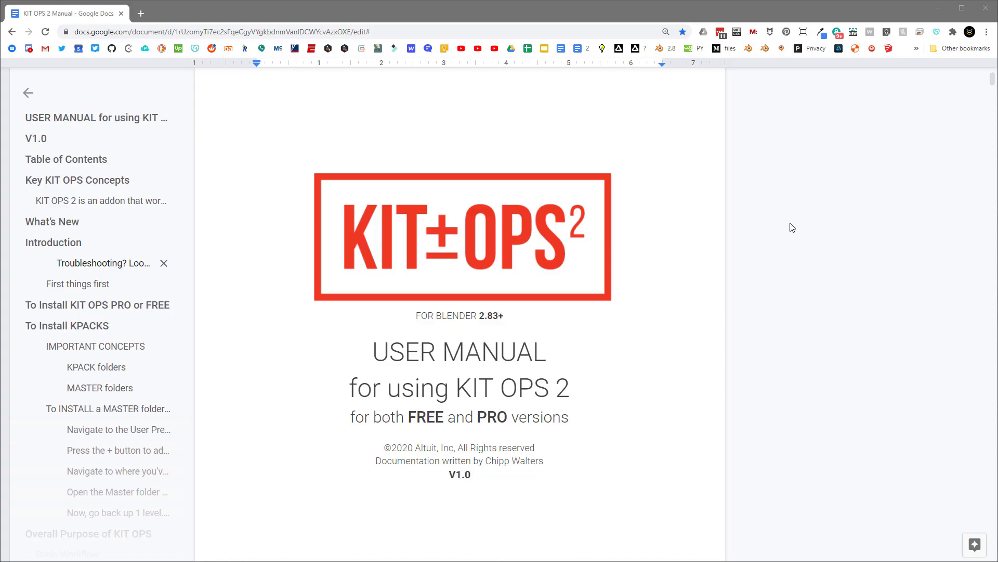
mouse_move(788, 243)
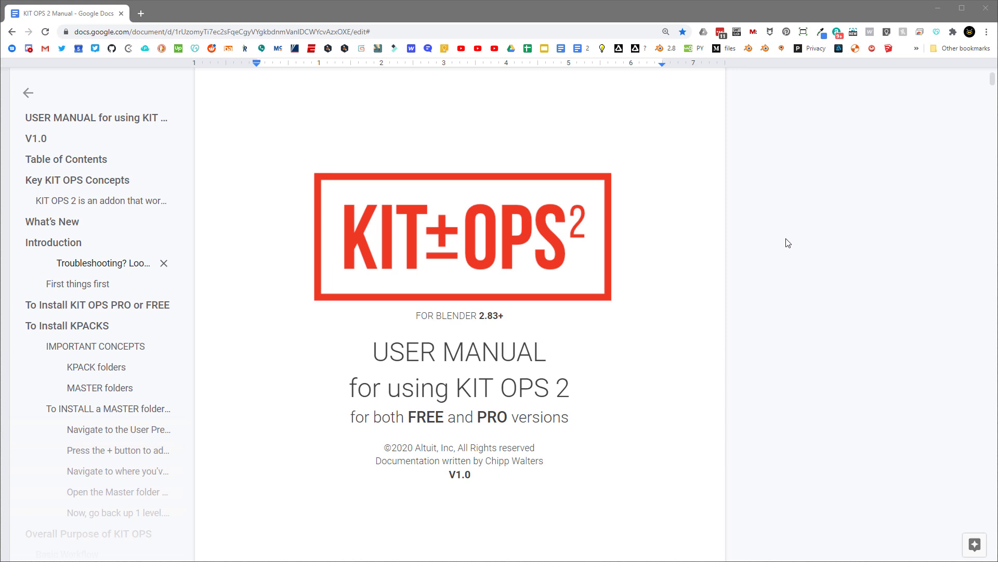
mouse_move(793, 248)
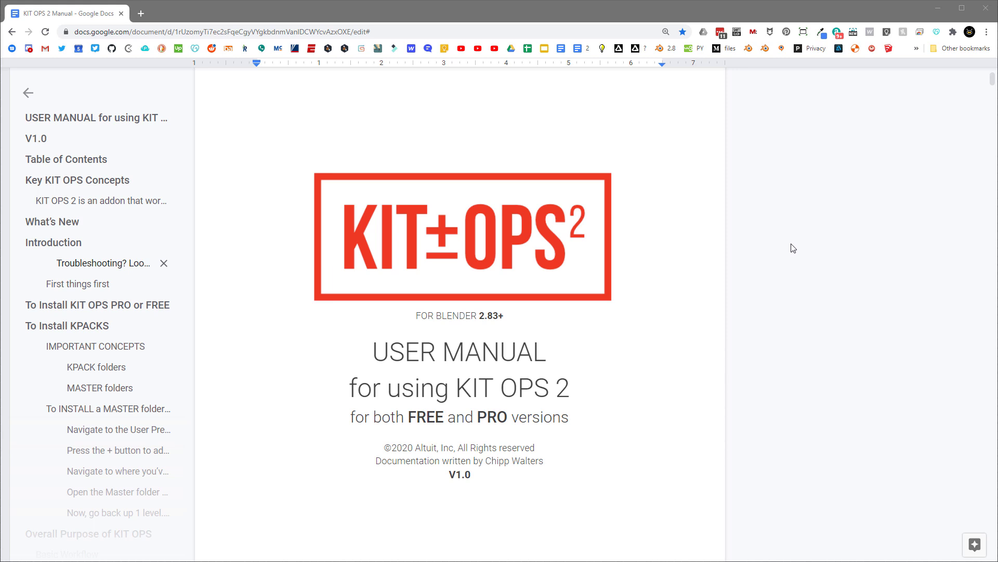
mouse_move(486, 236)
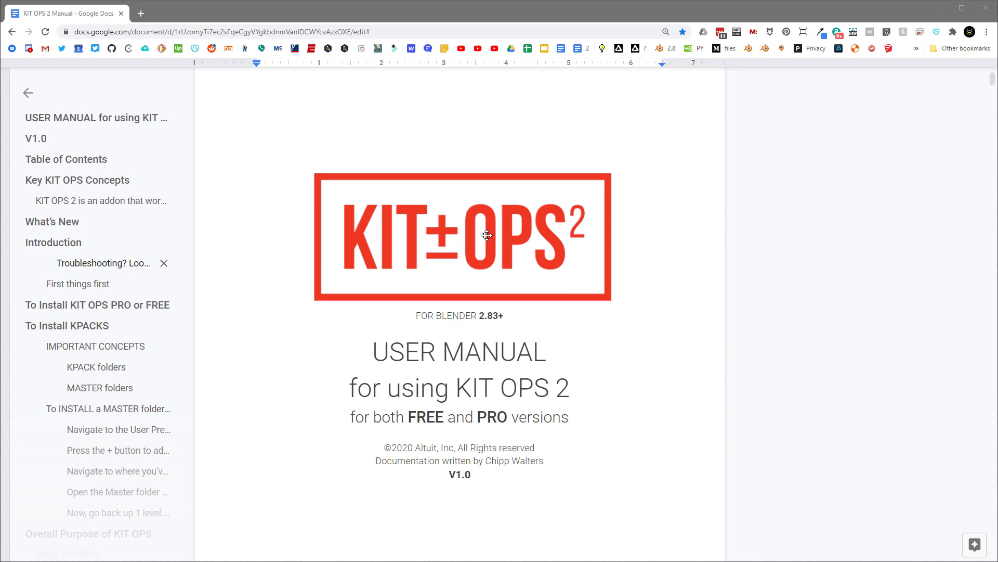
mouse_move(785, 244)
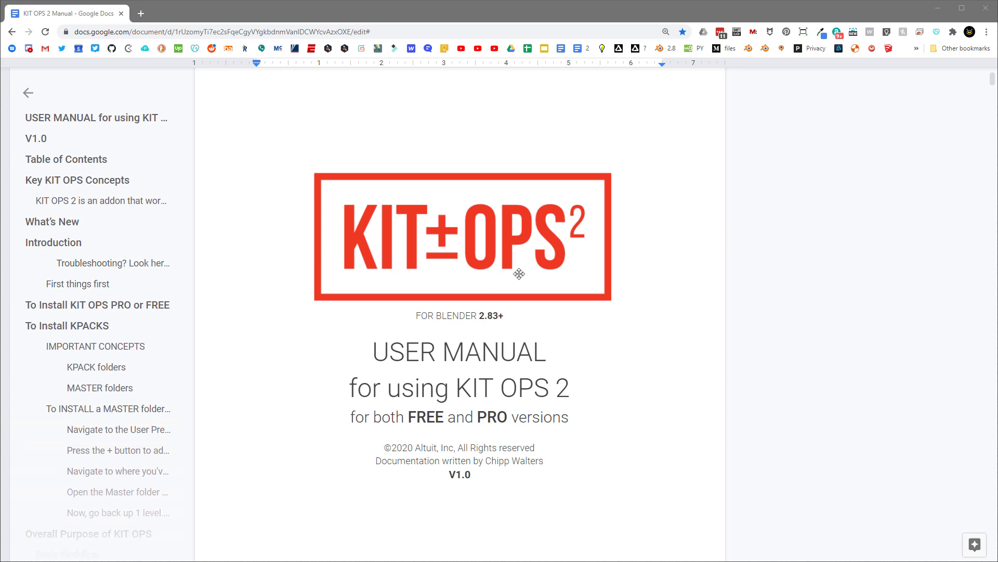
mouse_move(479, 377)
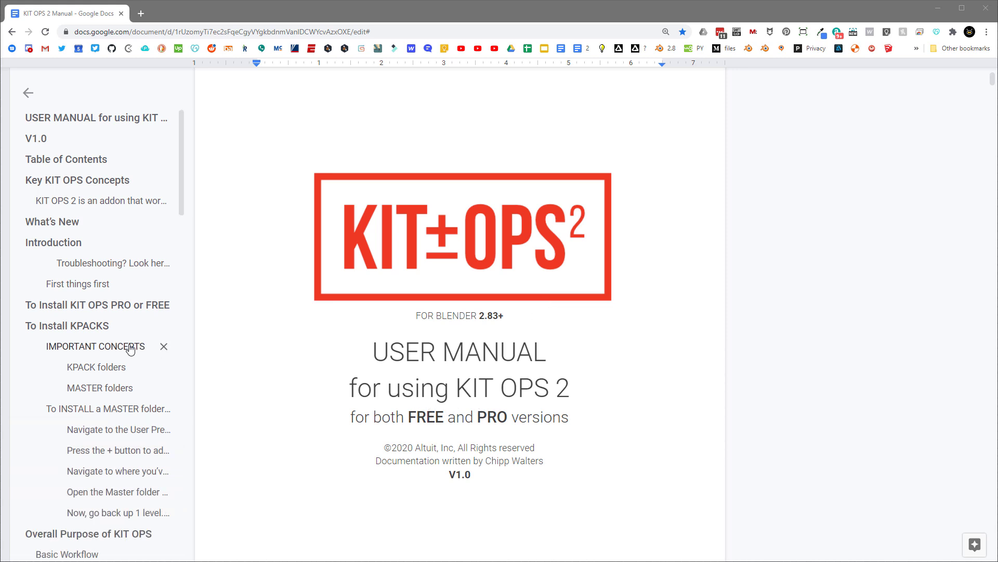
- Navigate the manual from the title page to the In-Scene FACTORY mode workflow on page 28
scroll("down", 3)
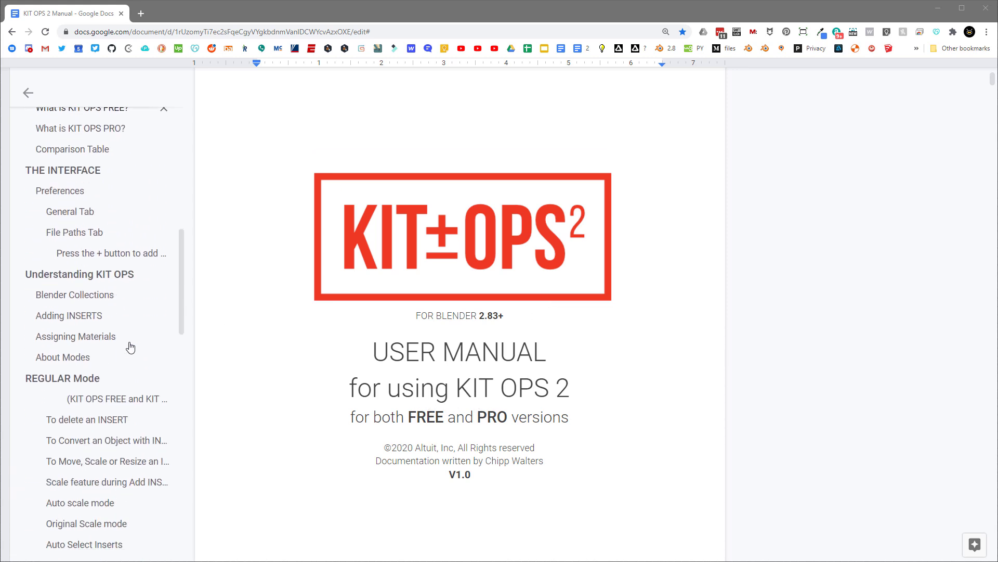
scroll("down", 3)
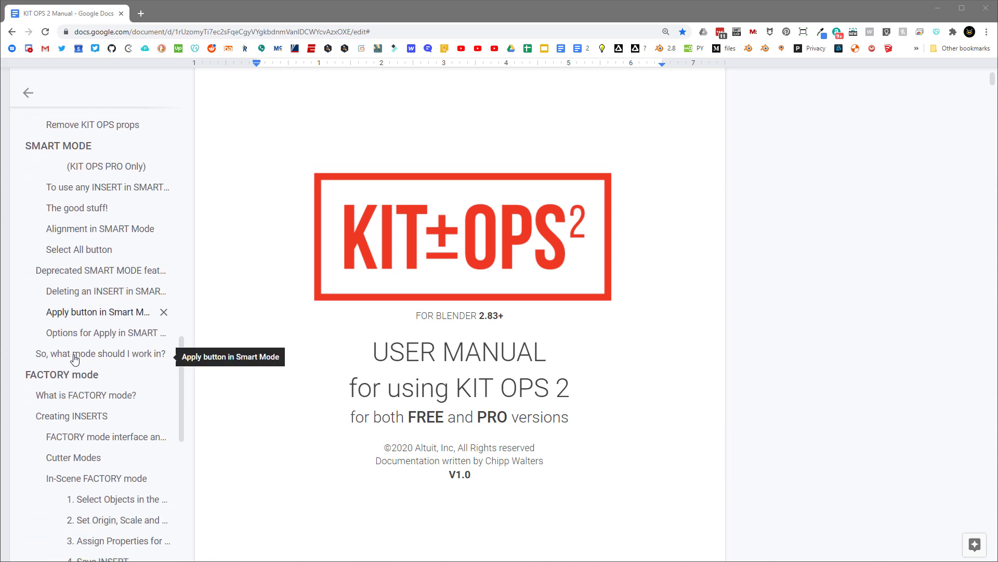
left_click(62, 374)
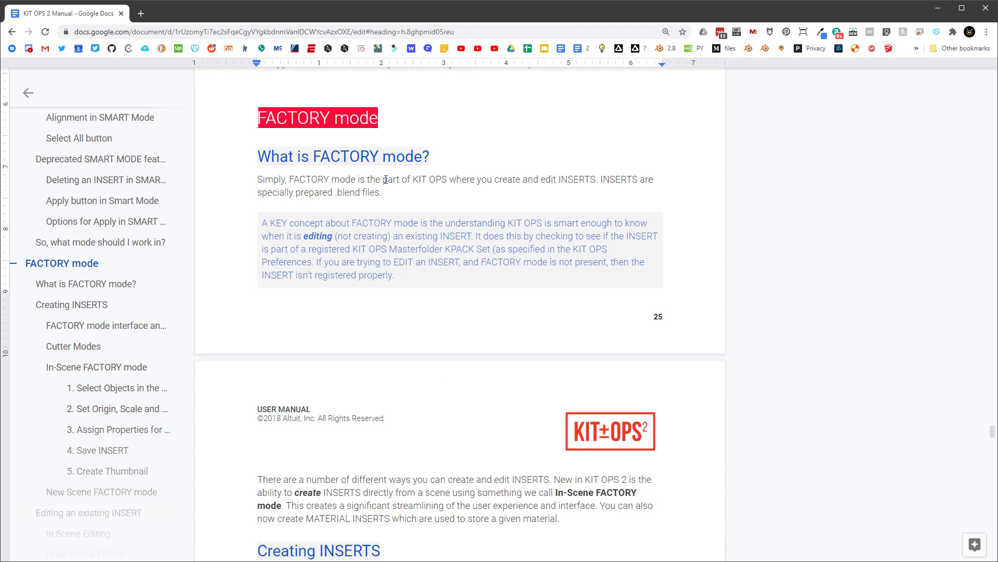
scroll("down", 3)
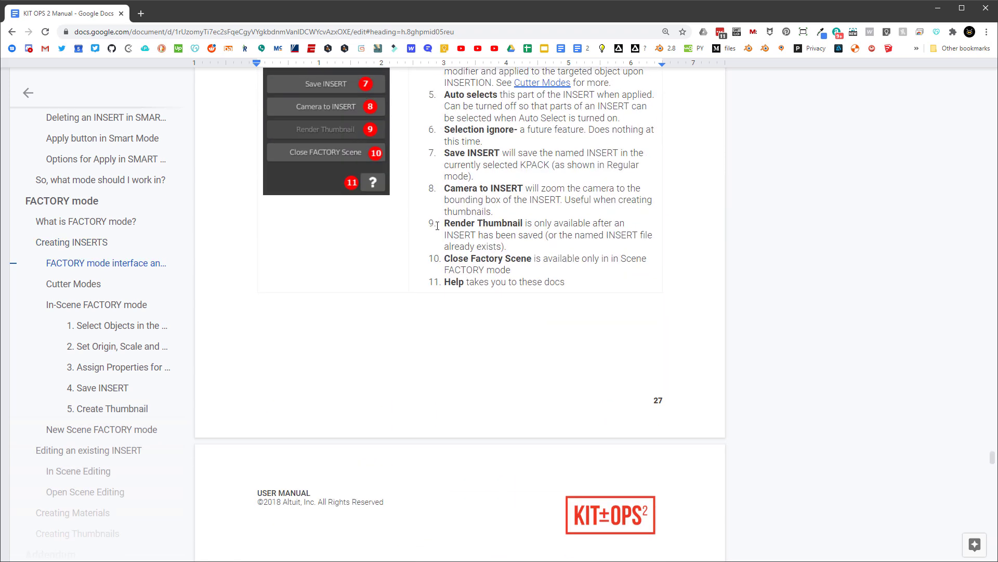
scroll("down", 3)
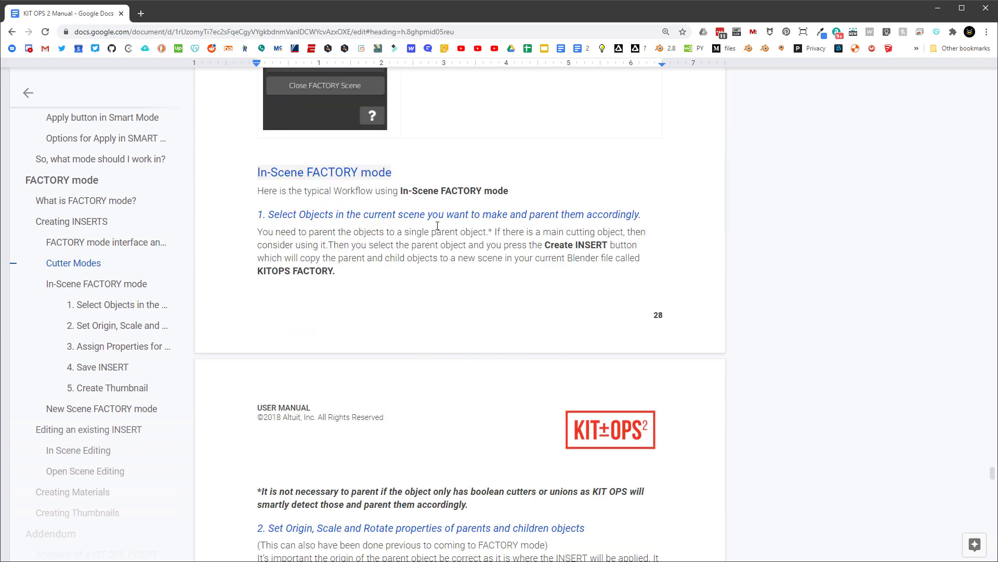
mouse_move(644, 386)
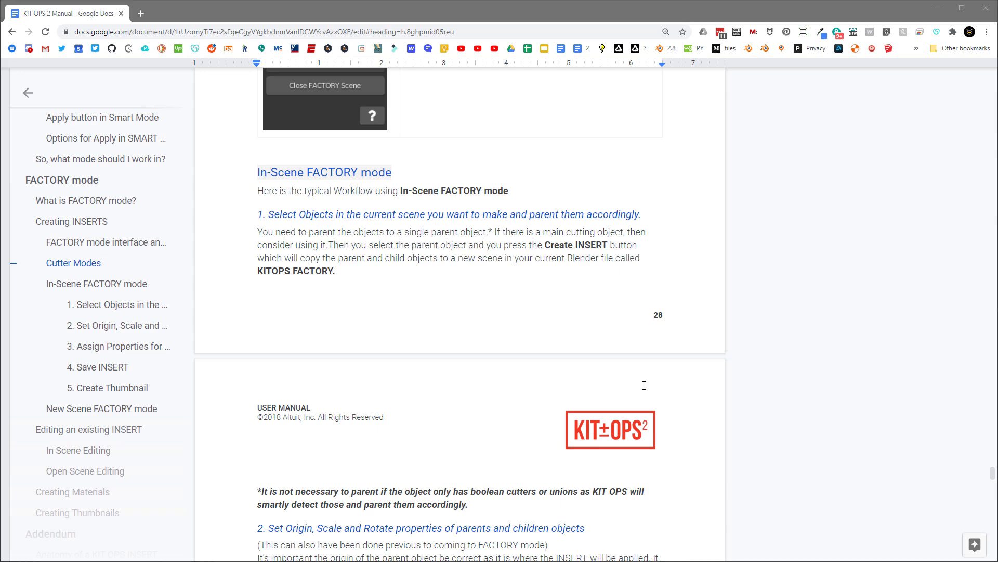
scroll("up", 3)
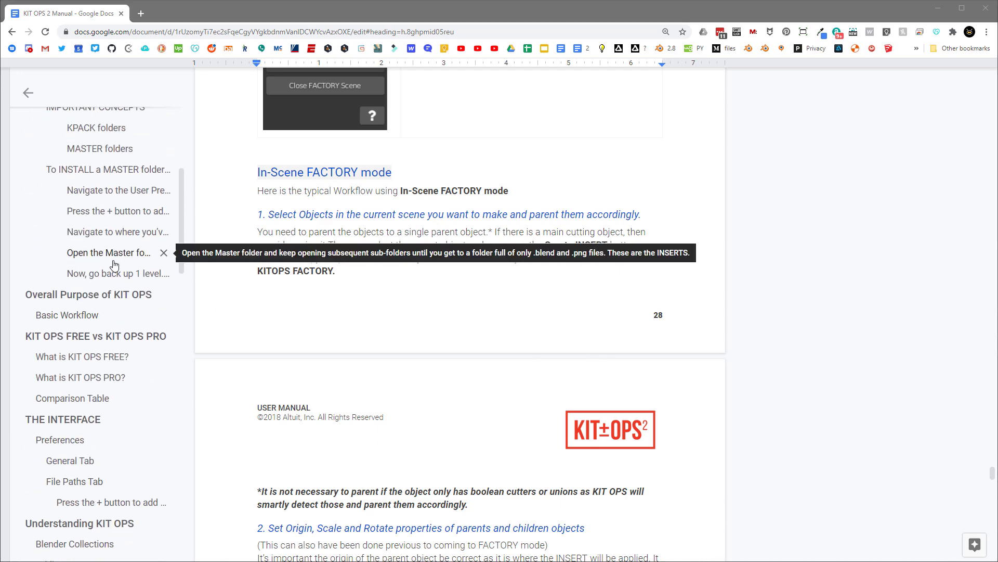
scroll("down", 3)
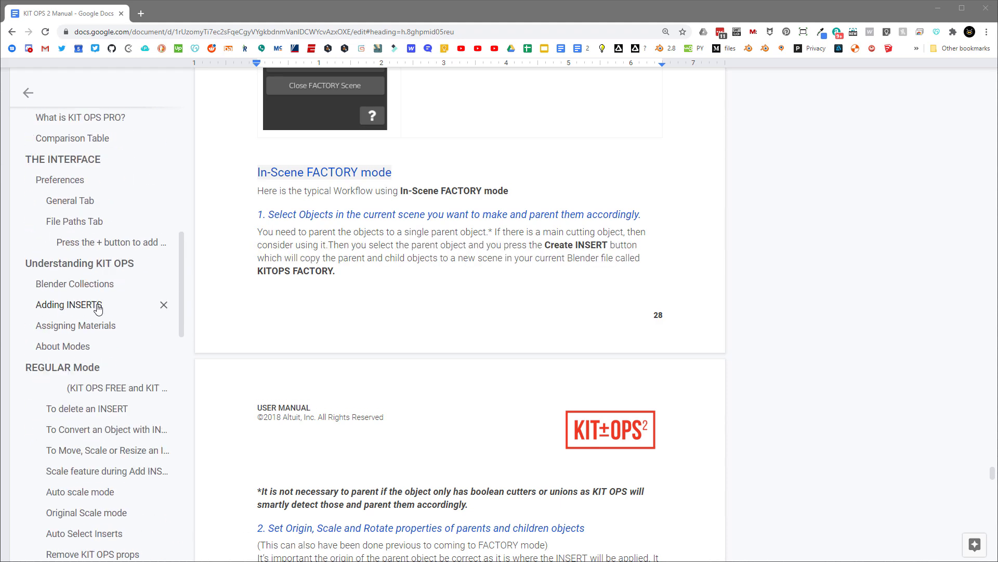
scroll("up", 3)
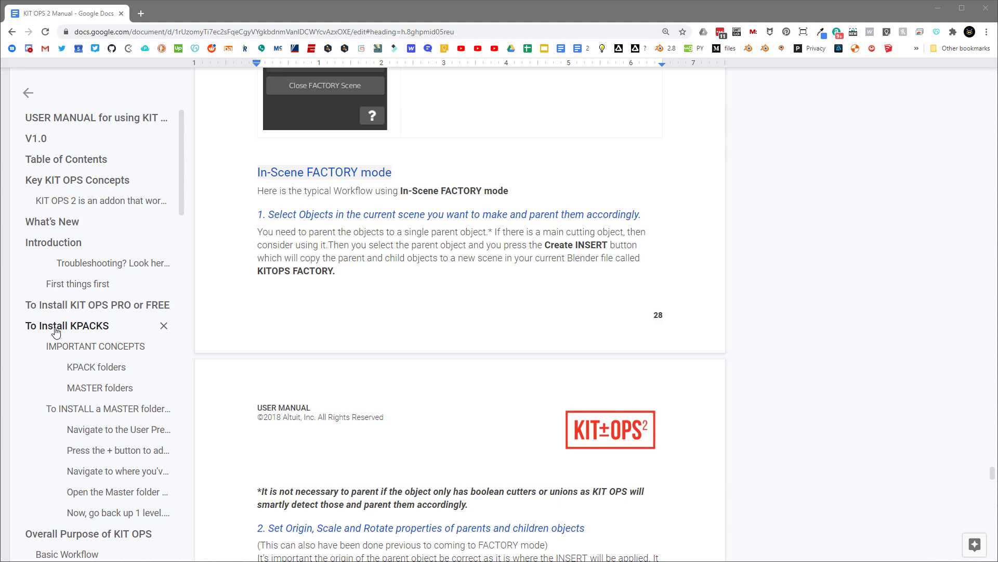
- Jump to the KPACK installation section and the IMPORTANT CONCEPTS on MASTER folders
left_click(96, 345)
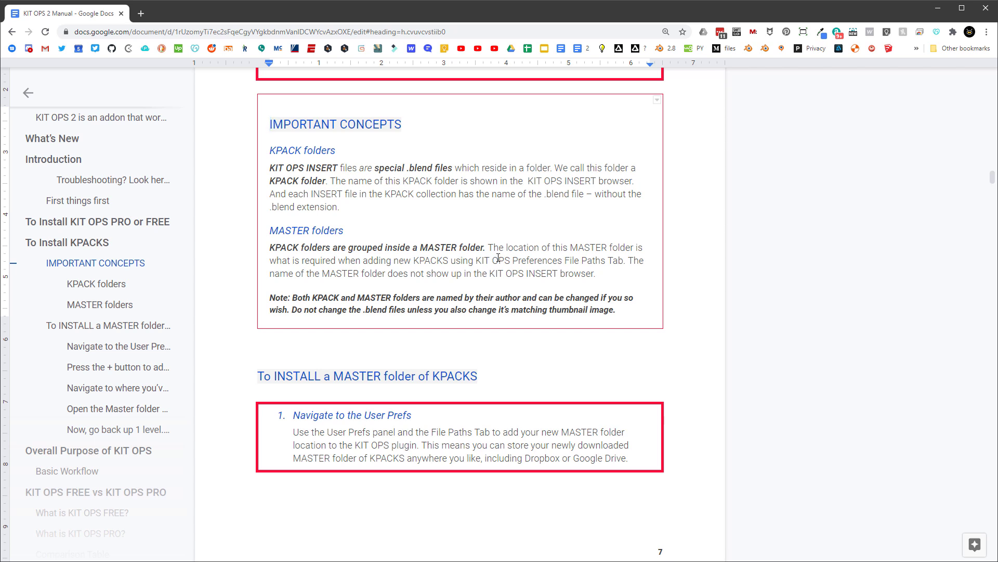
scroll("up", 3)
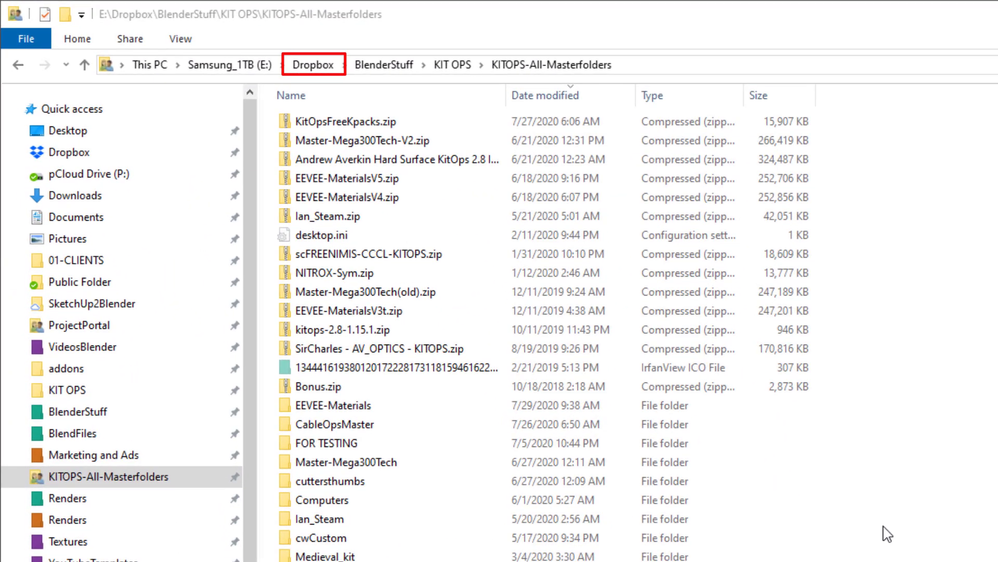
- Enter EEVEE-Materials and its cw Dirty subfolder listing the Dirty blend files and PNG thumbnails
left_click(323, 500)
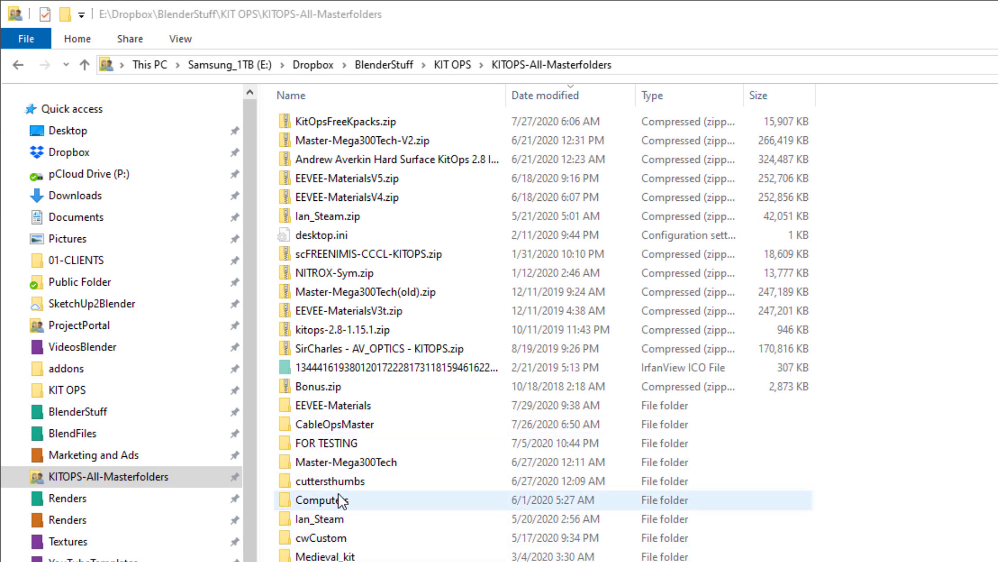
left_click(354, 405)
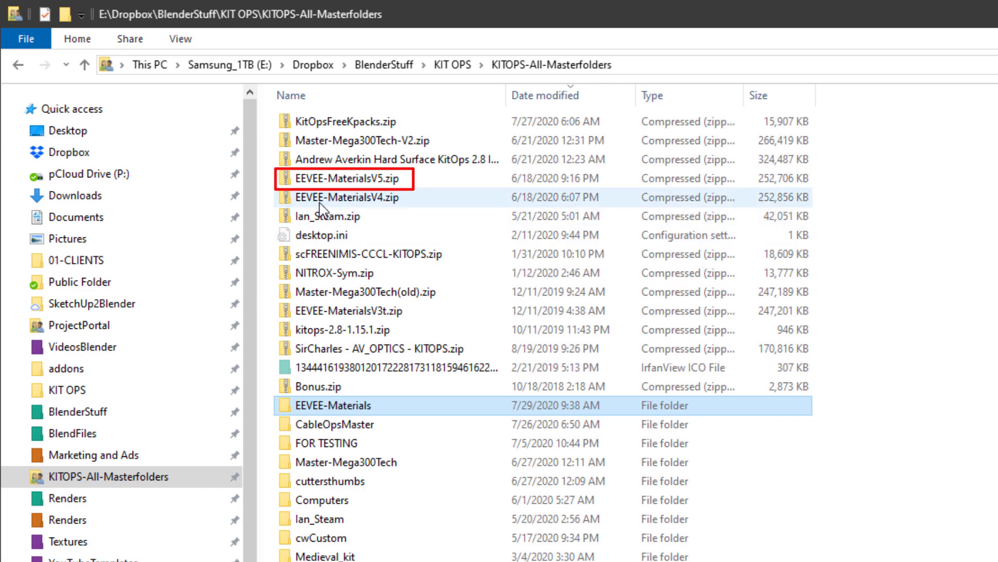
left_click(343, 179)
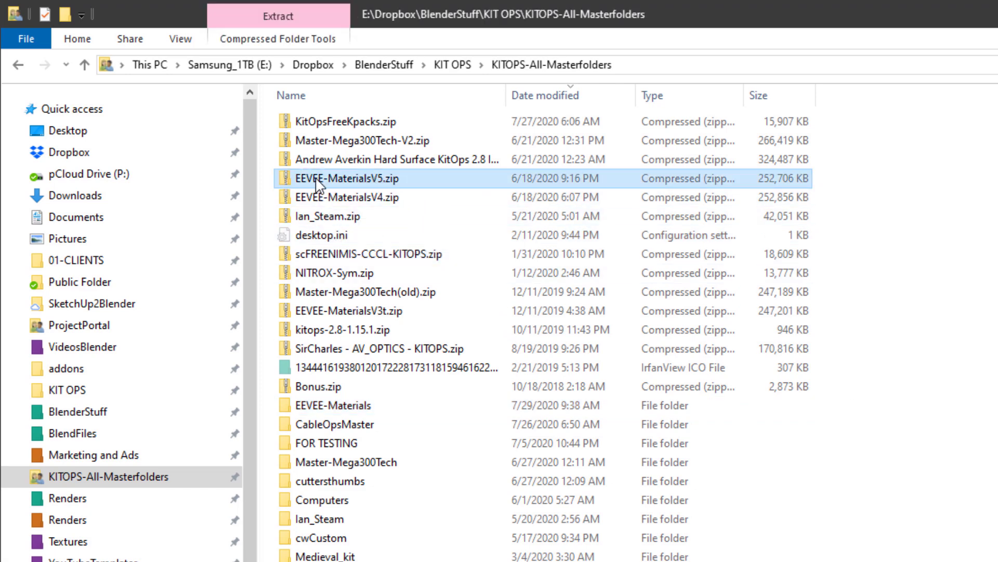
mouse_move(389, 382)
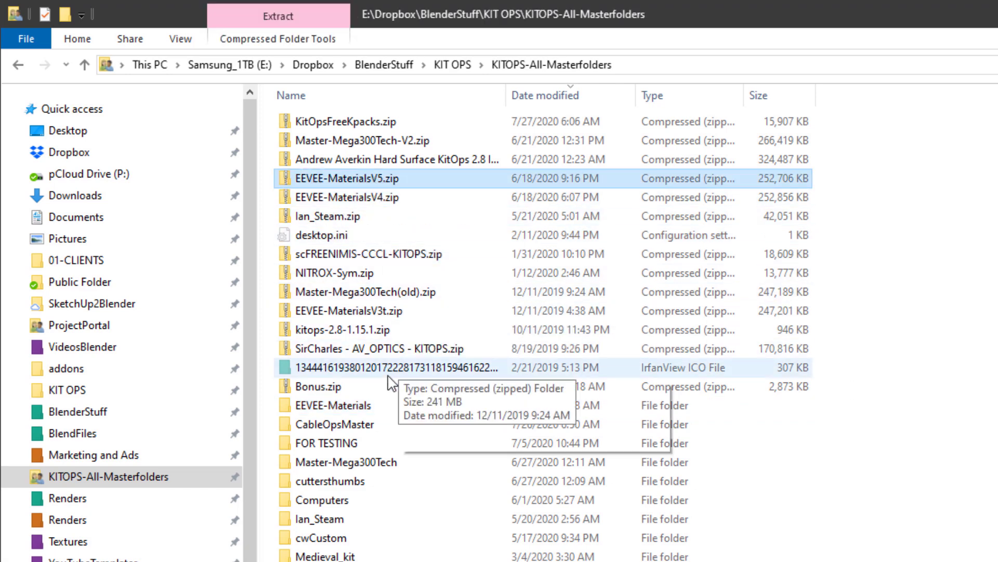
left_click(335, 405)
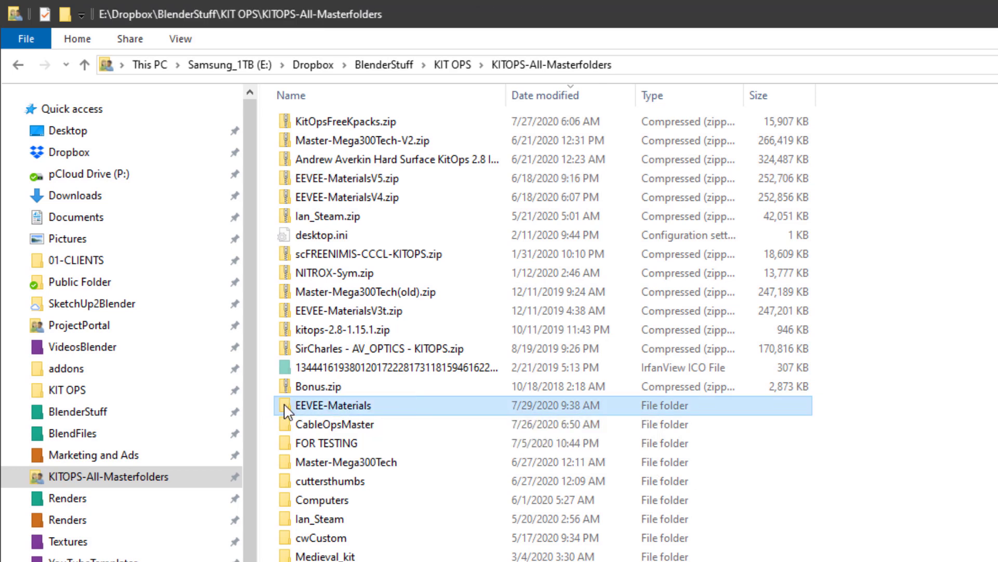
double_click(339, 405)
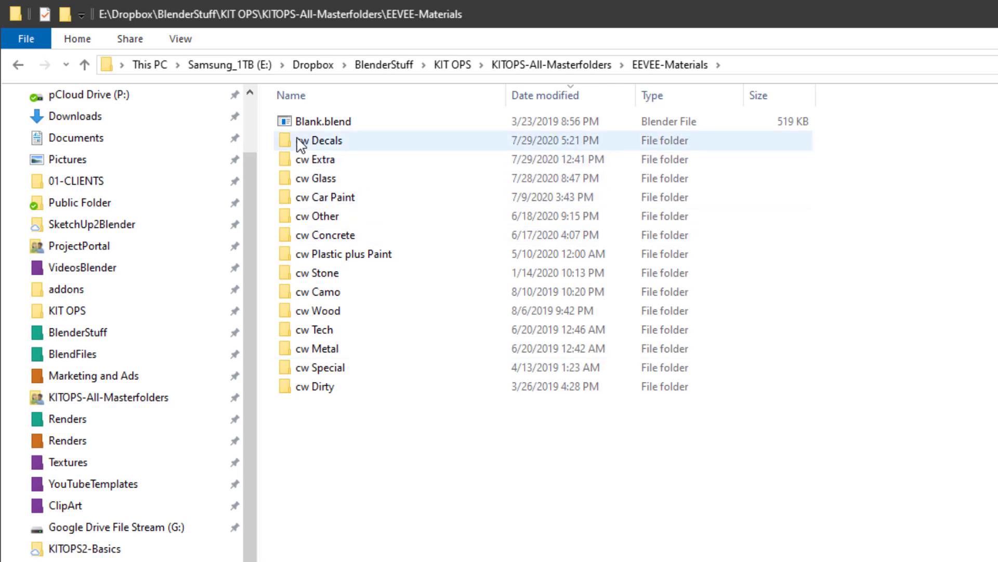
left_click(313, 386)
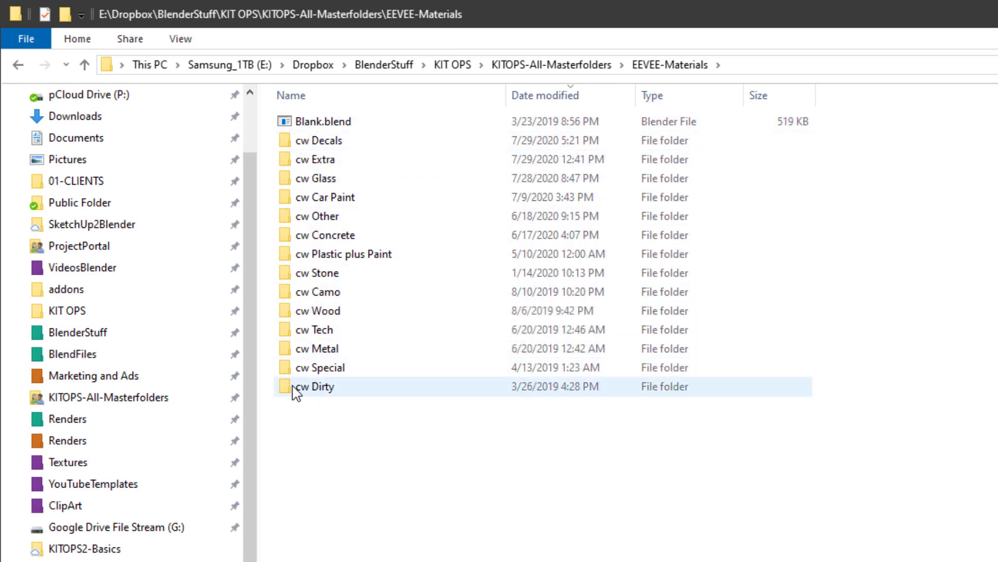
double_click(312, 386)
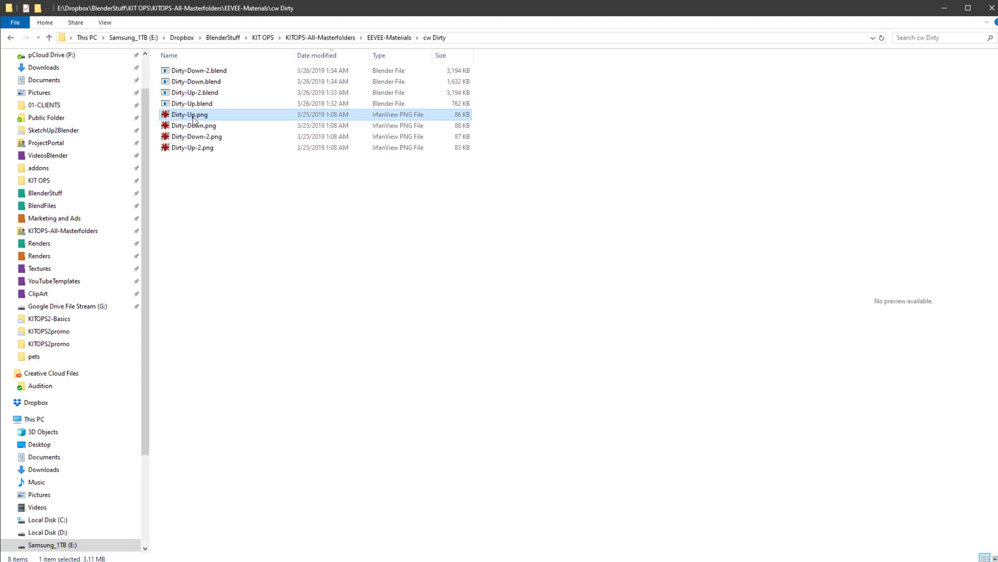
- Preview the Dirty-Down and Dirty-Down-2 thumbnails, then return to KITOPS-All-Masterfolders
left_click(192, 124)
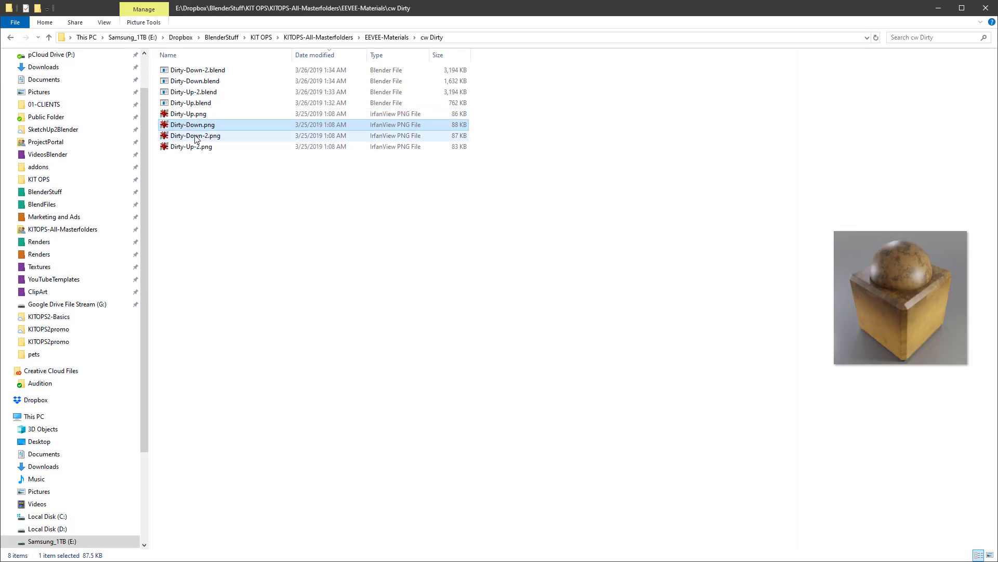
left_click(195, 136)
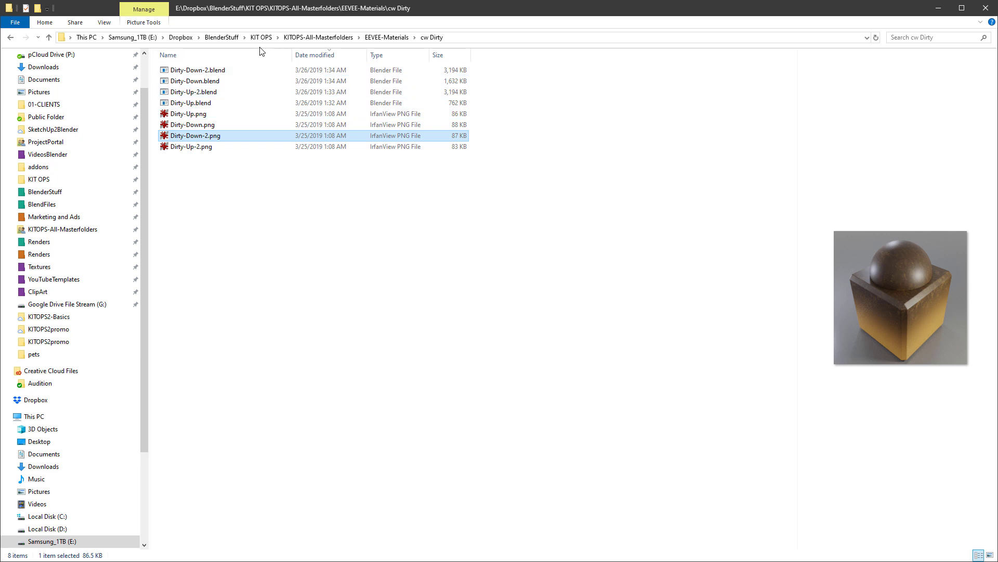
left_click(387, 37)
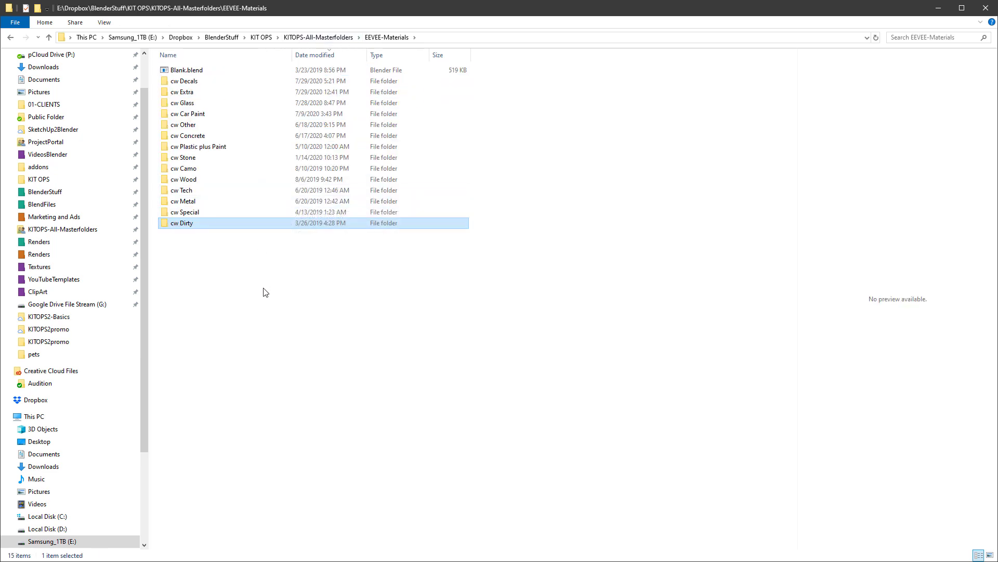
mouse_move(271, 295)
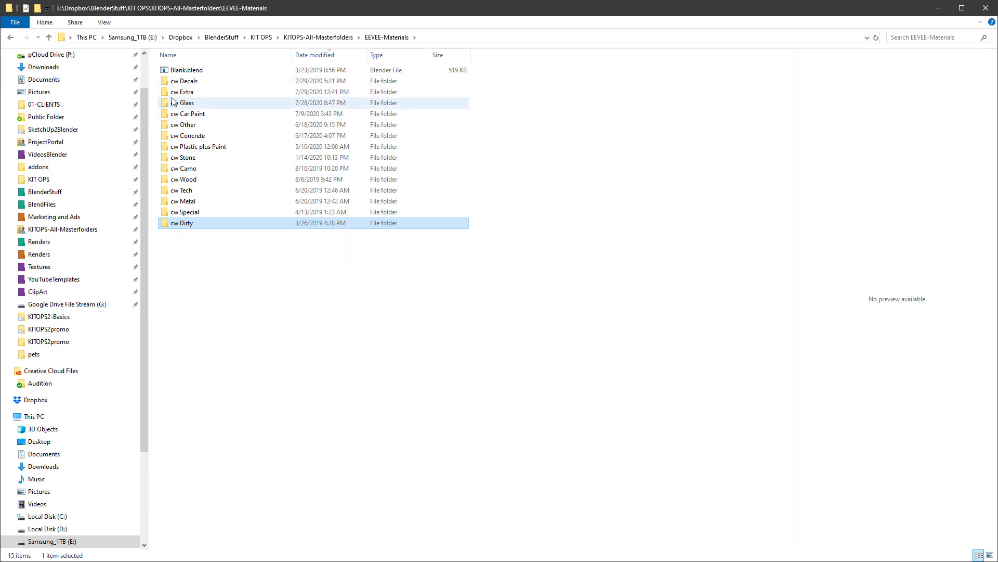
left_click(319, 37)
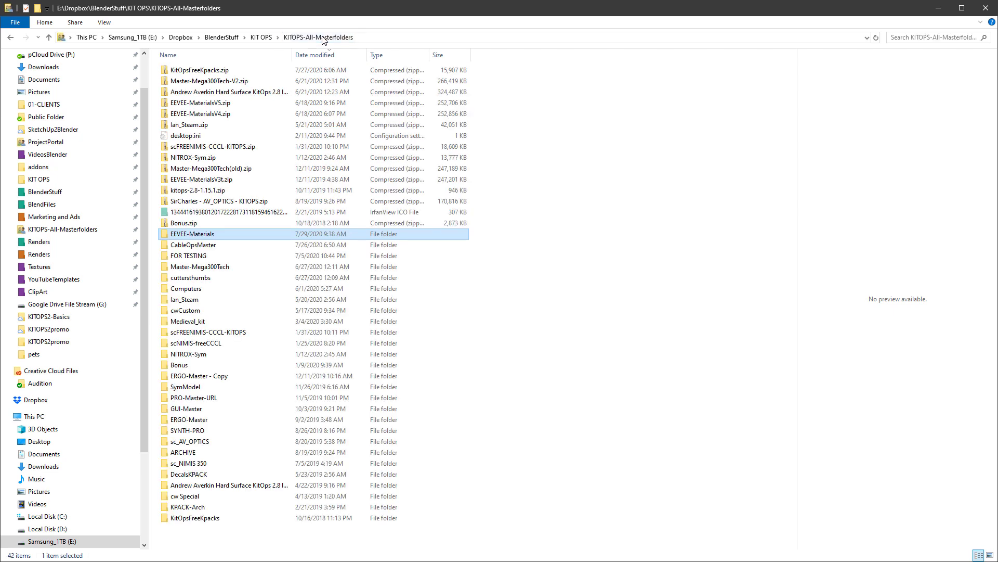
mouse_move(198, 247)
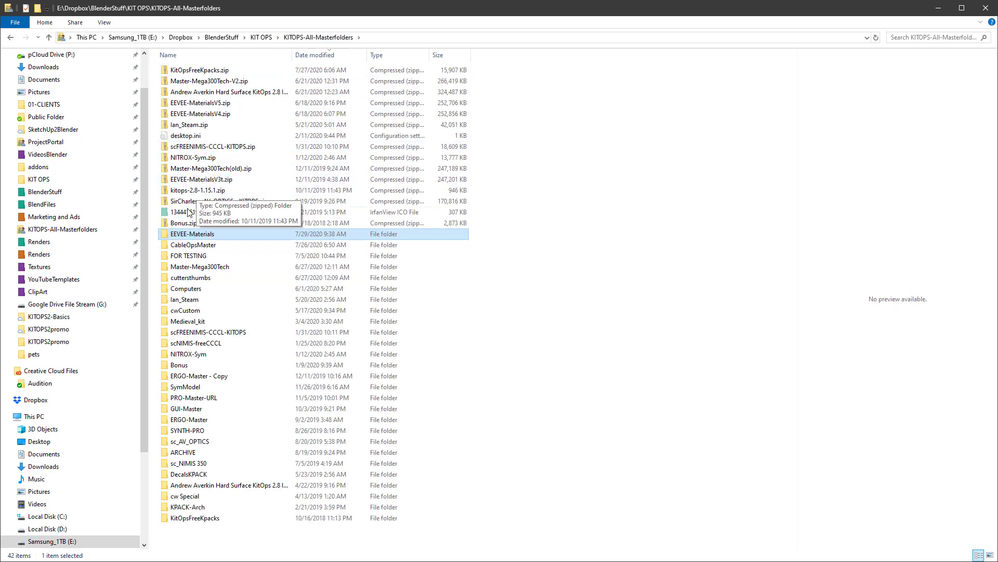
mouse_move(189, 238)
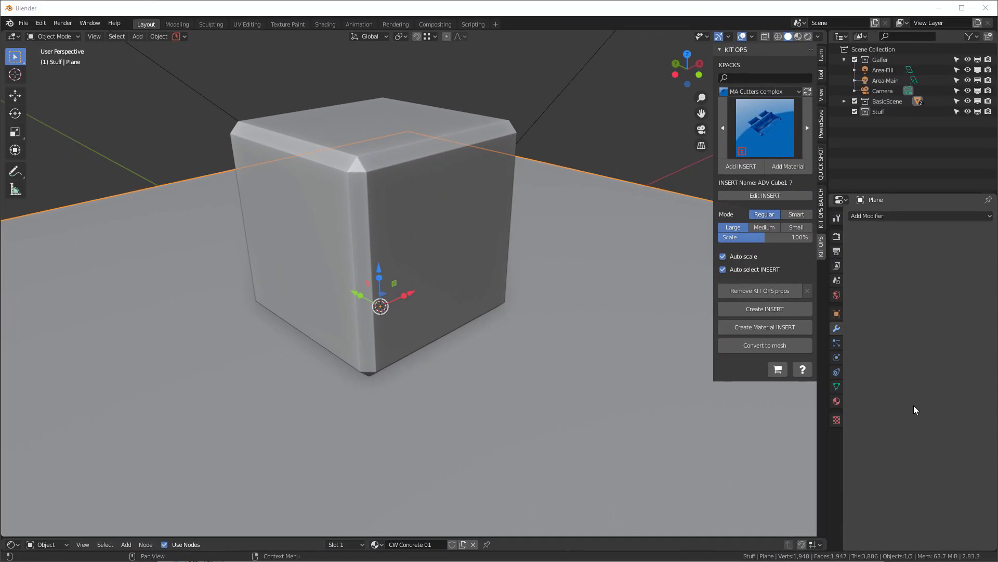
- Load the MA Cutters simple KPACK and choose ADV Cube1 1 as the current insert
left_click(760, 91)
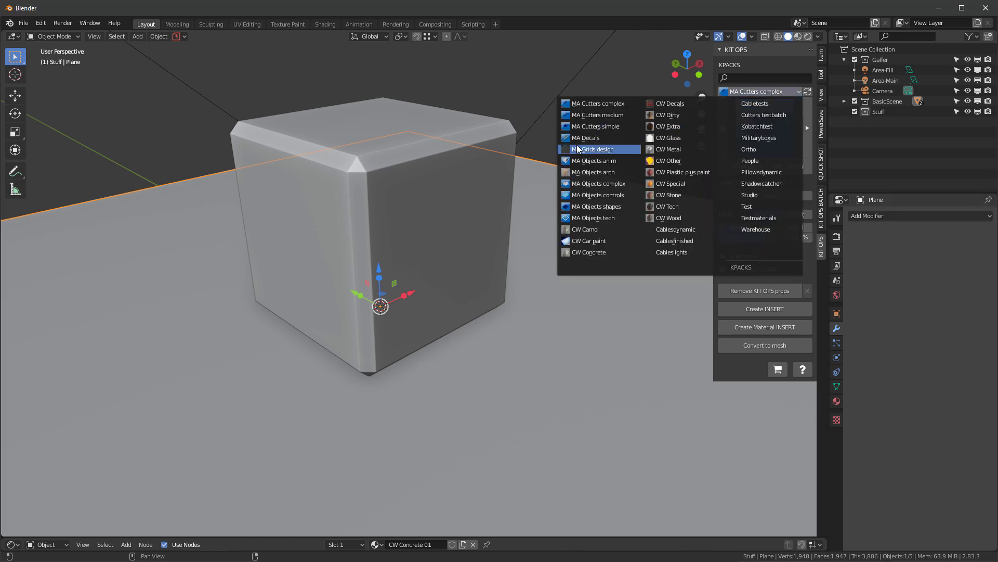
left_click(594, 126)
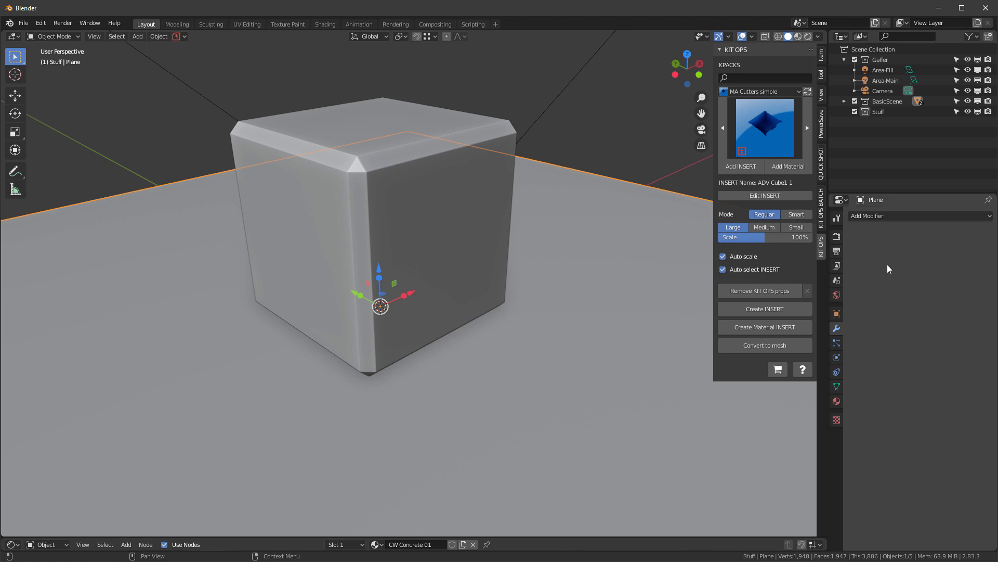
left_click(764, 128)
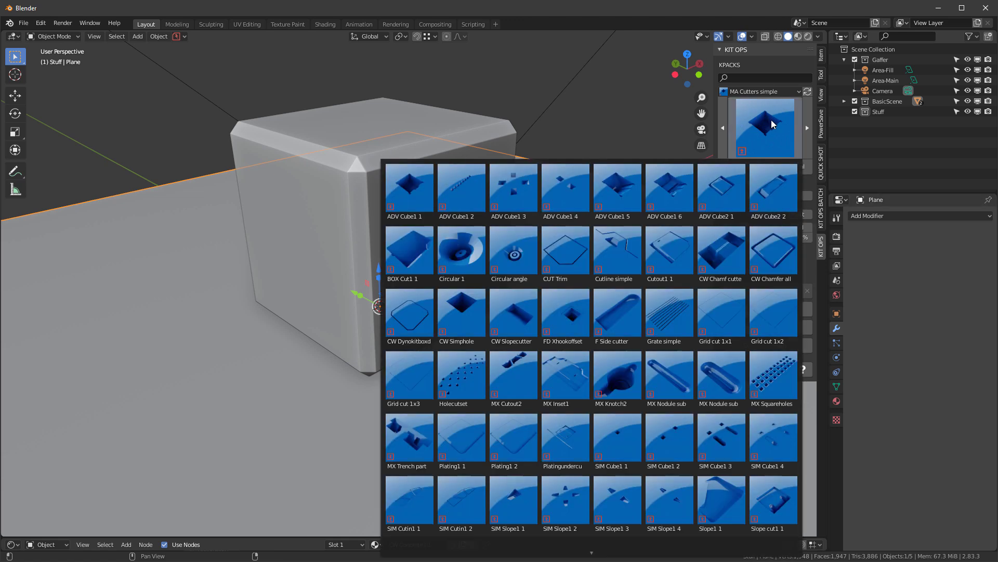
left_click(408, 187)
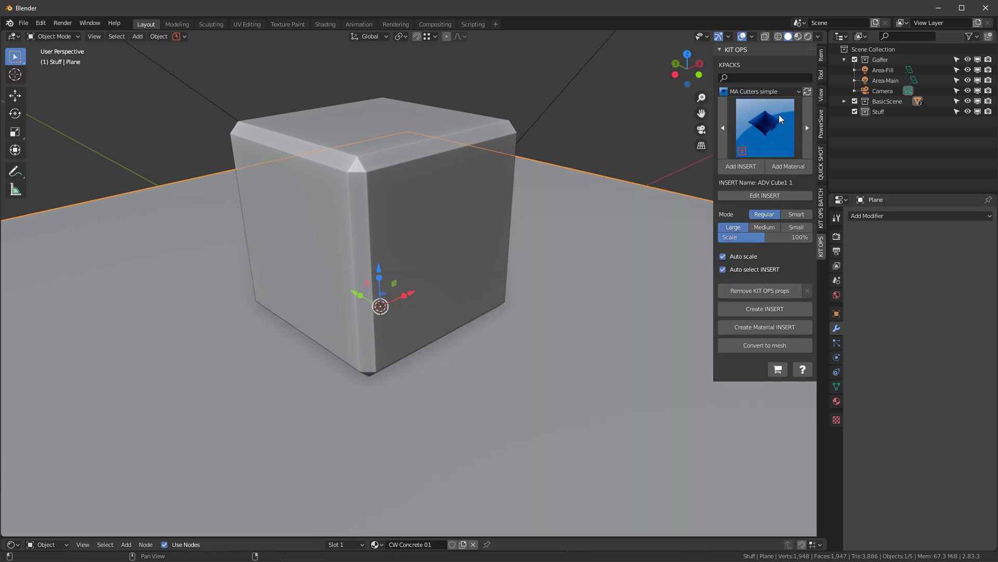
mouse_move(93, 37)
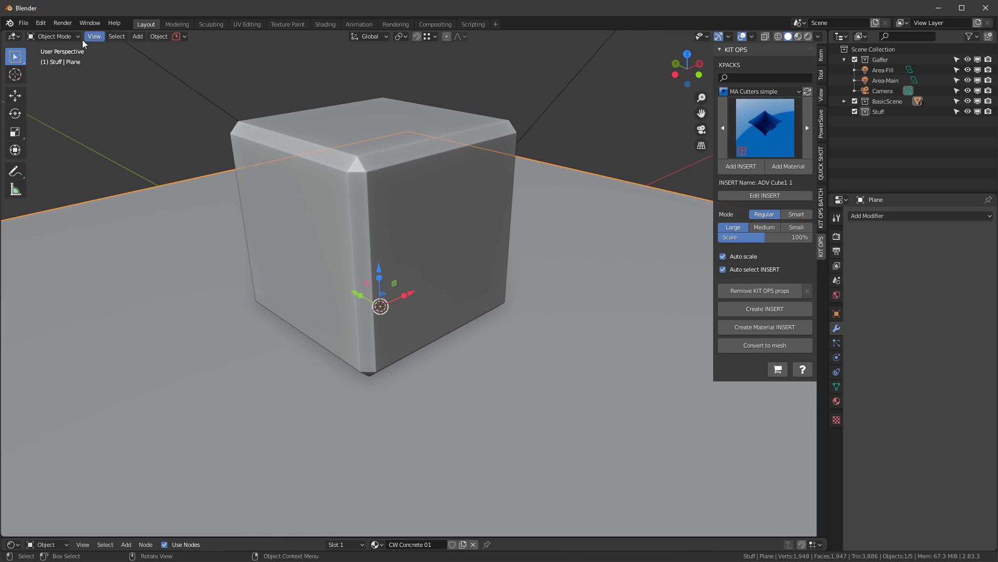
mouse_move(761, 130)
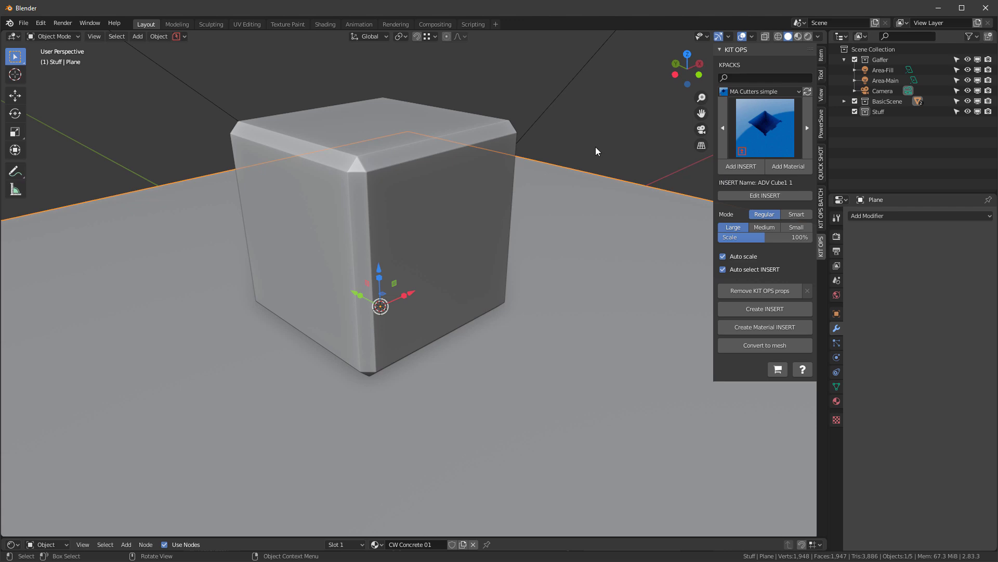
left_click(23, 23)
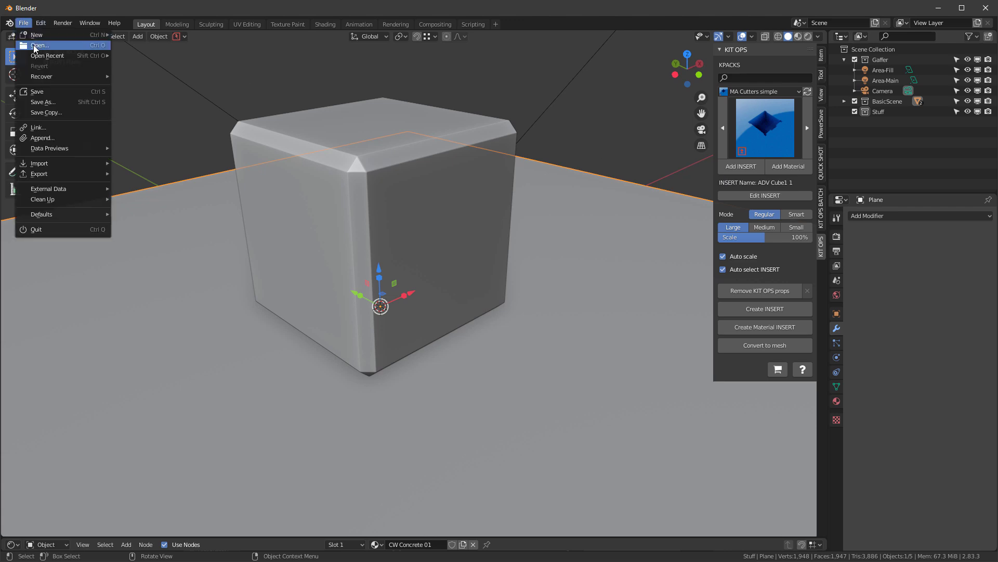
left_click(40, 46)
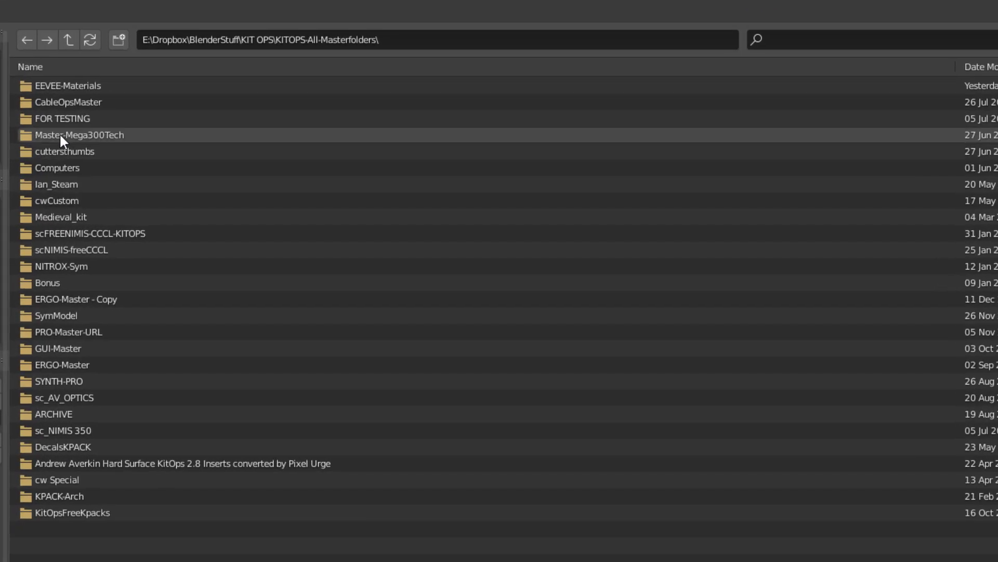
double_click(79, 134)
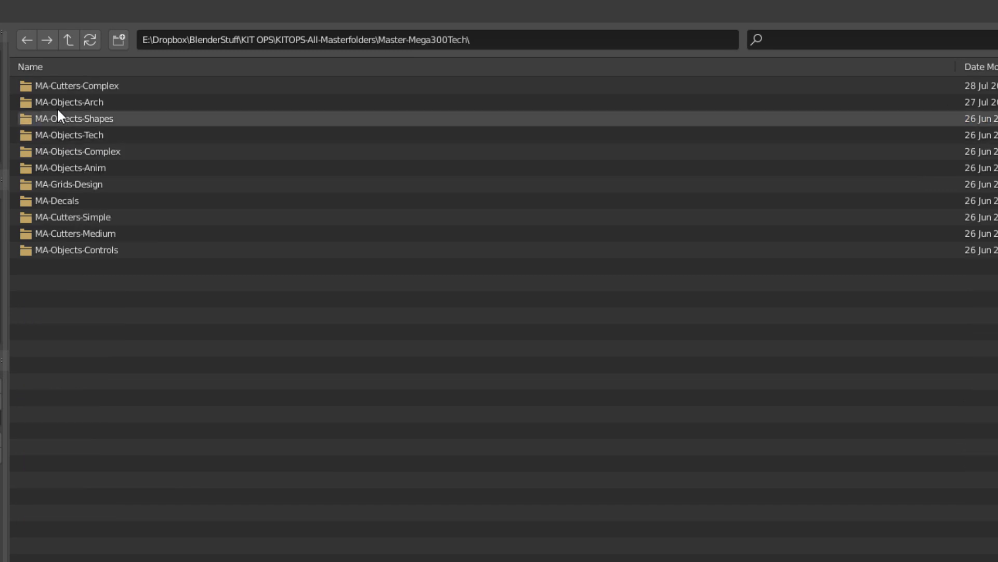
left_click(73, 216)
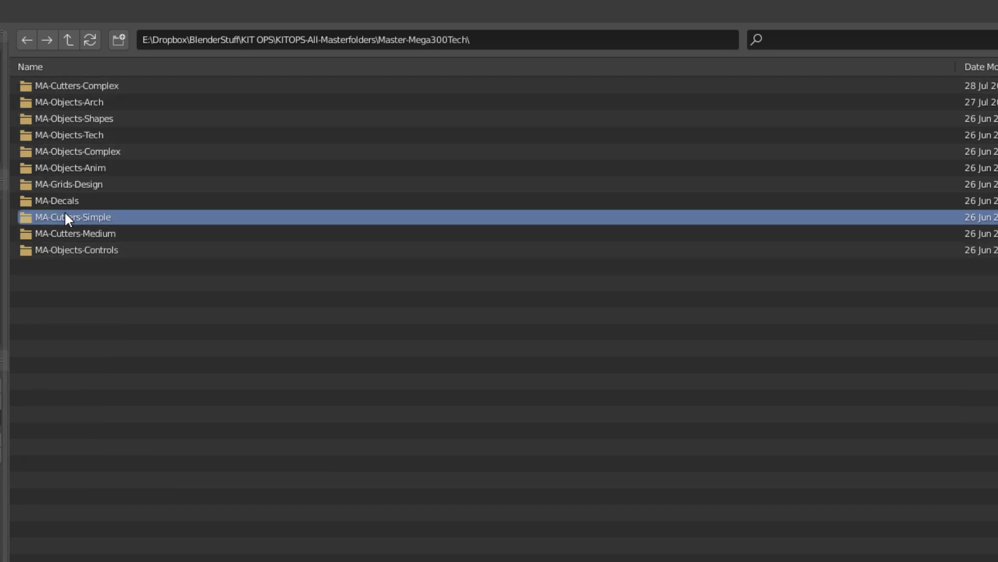
double_click(73, 216)
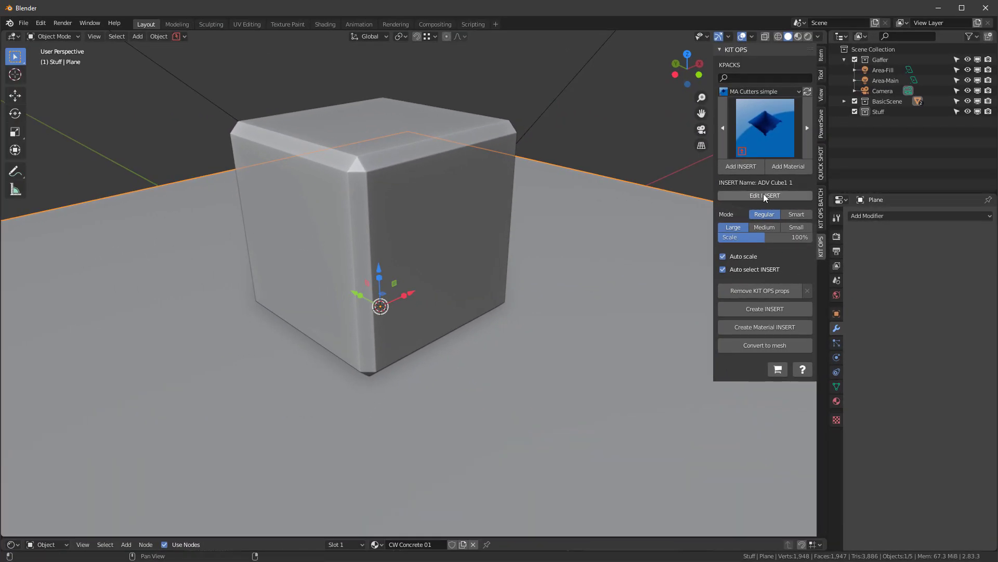
mouse_move(764, 195)
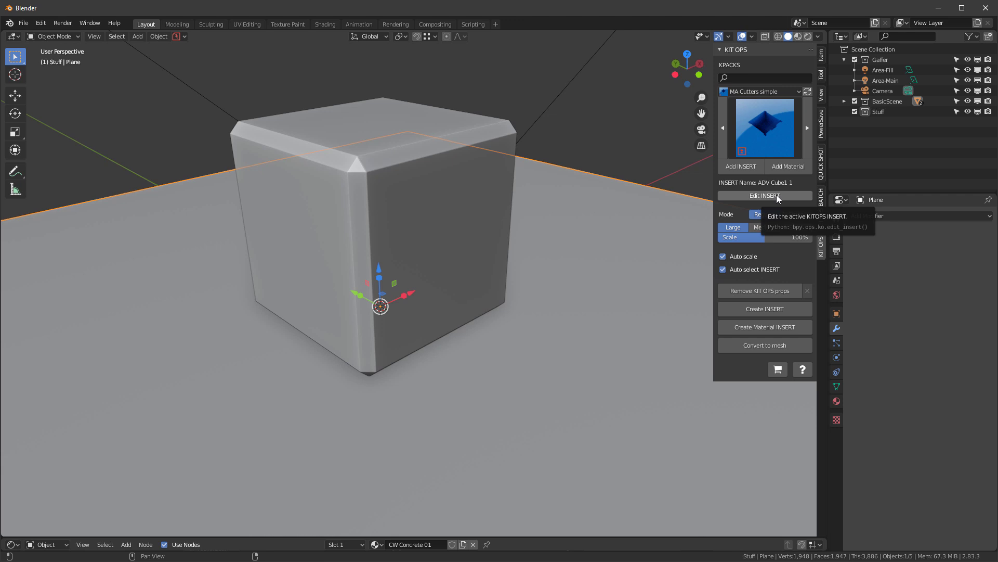
- Review the KIT OPS save and load file paths in Preferences, then close Preferences
left_click(765, 196)
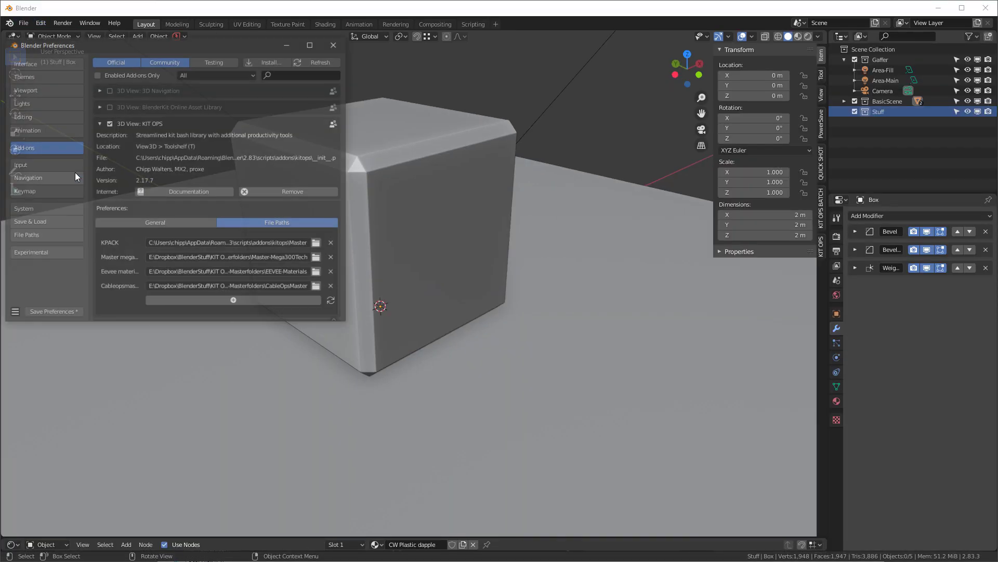
left_click(28, 222)
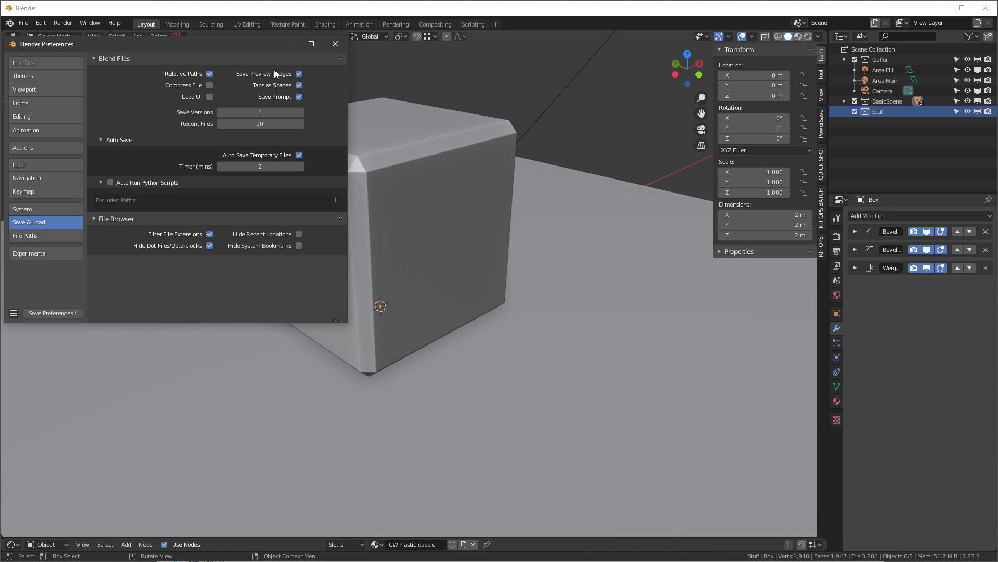
left_click(334, 43)
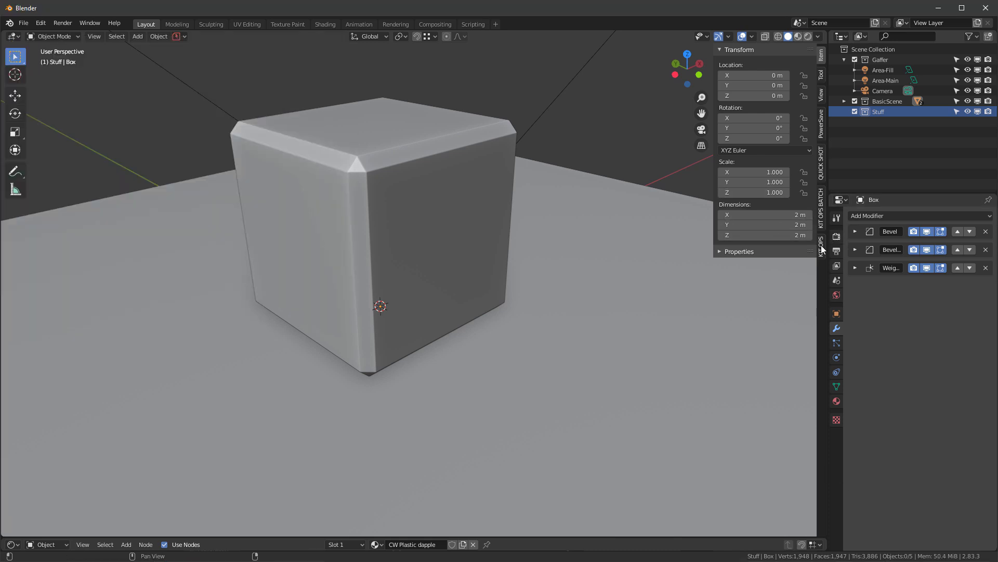
- Reselect the MA Cutters simple KPACK and open the adv_cube1_1 insert file for editing
left_click(820, 239)
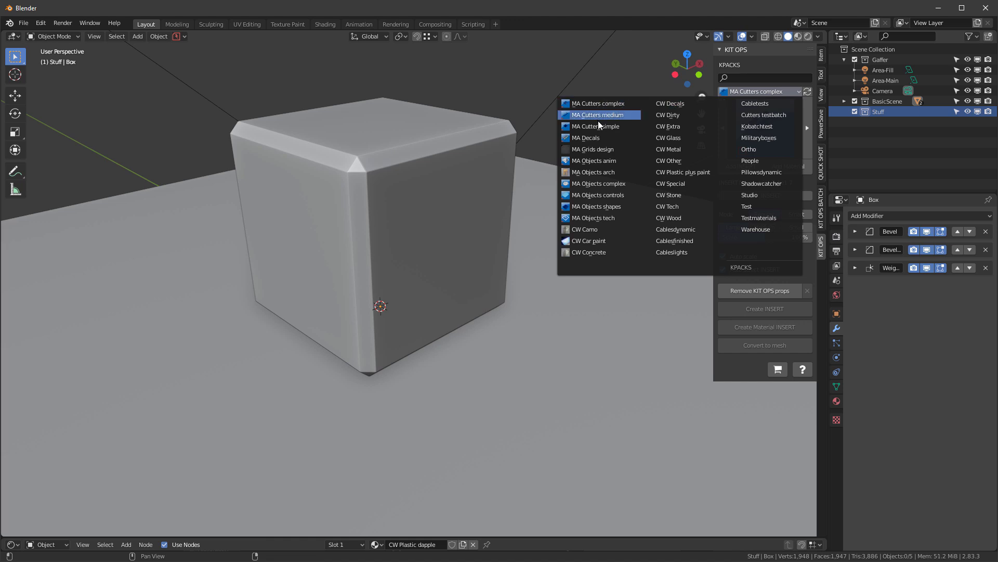
left_click(594, 126)
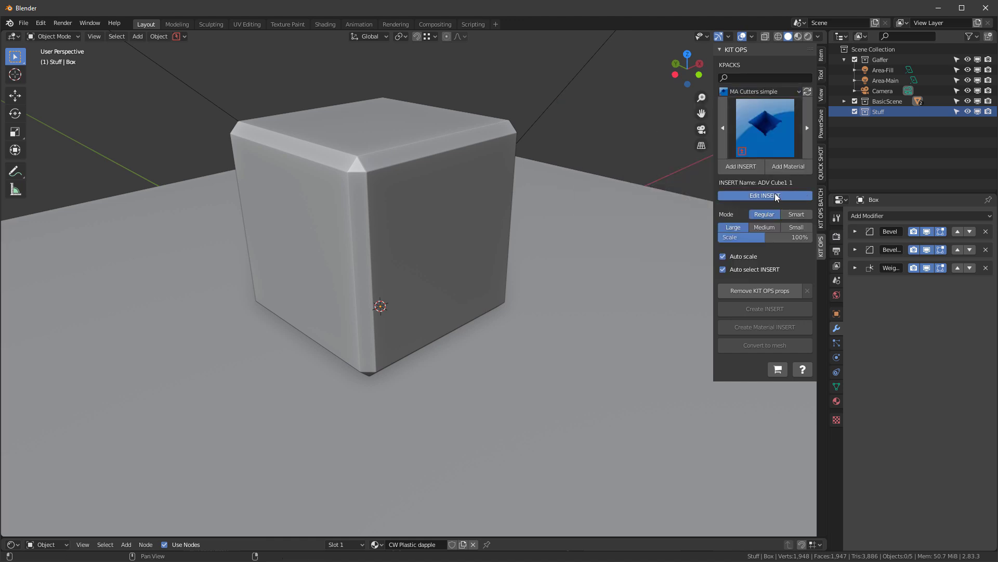
left_click(765, 195)
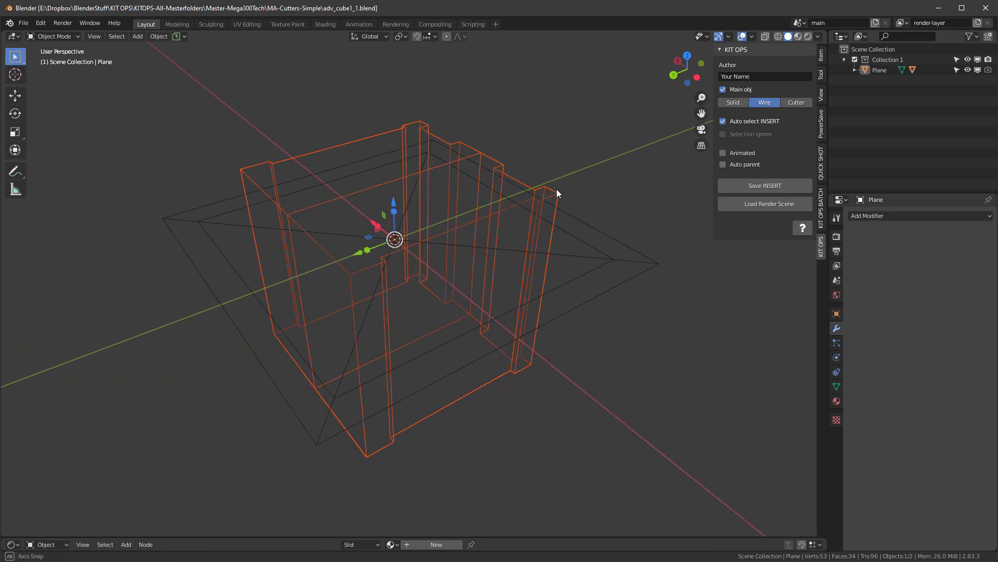
- Inspect the Cube.002 difference cutter nested under the main wire Plane in the insert file
left_click(795, 103)
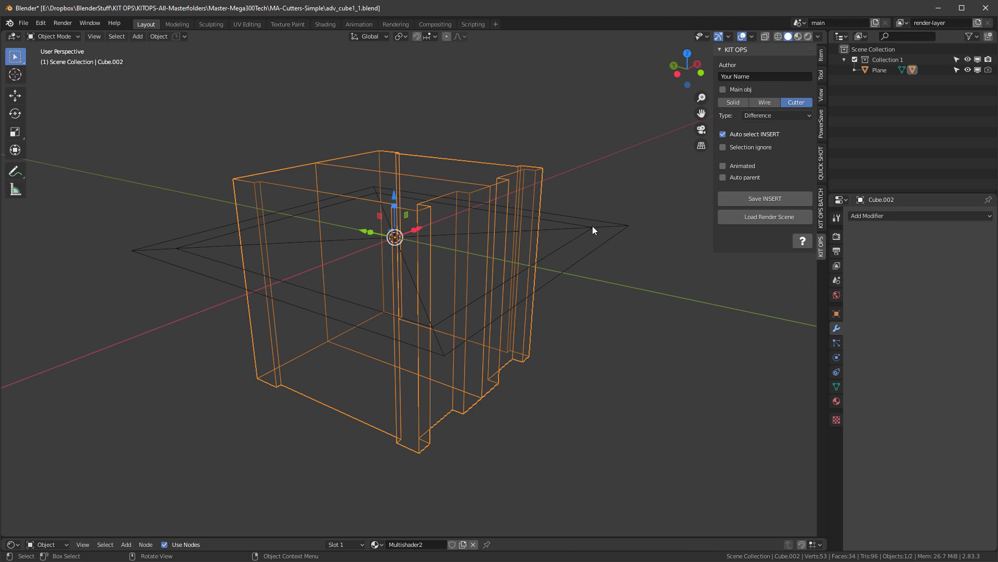
mouse_move(566, 247)
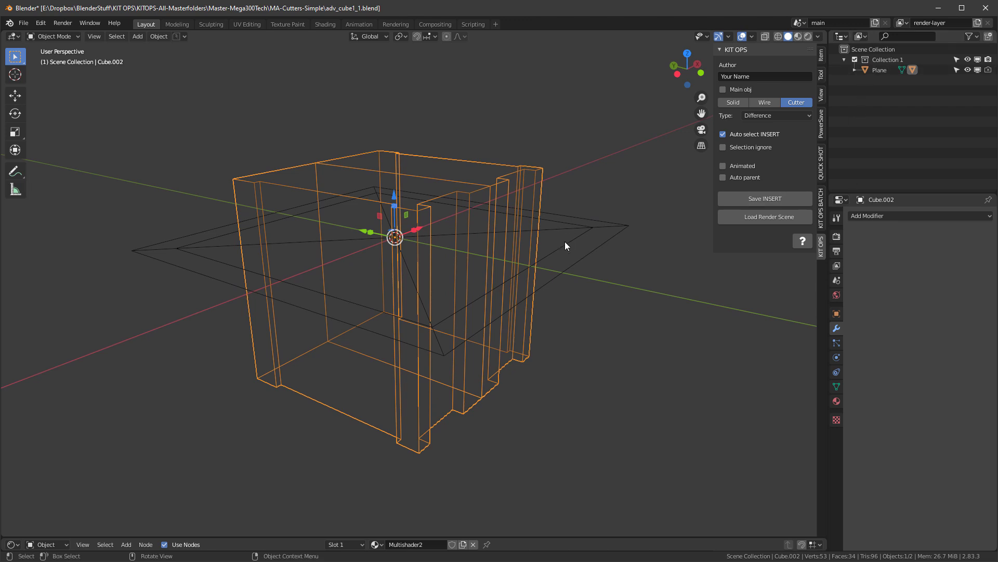
left_click(879, 59)
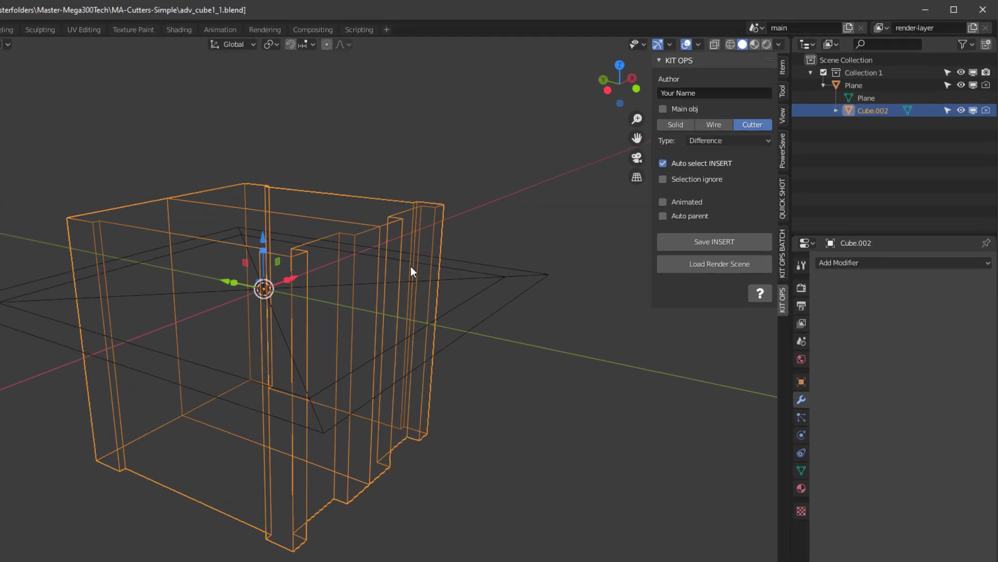
scroll("down", 3)
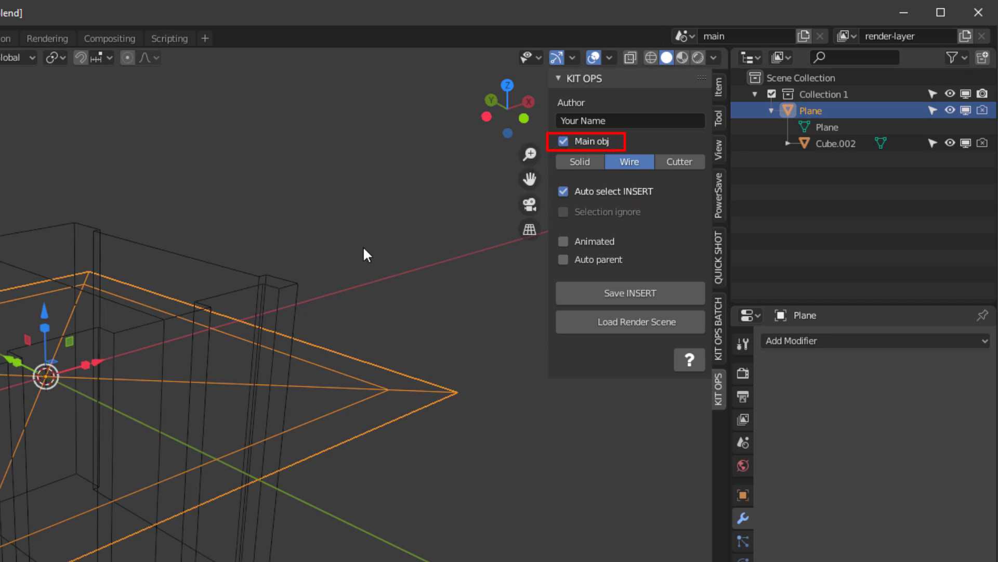
mouse_move(599, 259)
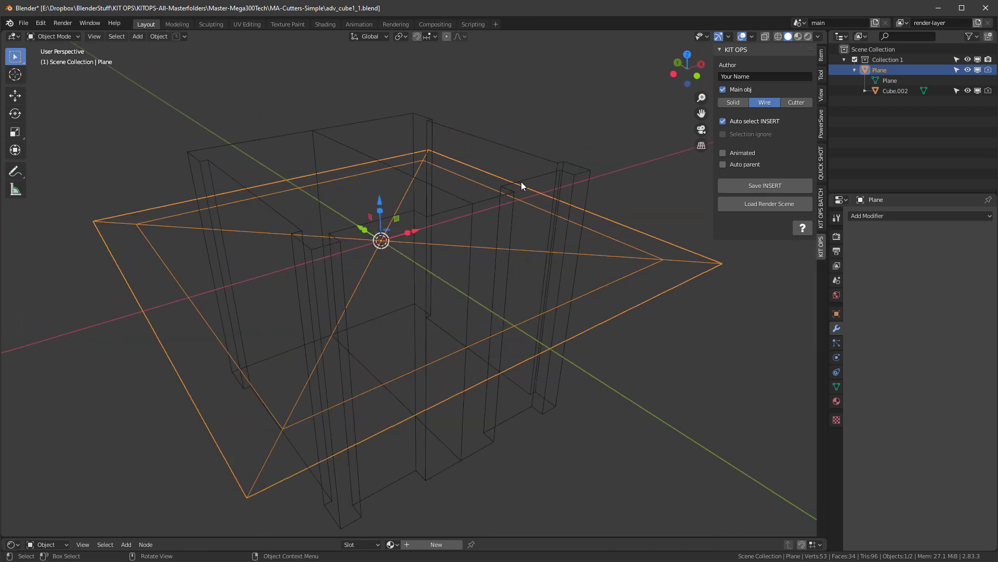
mouse_move(140, 102)
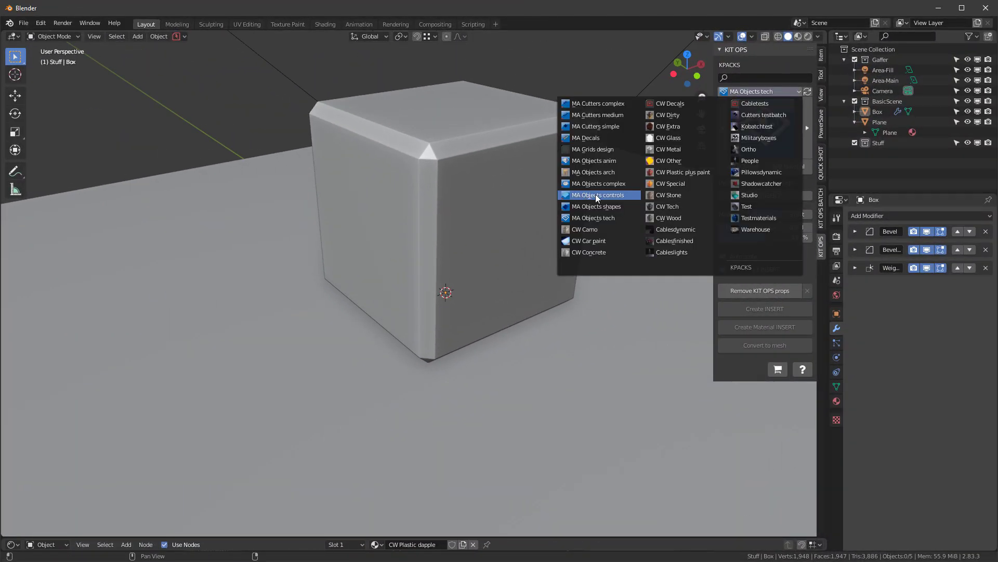
- Switch to MA Objects controls, pick KBN Numpad 01 and open its insert file for editing
left_click(598, 195)
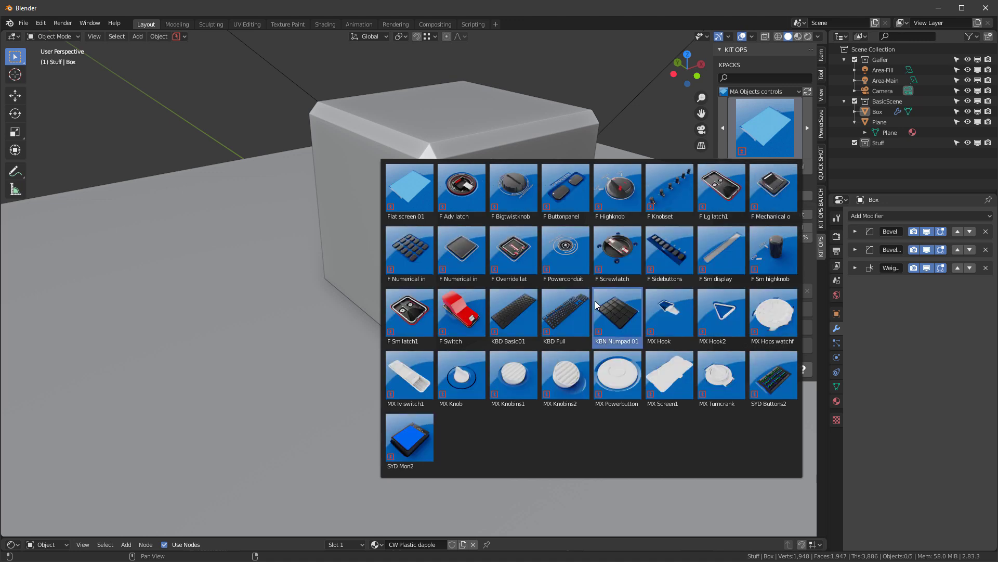
left_click(615, 313)
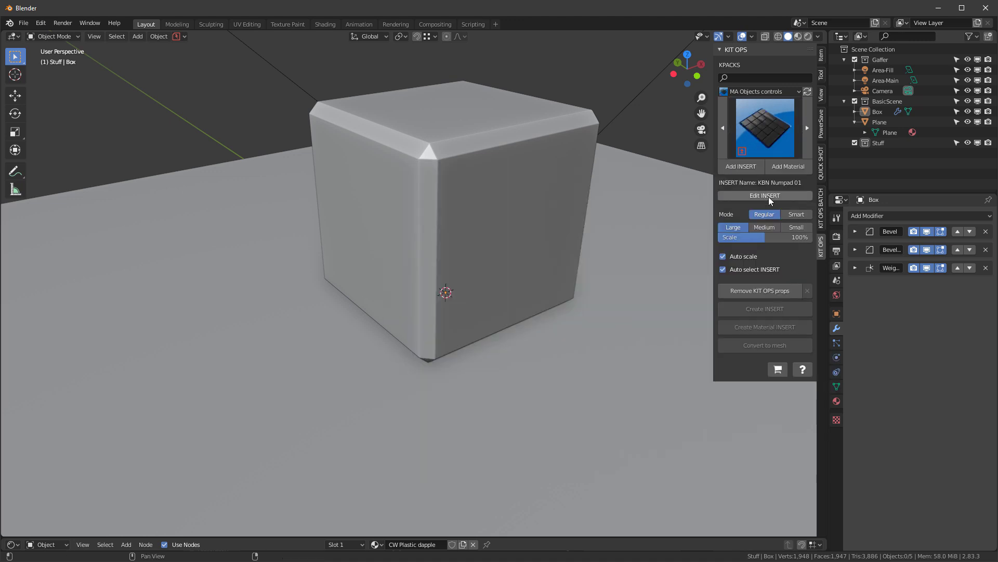
left_click(764, 196)
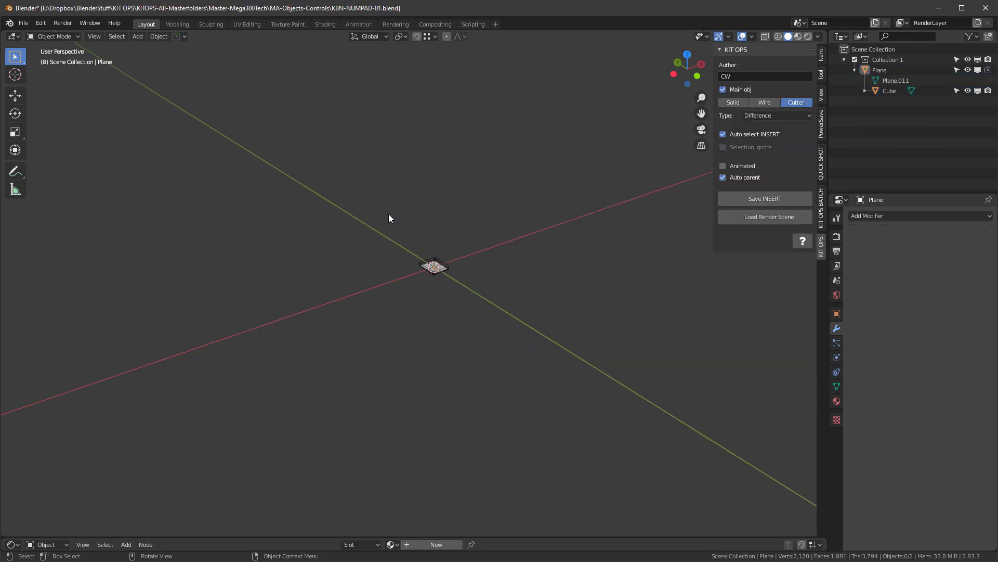
left_click(434, 266)
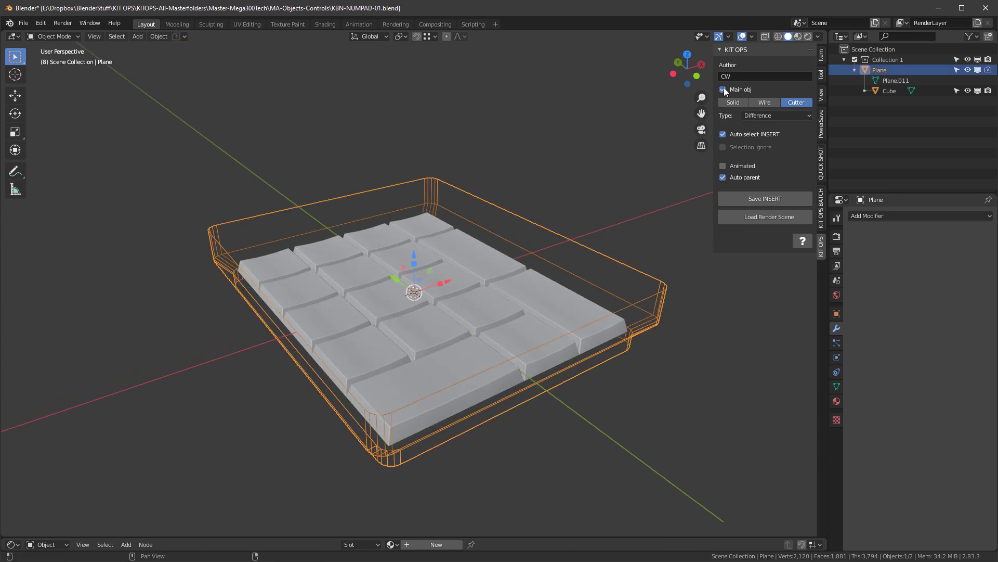
- Inspect the solid numpad keys Cube and the main difference-cutter Plane
left_click(889, 91)
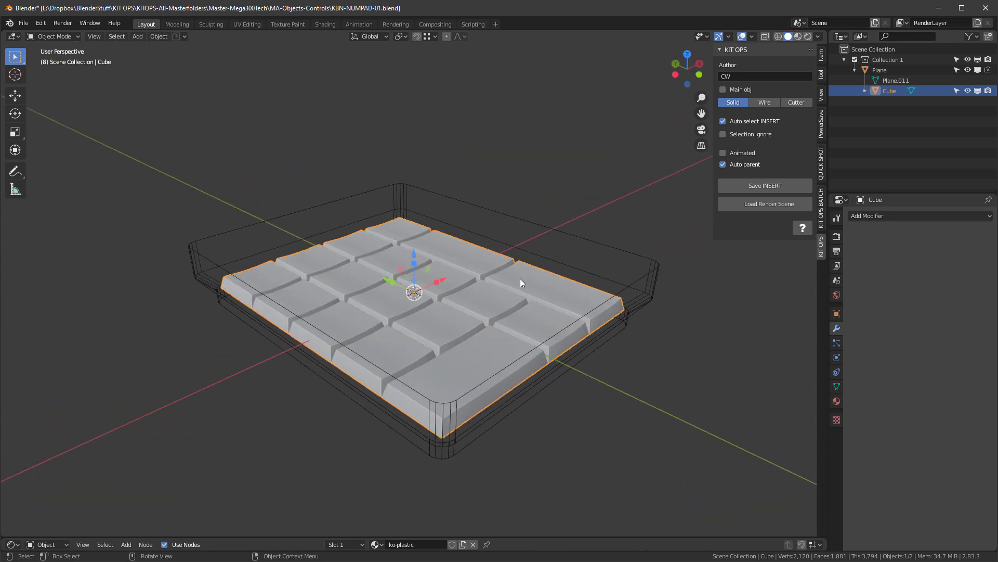
mouse_move(593, 244)
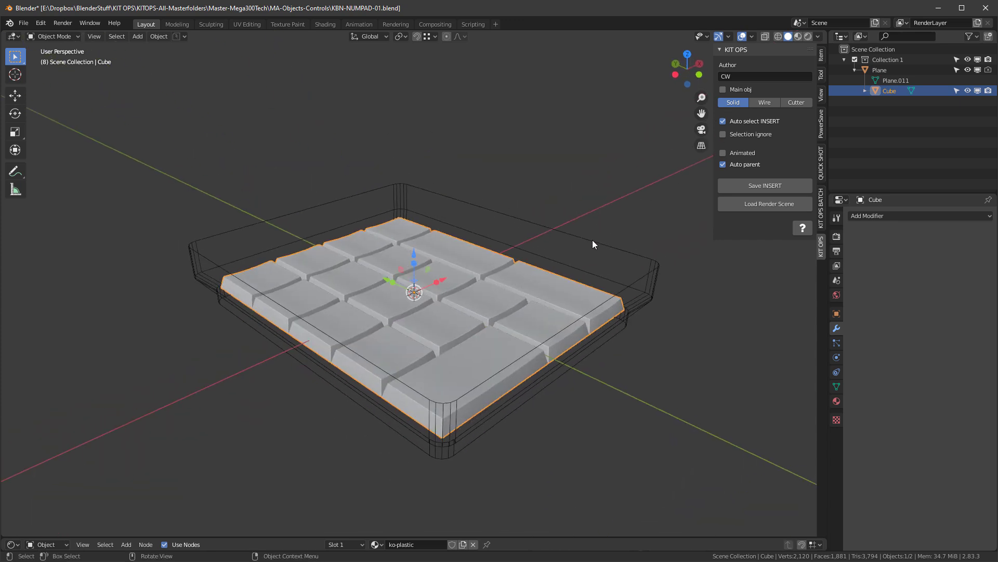
left_click(794, 103)
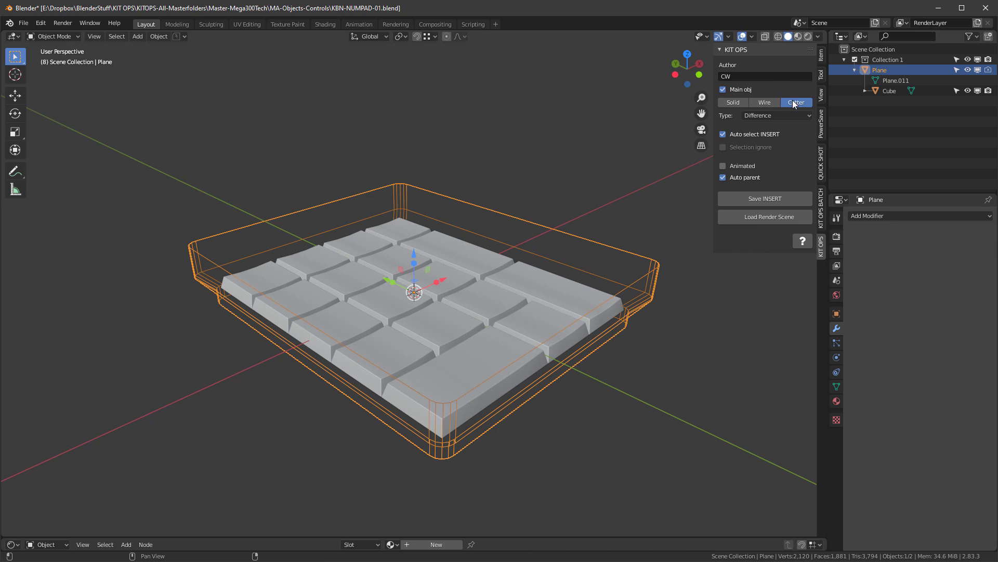
mouse_move(731, 102)
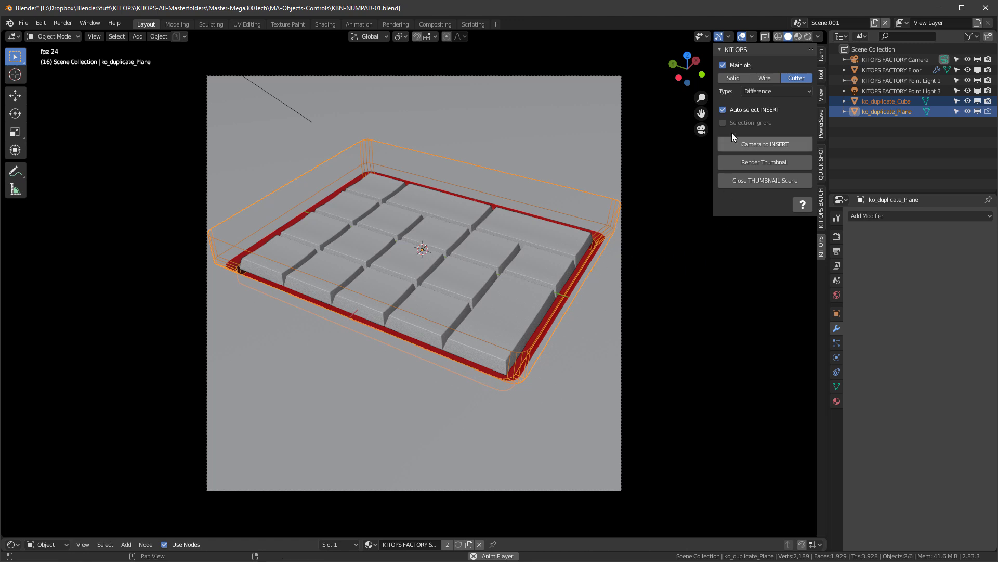
mouse_move(496, 317)
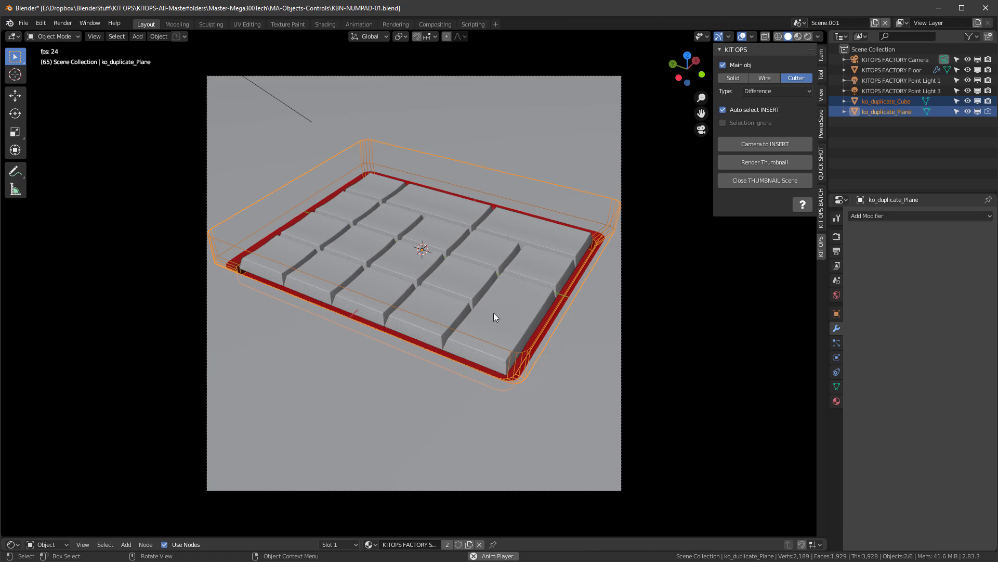
- Close the KIT OPS thumbnail scene to return to the keypad insert's own scene
left_click(803, 37)
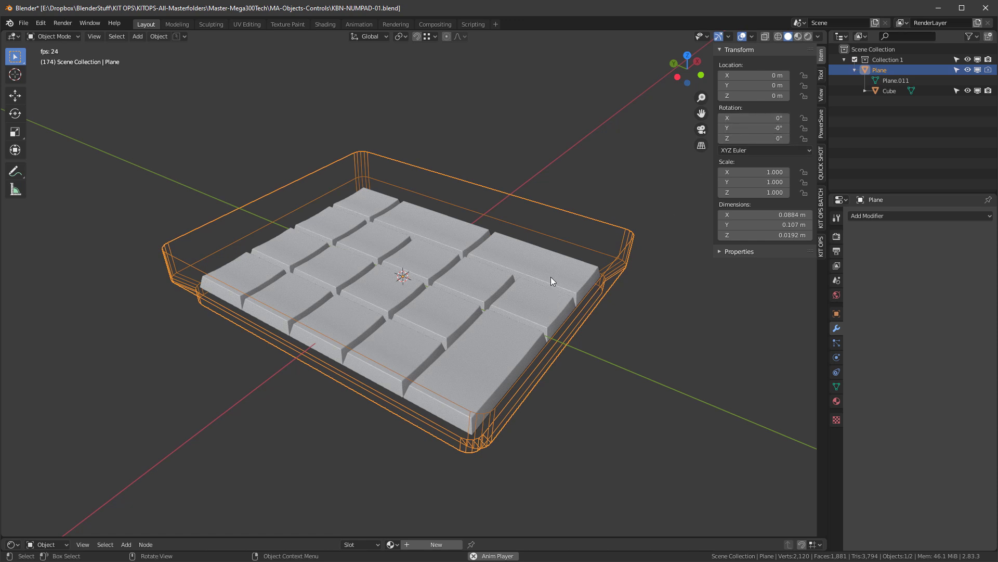
- Apply the Cube's rotation so its Z rotation reads 0° instead of -180°
left_click(888, 91)
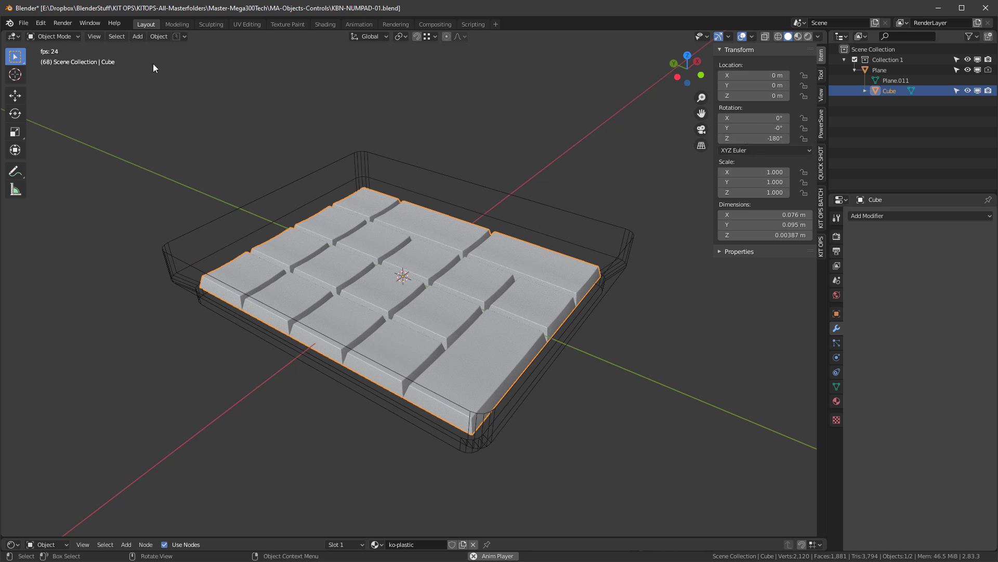
left_click(159, 36)
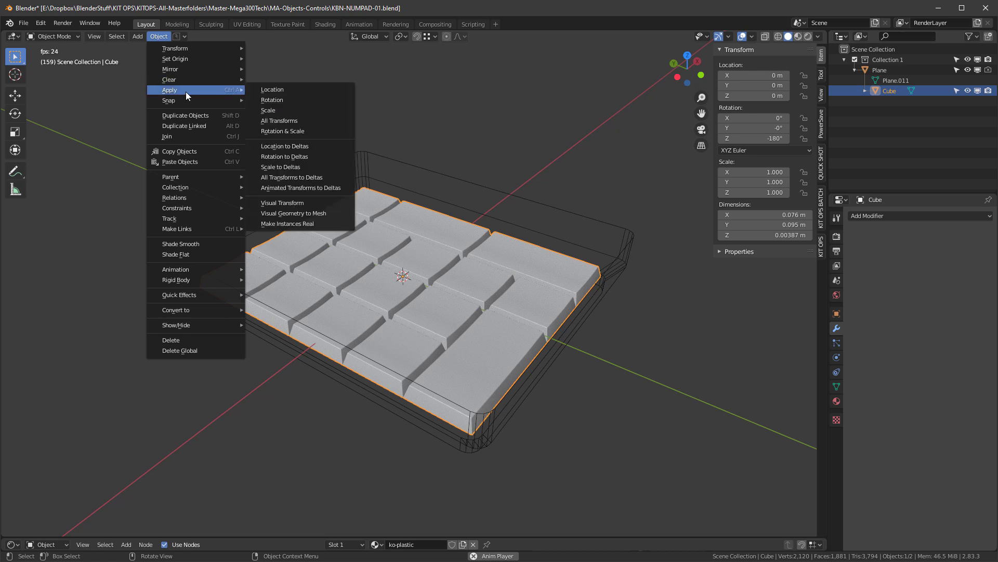
left_click(271, 99)
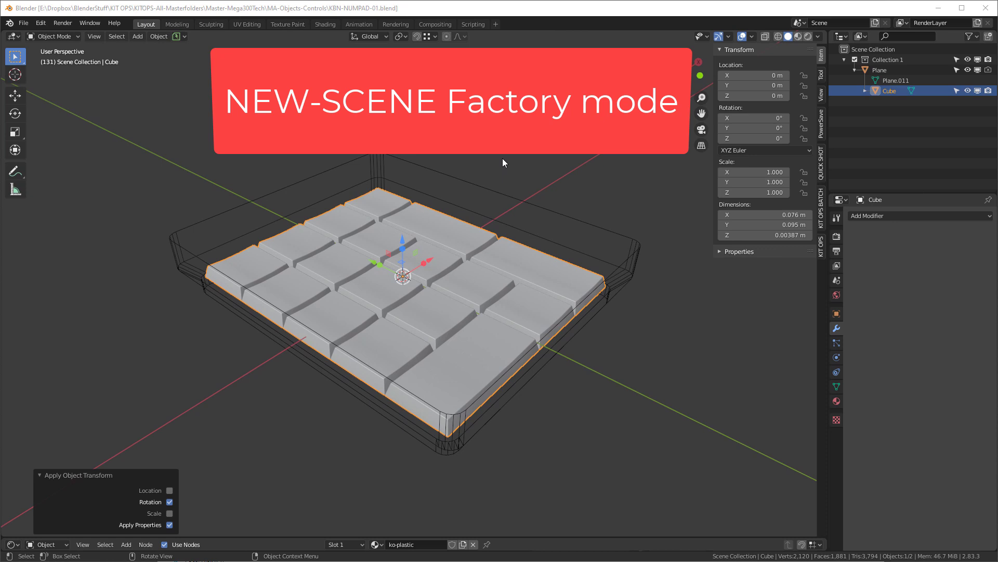
mouse_move(393, 286)
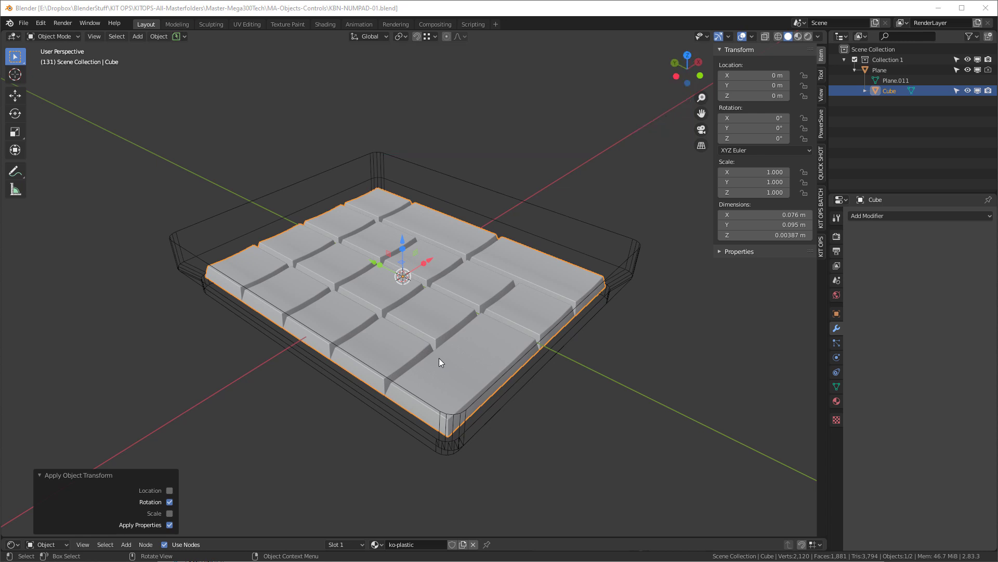
mouse_move(438, 362)
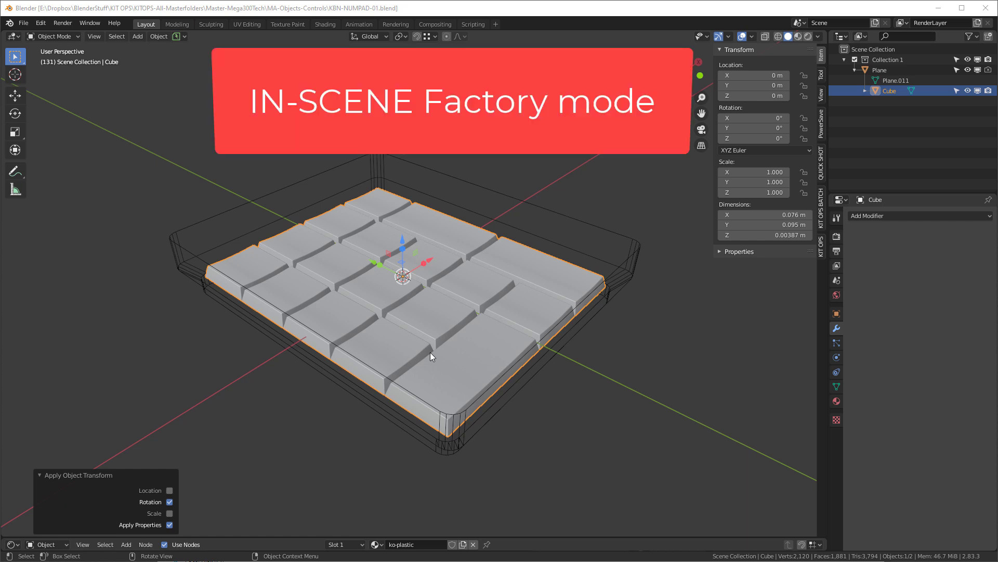
mouse_move(437, 366)
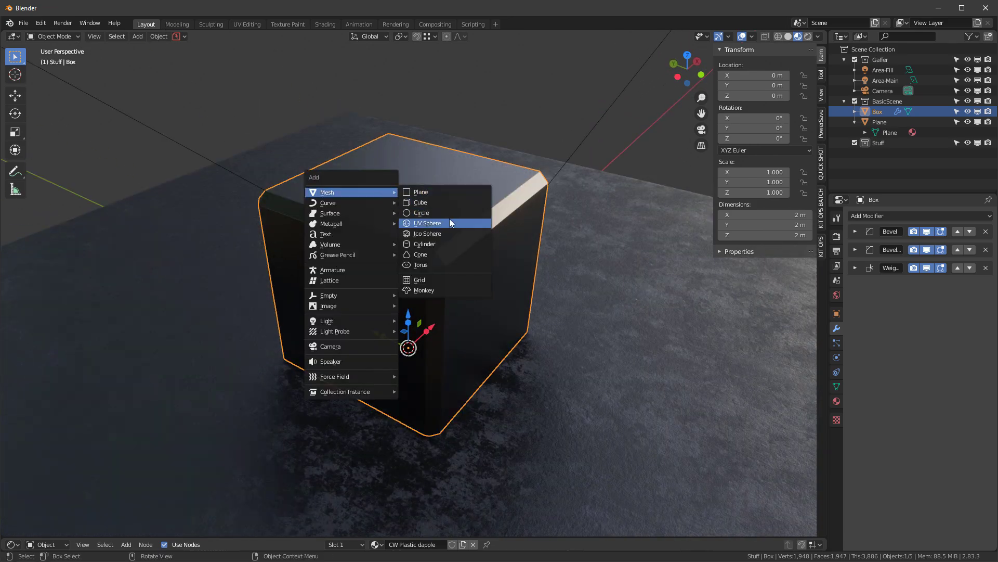
mouse_move(424, 244)
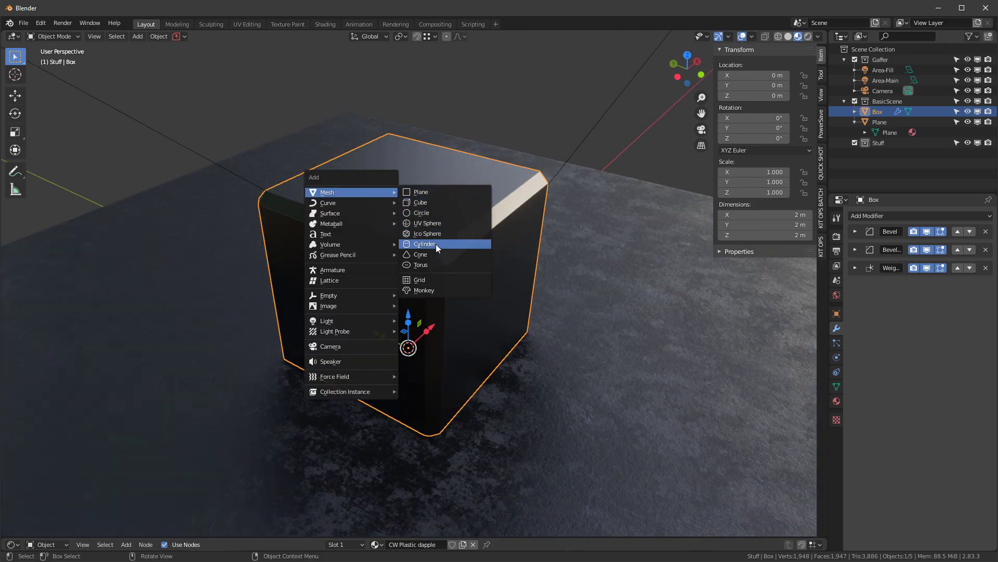
- Add a cylinder onto the box top and give it smooth shading
left_click(425, 243)
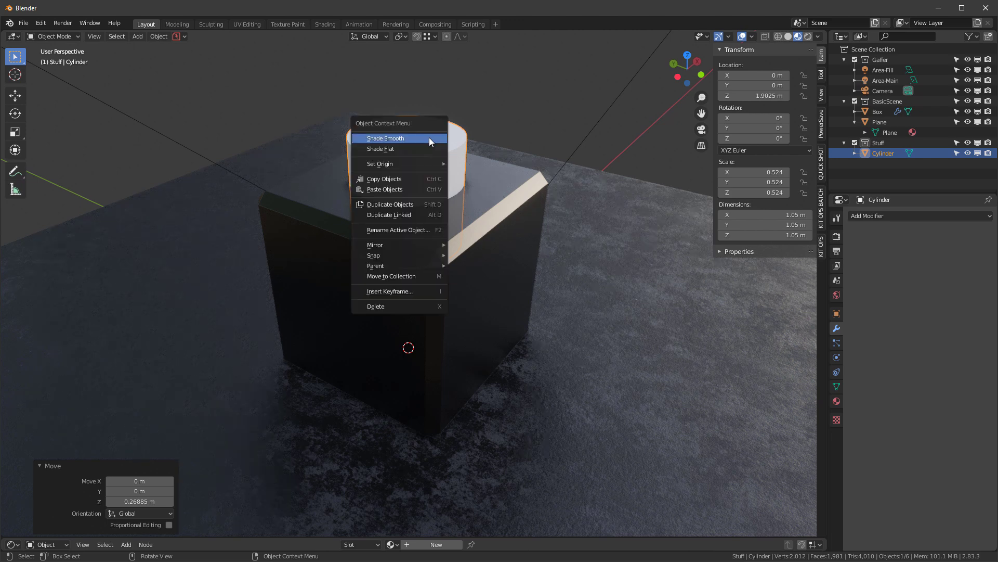
left_click(385, 138)
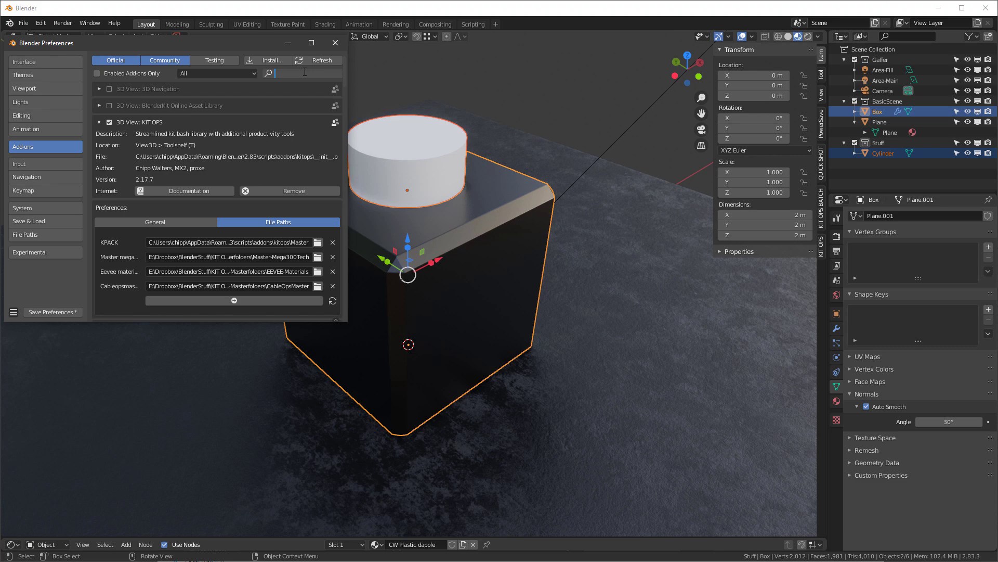
- Enable the Bool Tool add-on and make the cylinder a difference cutter on the box
type("bool")
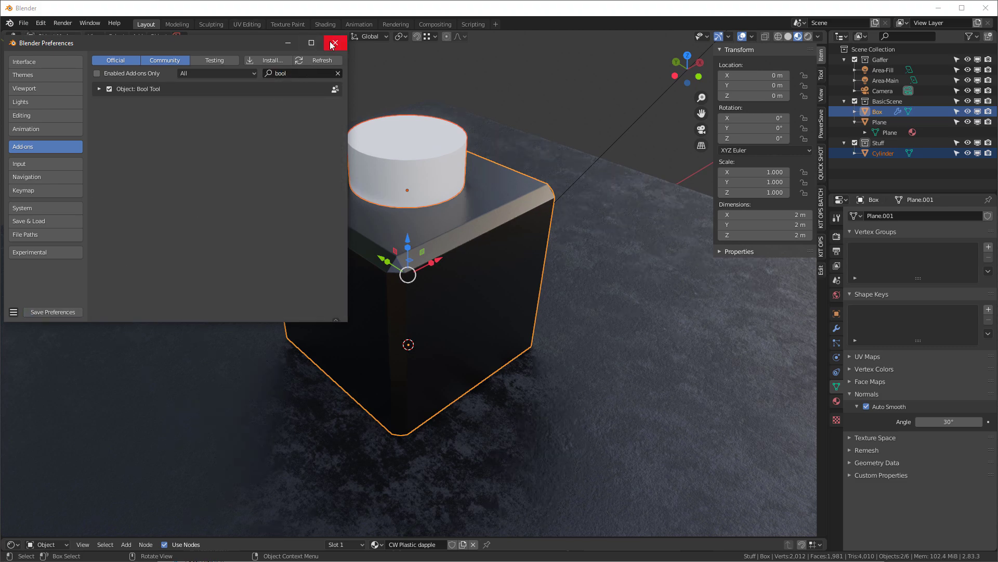
left_click(335, 43)
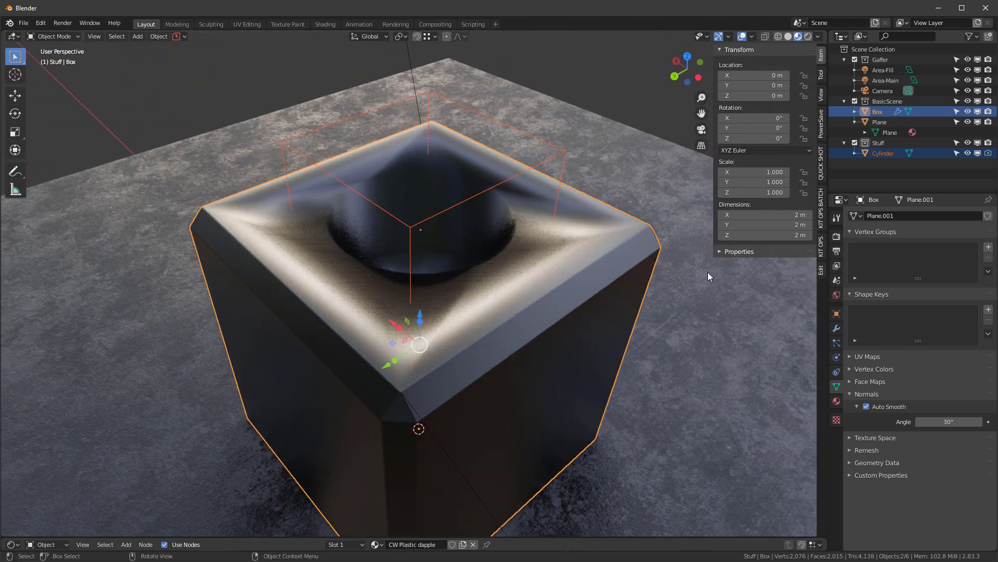
left_click(836, 329)
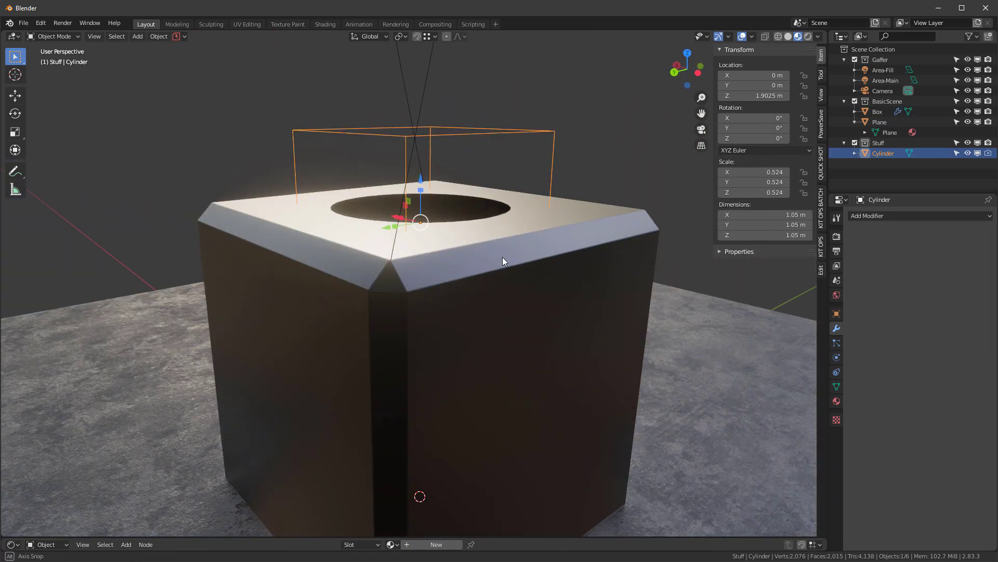
- Create a KIT OPS insert from the cylinder, centre it at the origin, flatten it and apply its scale
left_click(822, 242)
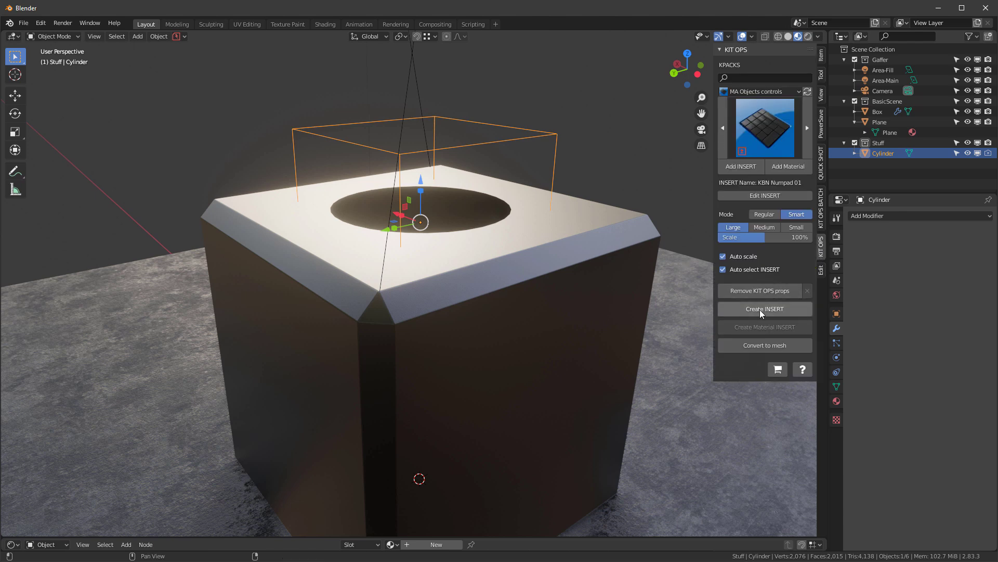
left_click(764, 309)
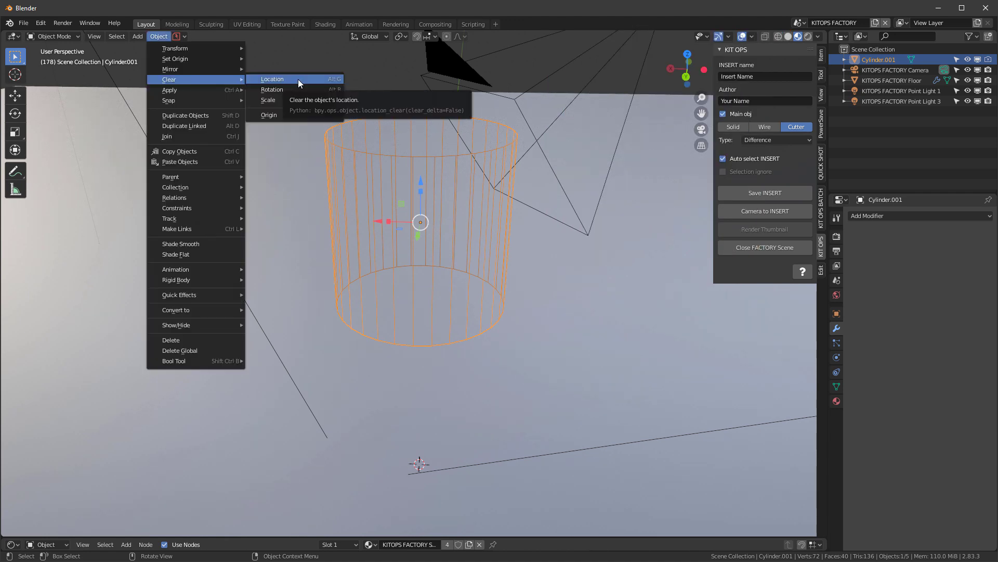
left_click(272, 79)
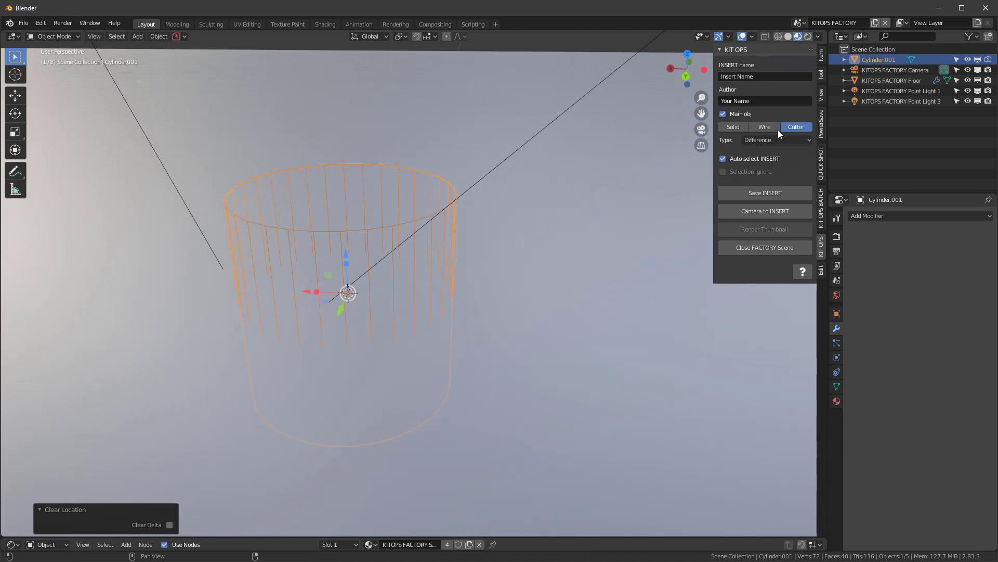
left_click(797, 127)
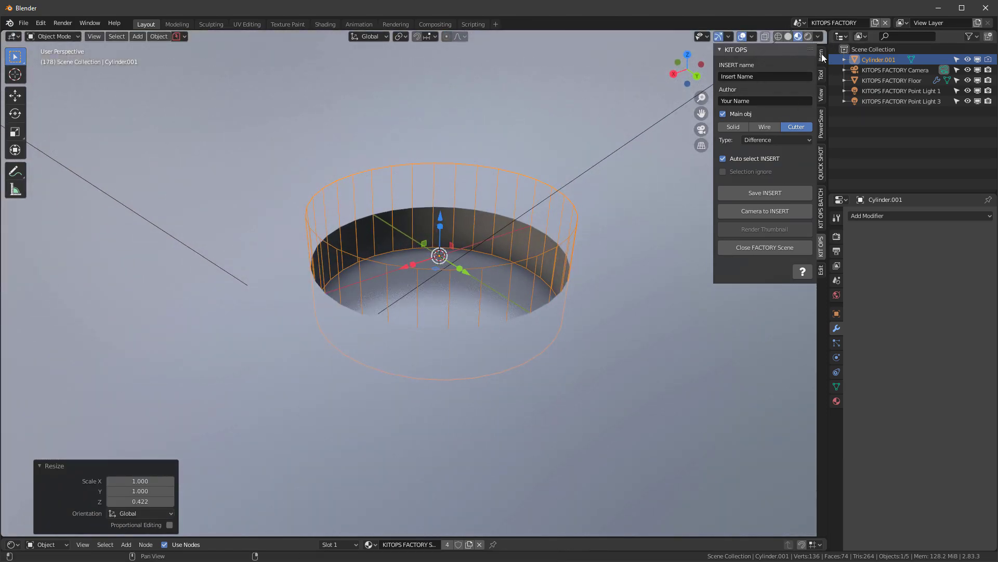
left_click(822, 60)
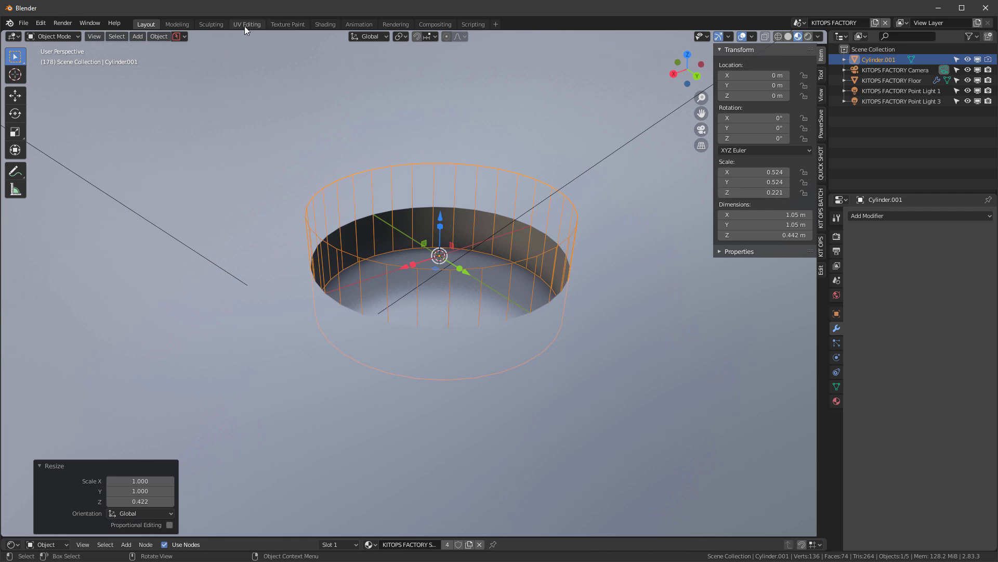
left_click(159, 36)
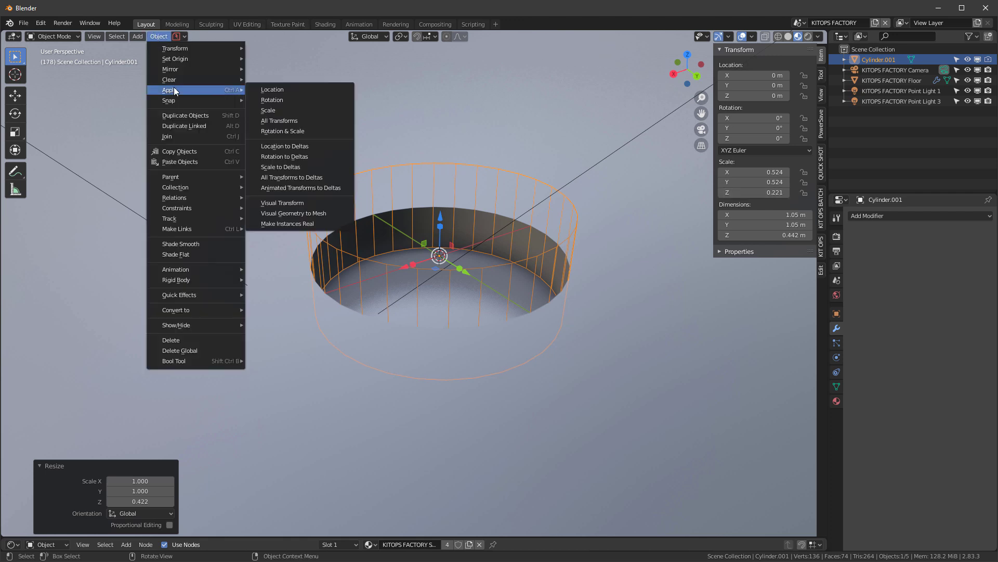
left_click(268, 110)
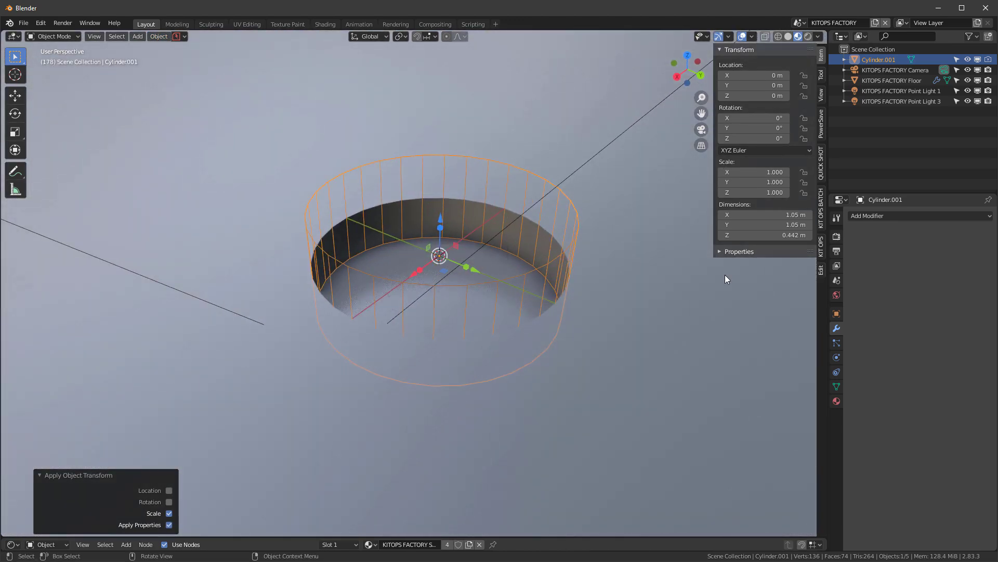
- Preview the cutter's boolean type as Union in the KIT OPS insert settings
left_click(820, 238)
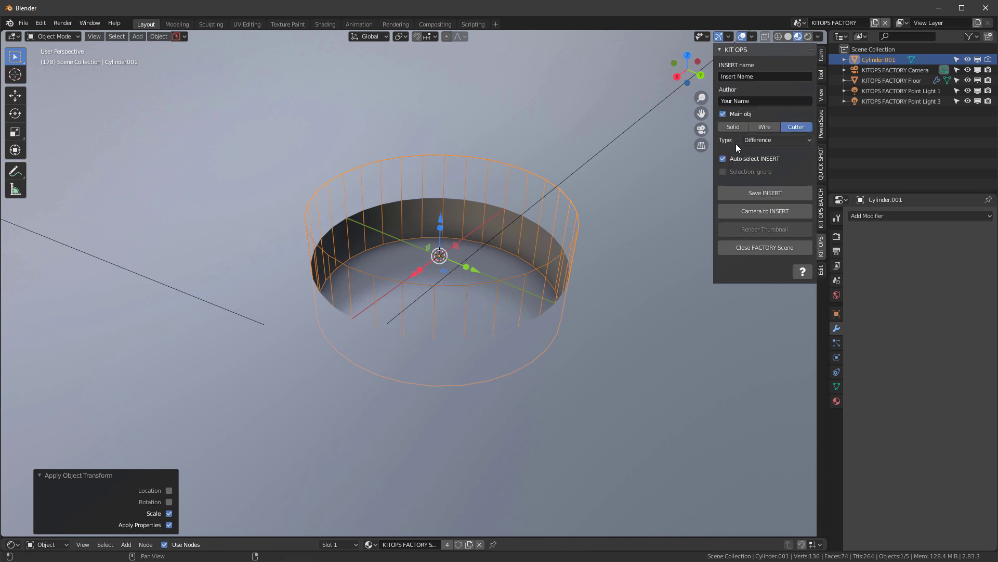
left_click(774, 140)
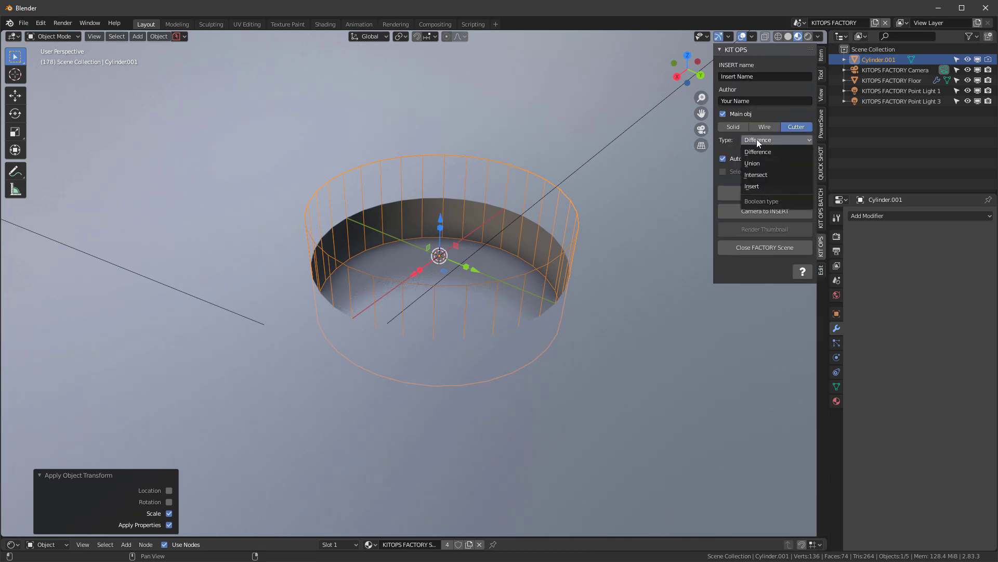
left_click(752, 163)
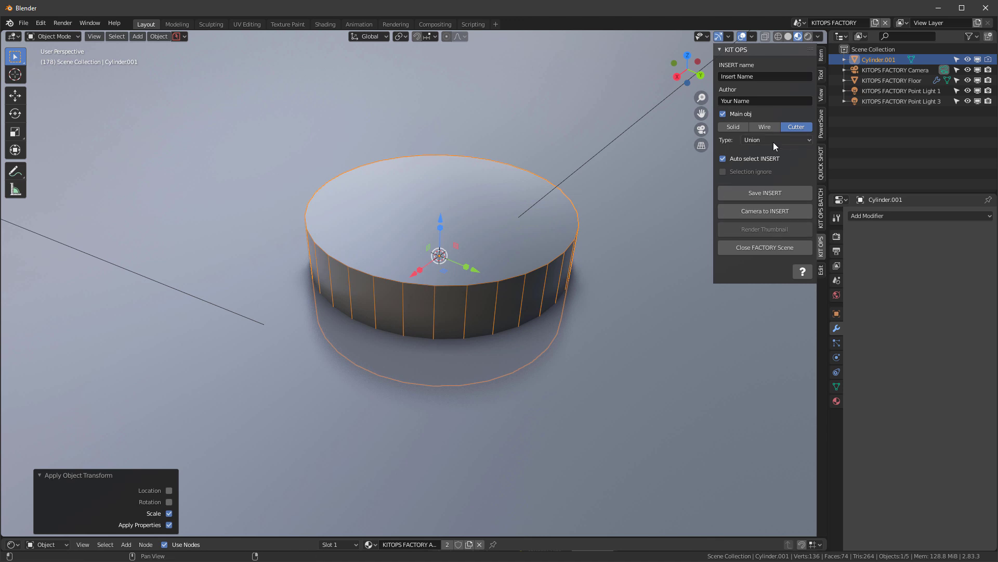
left_click(770, 139)
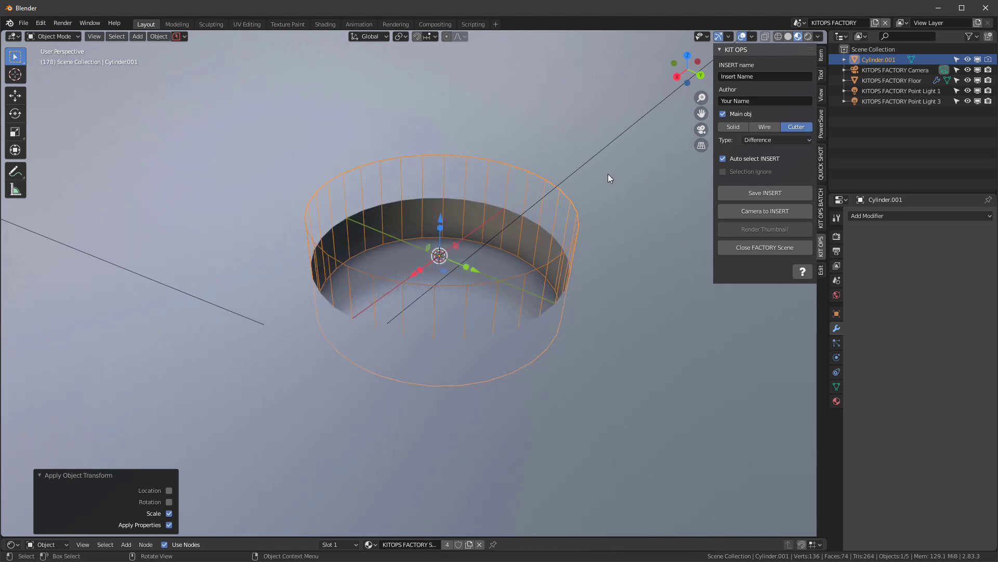
- Set the cutter to Difference, save it as fred.blend in the test KPACK, frame it and render its thumbnail
left_click(763, 76)
type("fred")
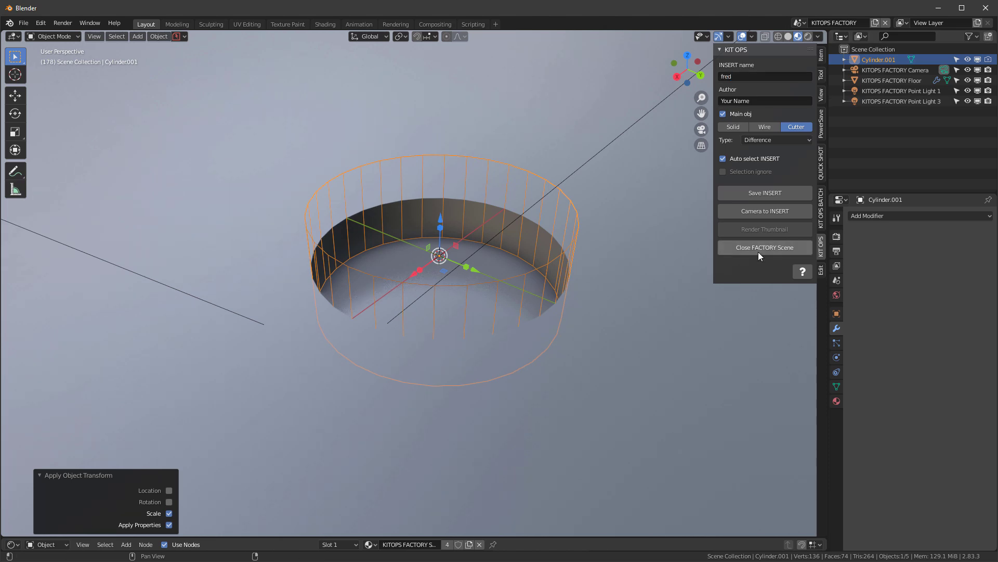
left_click(764, 193)
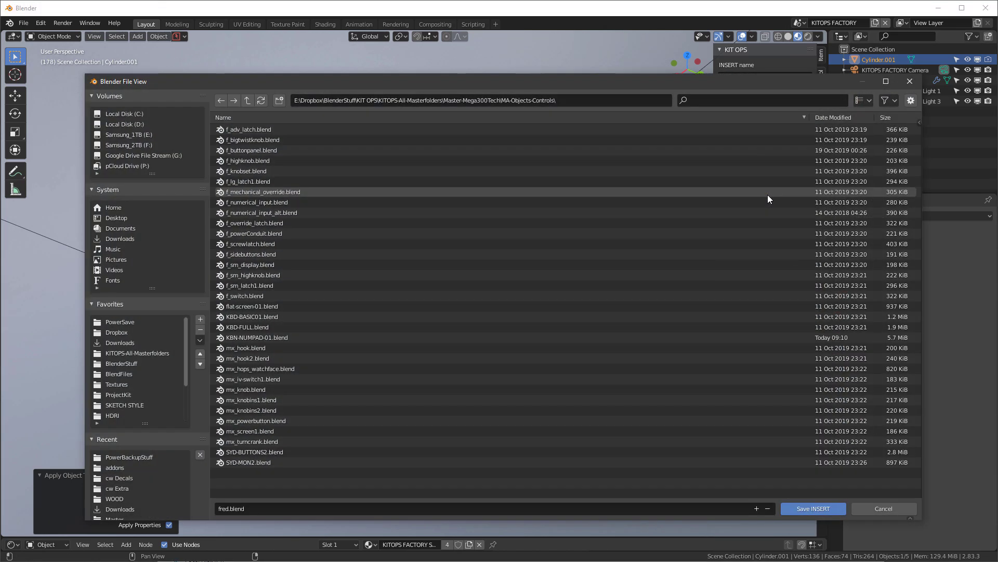
left_click(135, 352)
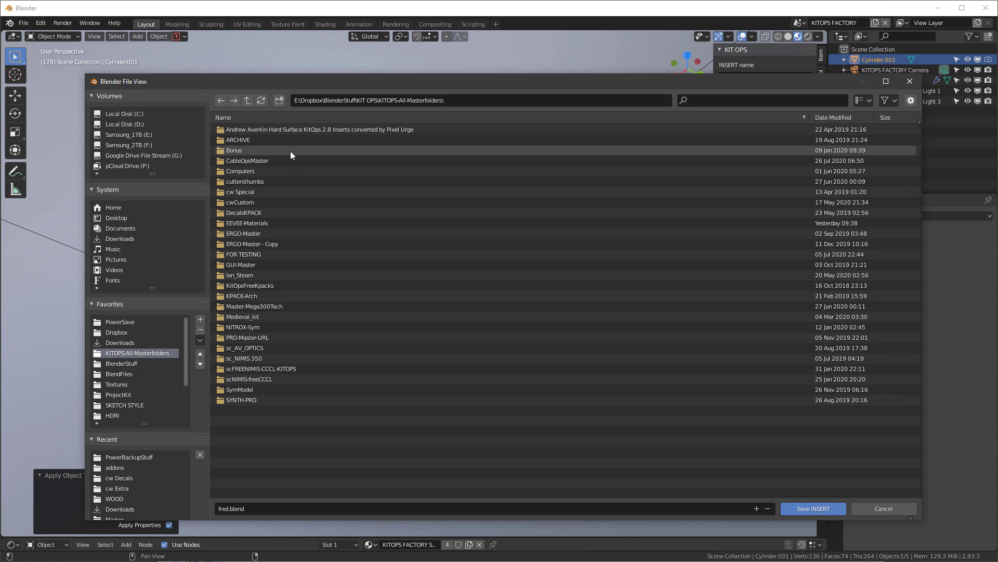
double_click(247, 160)
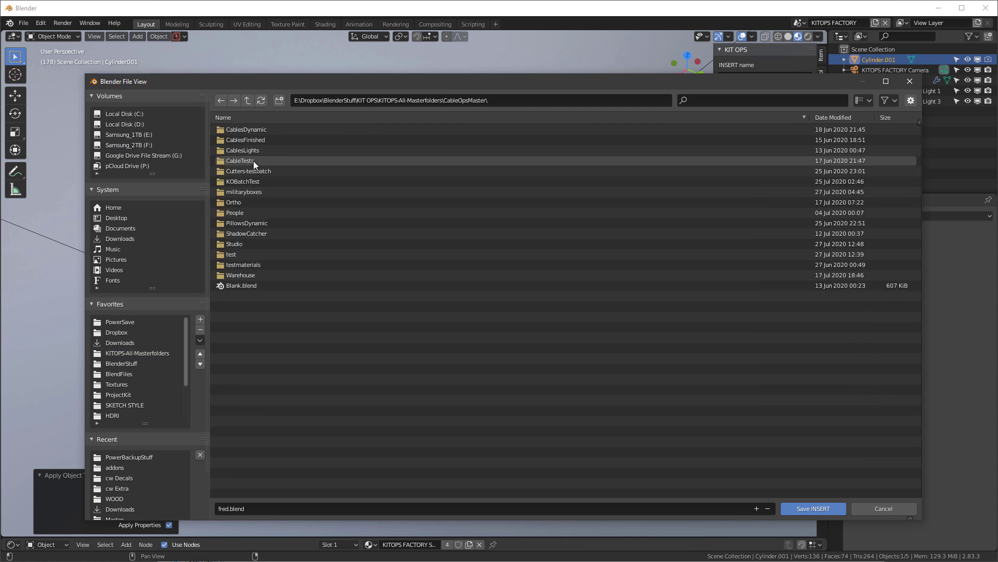
double_click(233, 255)
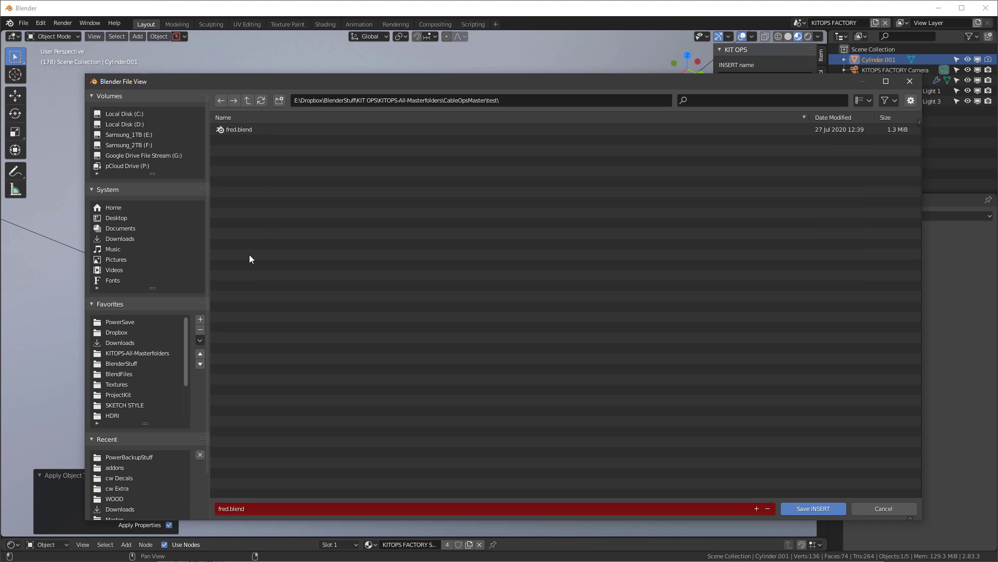
left_click(239, 130)
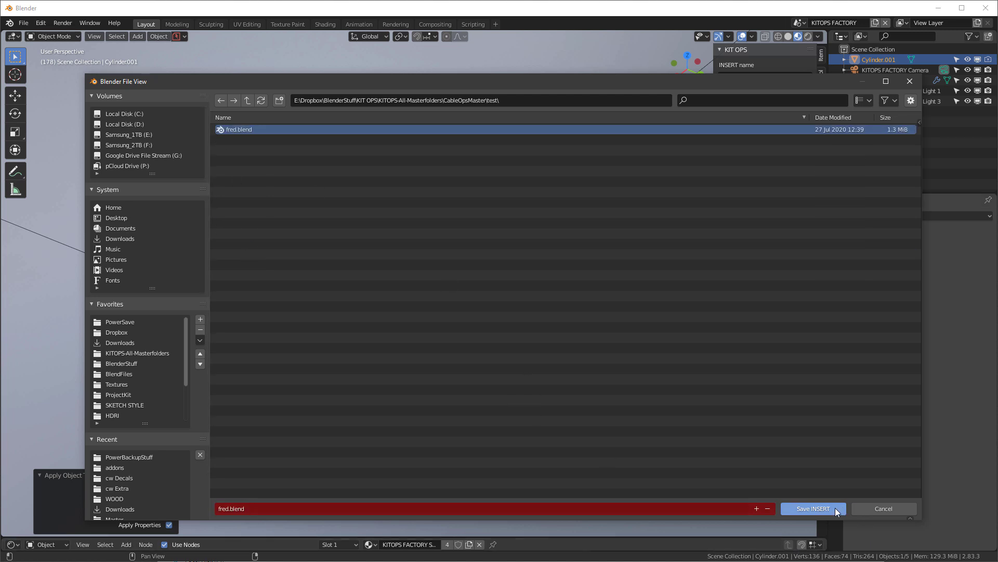
left_click(813, 509)
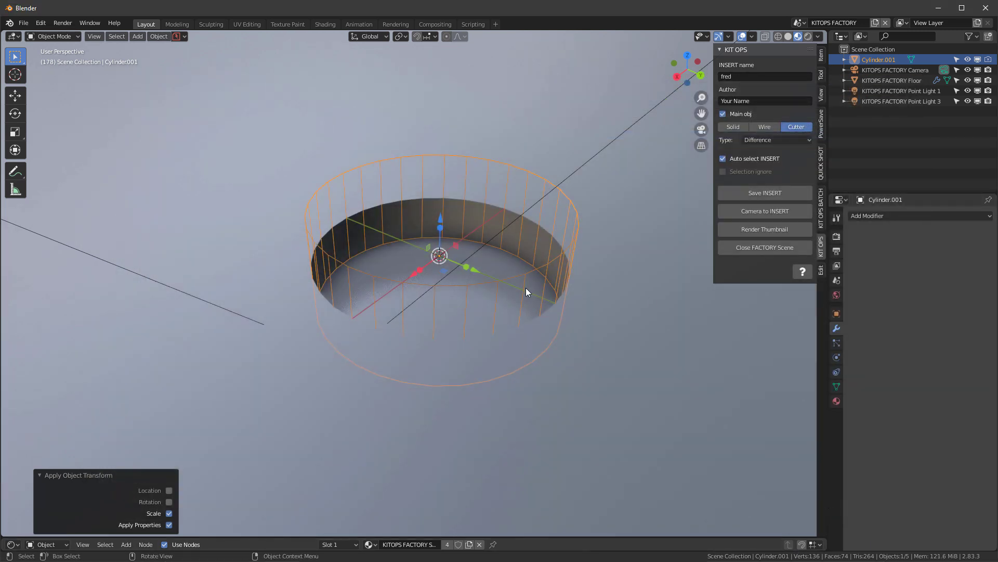
left_click(765, 210)
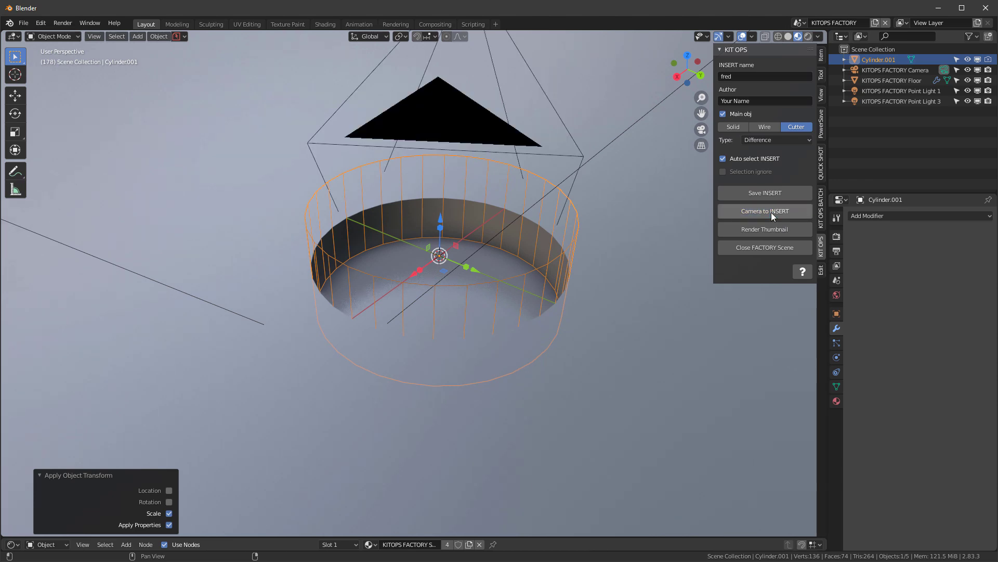
left_click(764, 211)
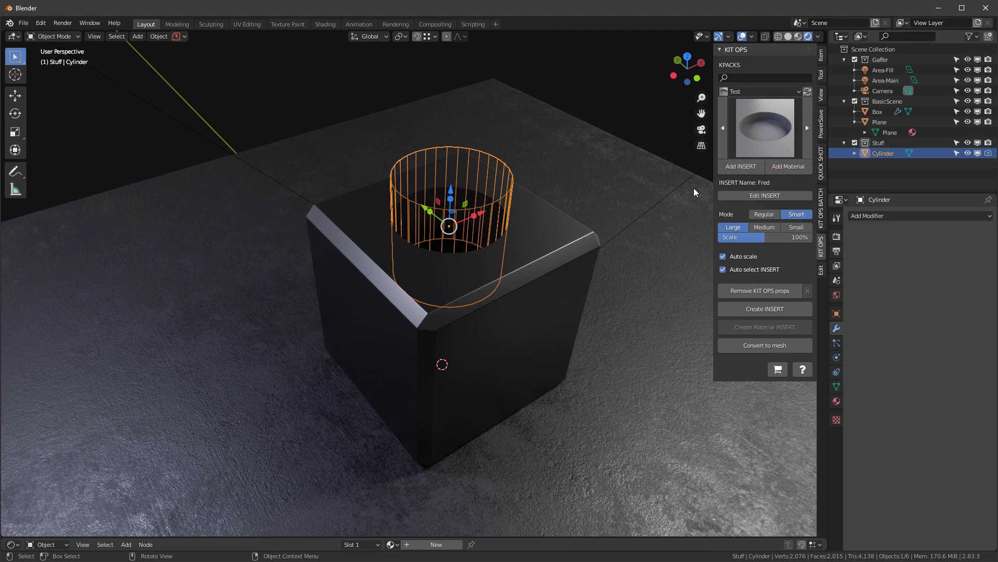
mouse_move(710, 296)
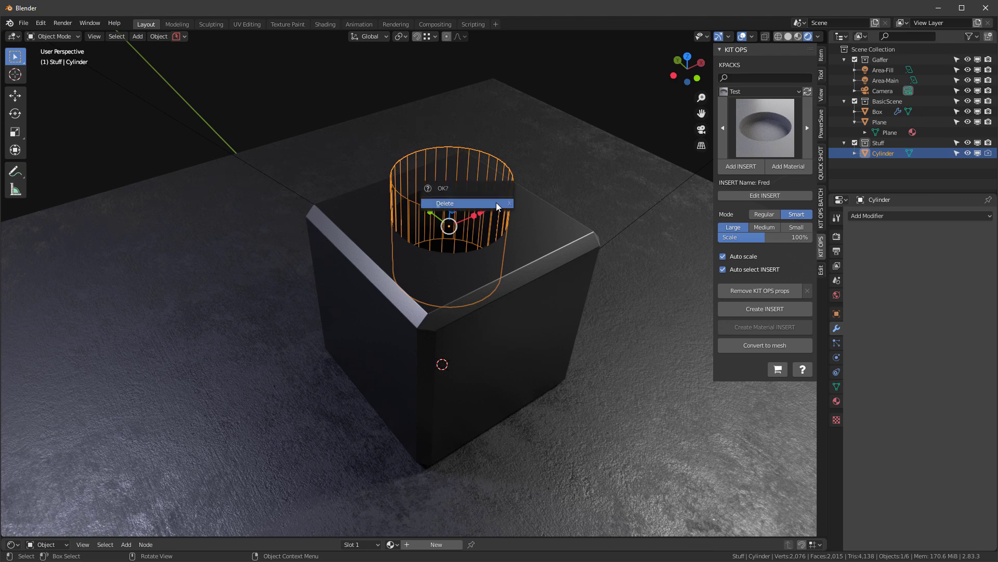
- Delete the old cutter cylinder, remove the box's broken boolean and bring in the saved Fred insert
left_click(445, 203)
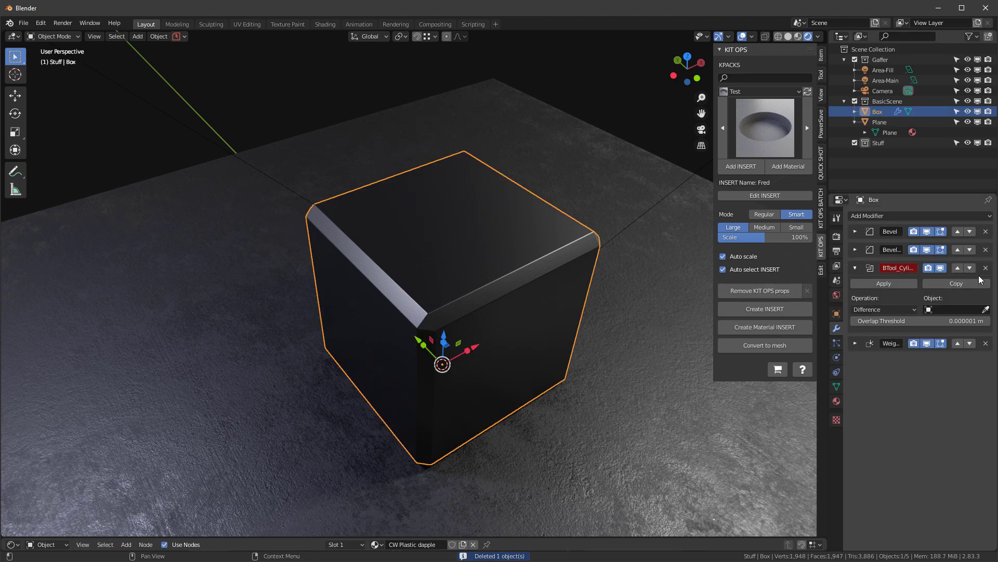
left_click(986, 267)
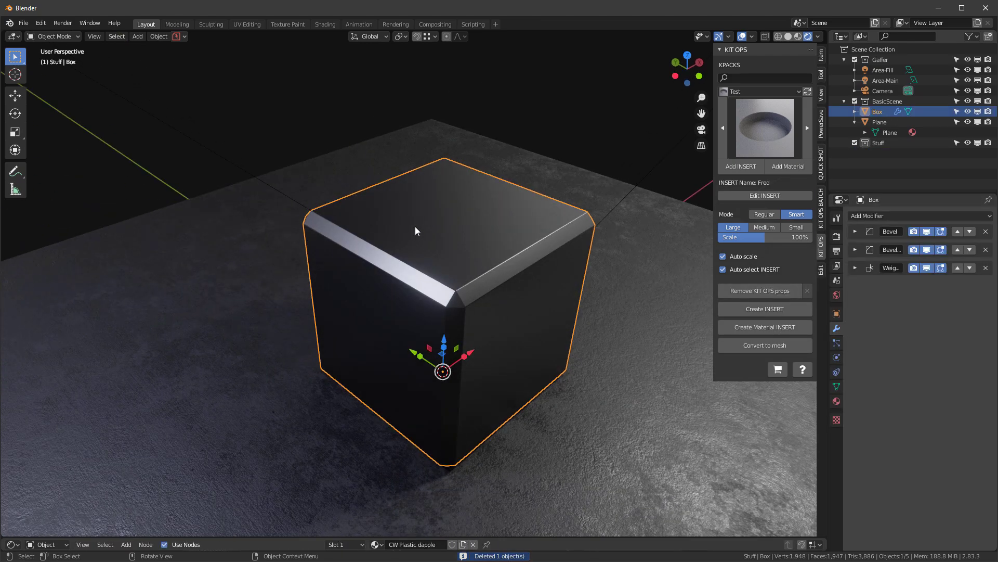
mouse_move(709, 269)
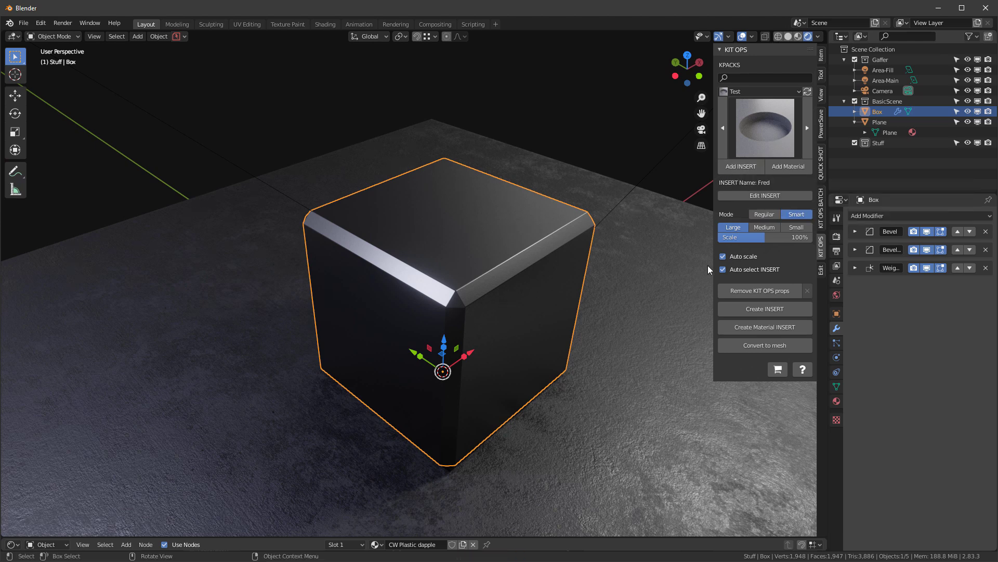
left_click(741, 166)
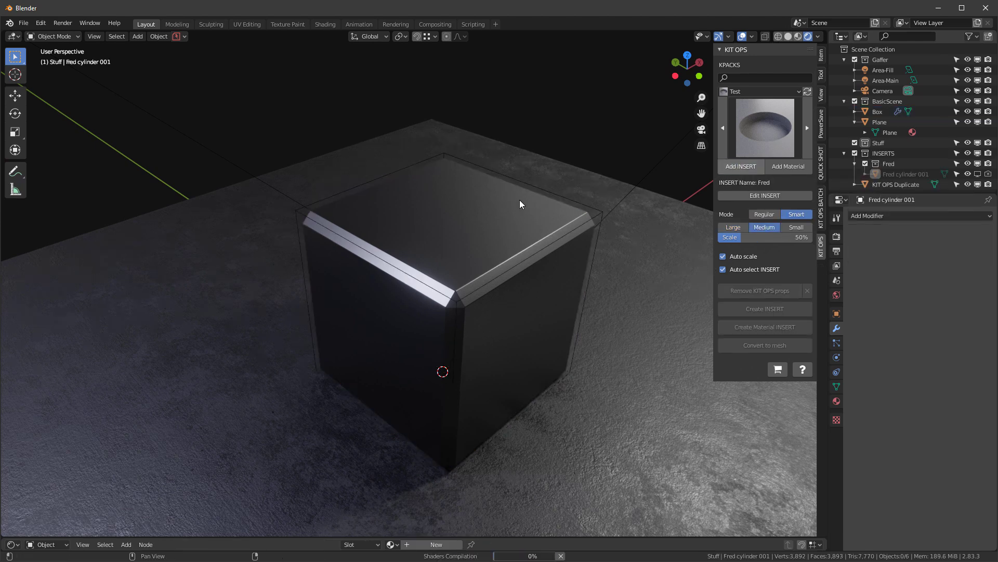
left_click(740, 167)
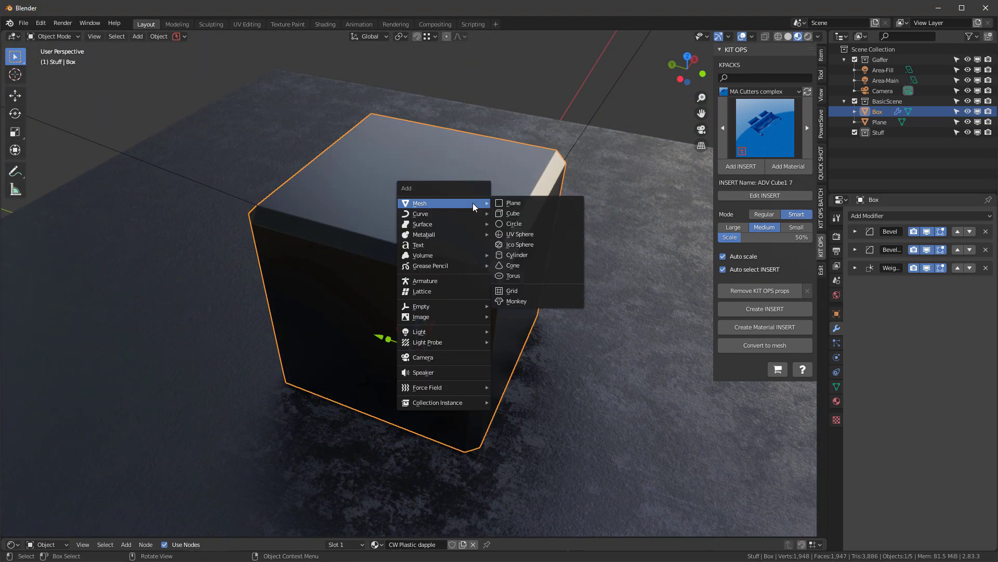
- Add a new cylinder raised through the box top with smooth shading
left_click(517, 254)
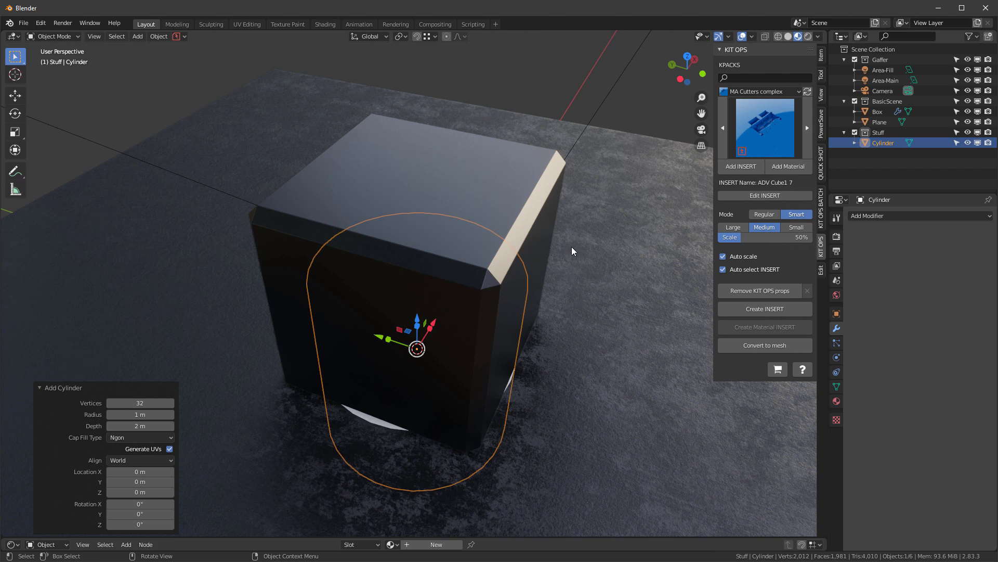
key("s")
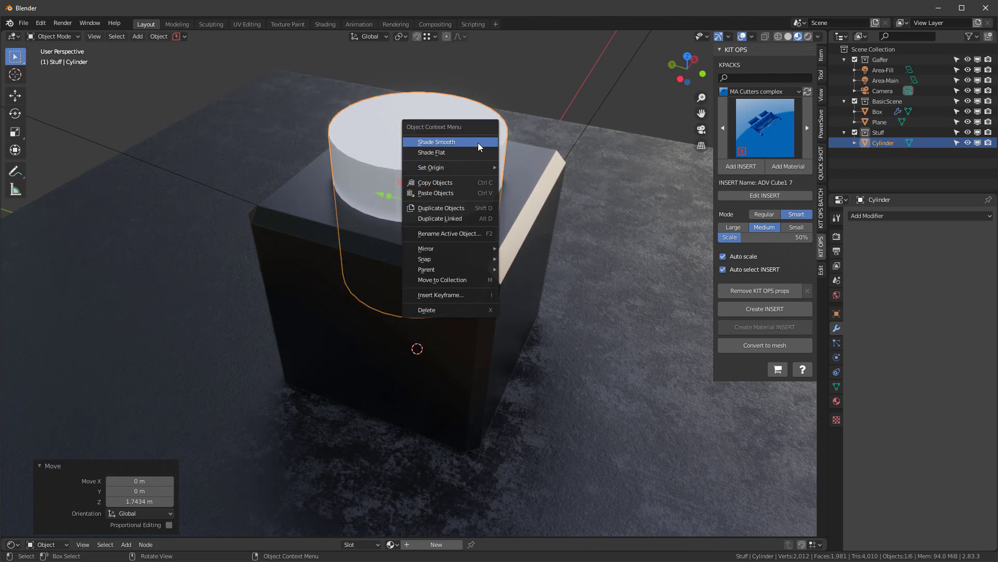
left_click(436, 141)
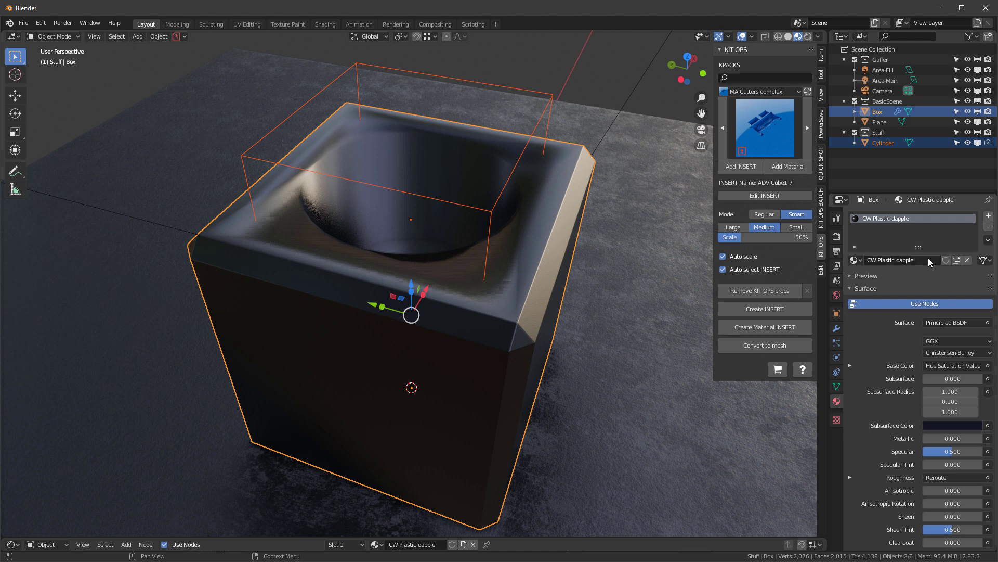
- Cut the box with the cylinder, display the cutter as wireframe and duplicate it for the chrome copy
left_click(836, 327)
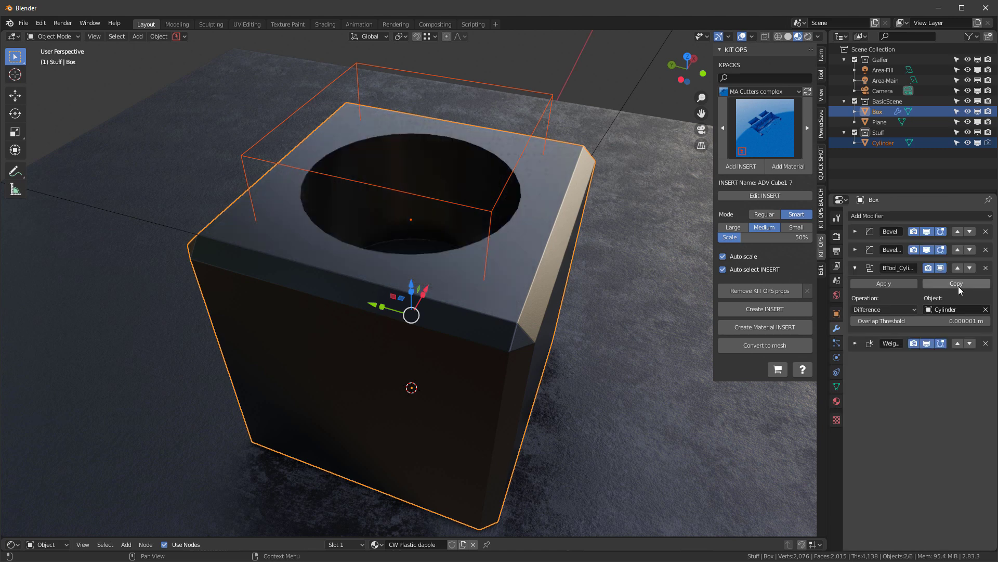
left_click(883, 142)
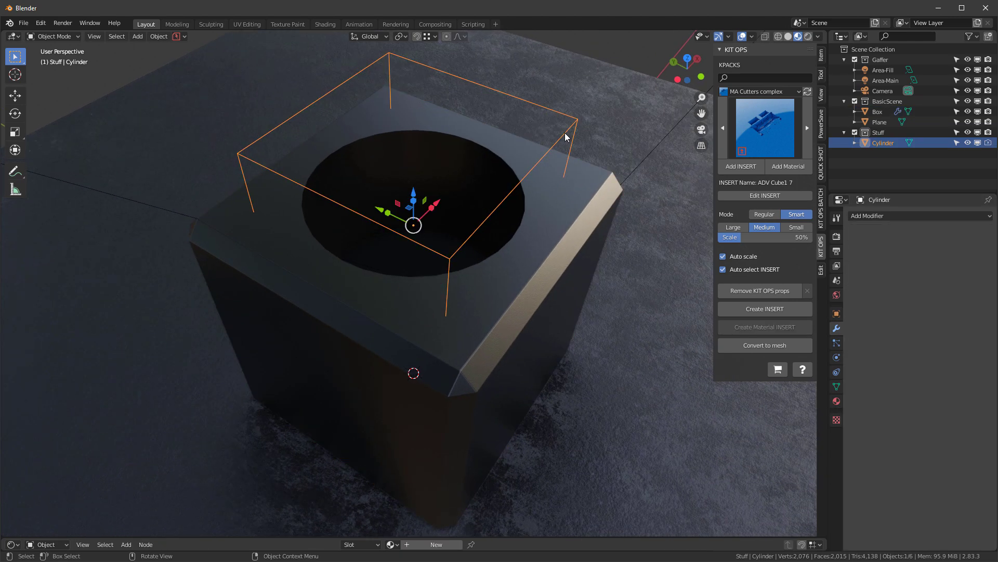
mouse_move(836, 358)
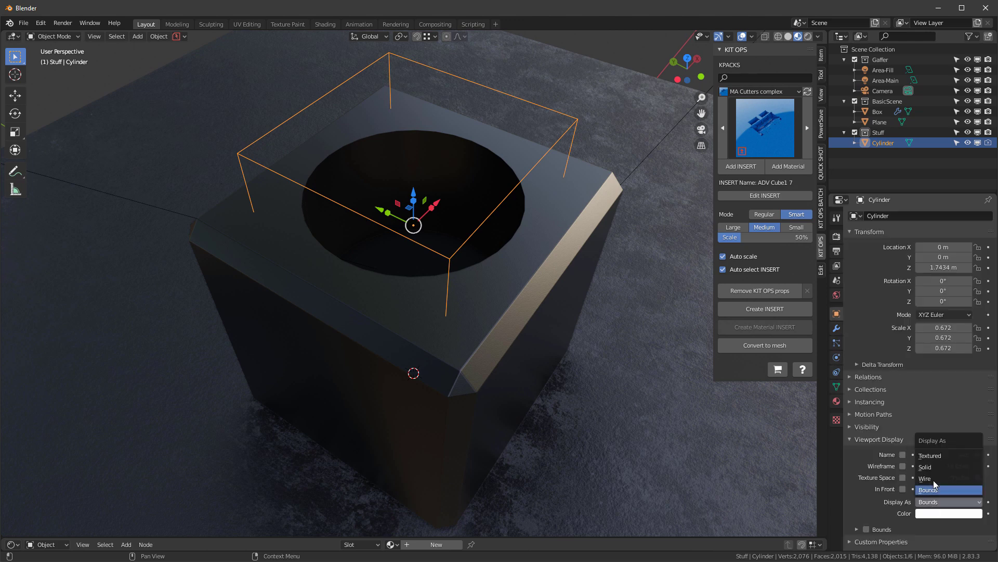
left_click(925, 478)
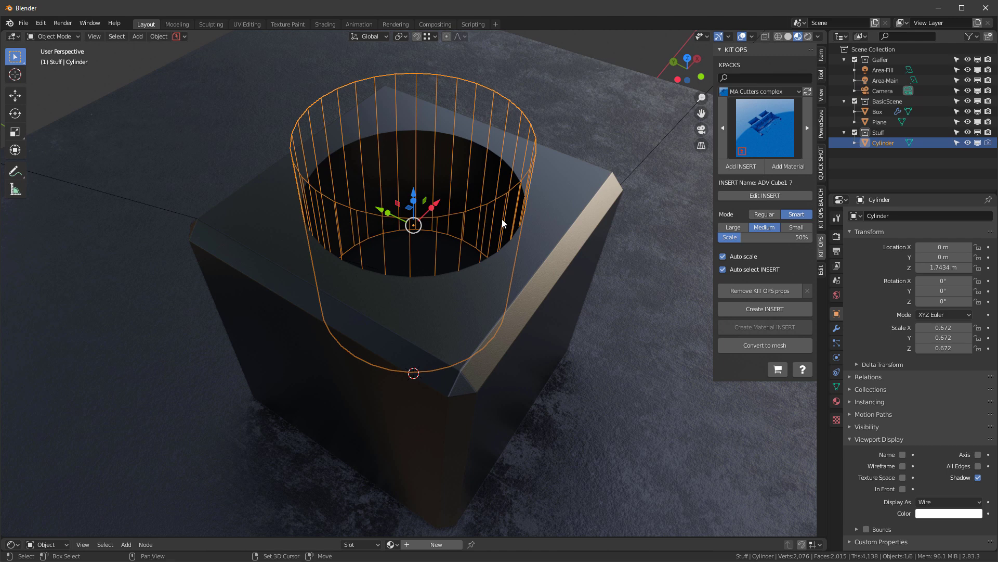
key("shift+d")
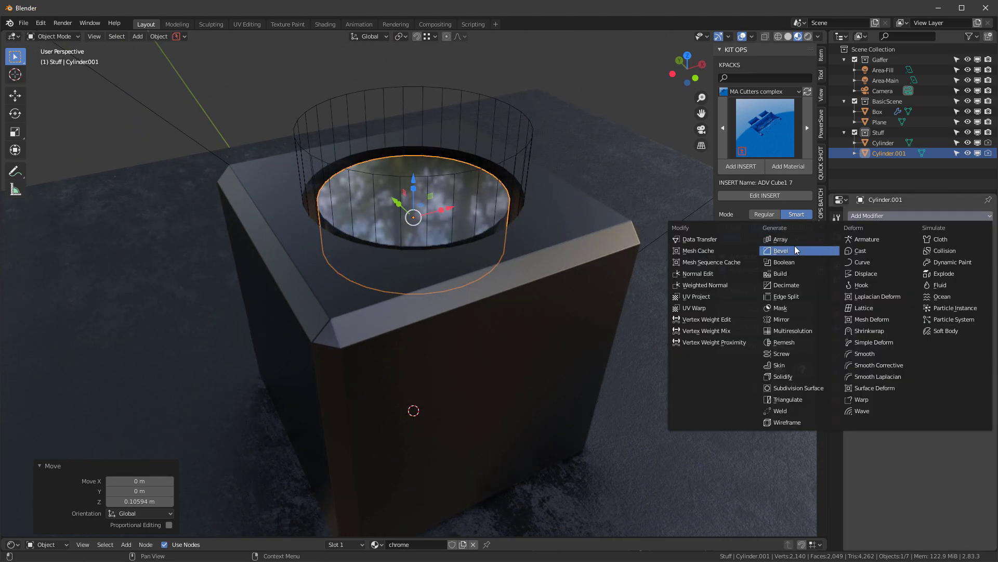
- Bevel the chrome cylinder and scale a duplicate into the smaller inner cutter
left_click(779, 250)
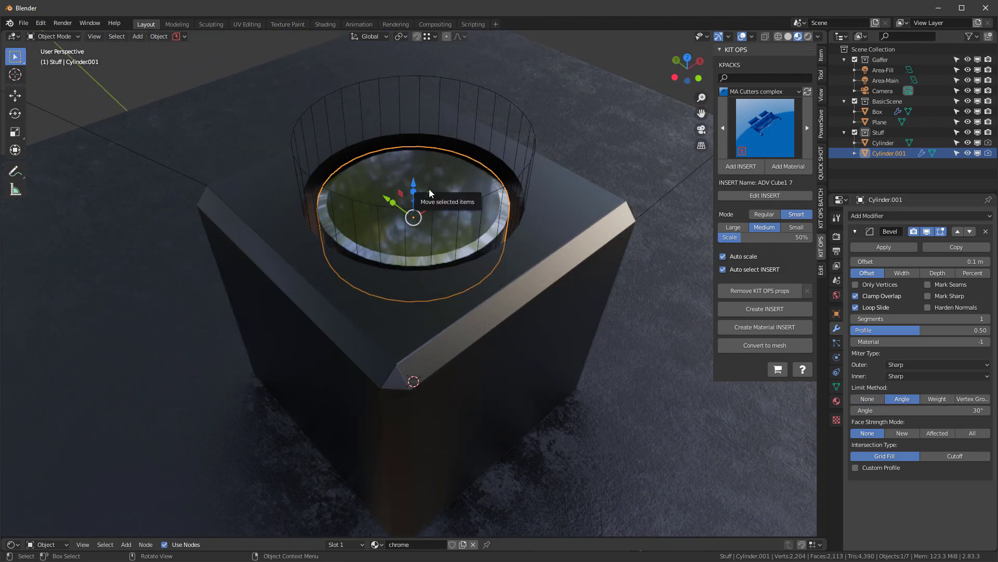
mouse_move(439, 182)
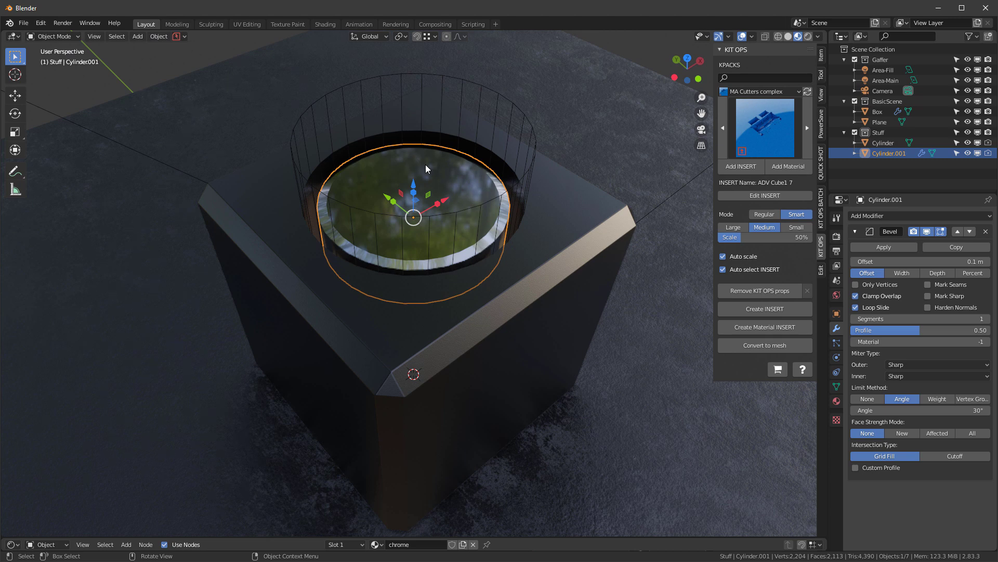
mouse_move(445, 202)
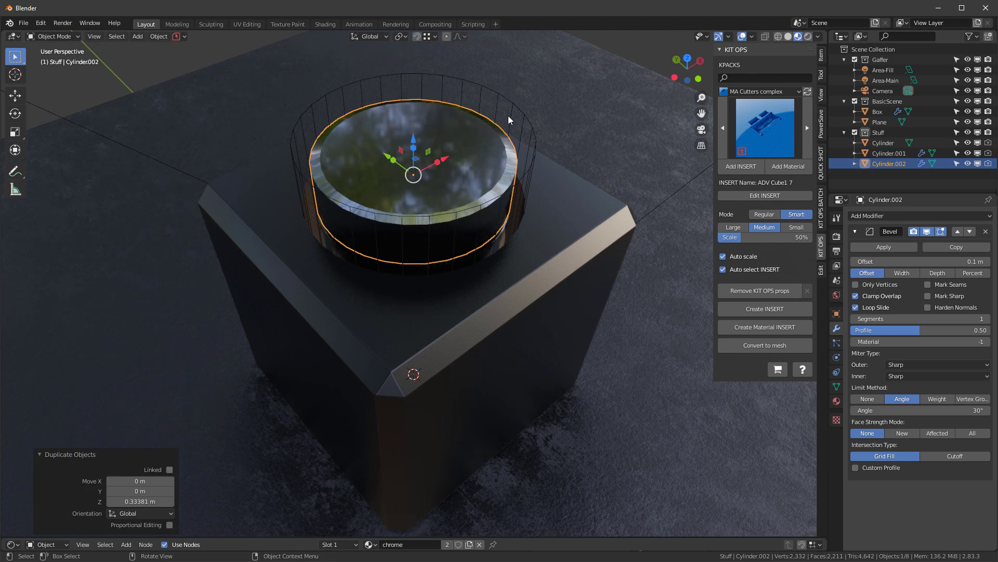
key("s")
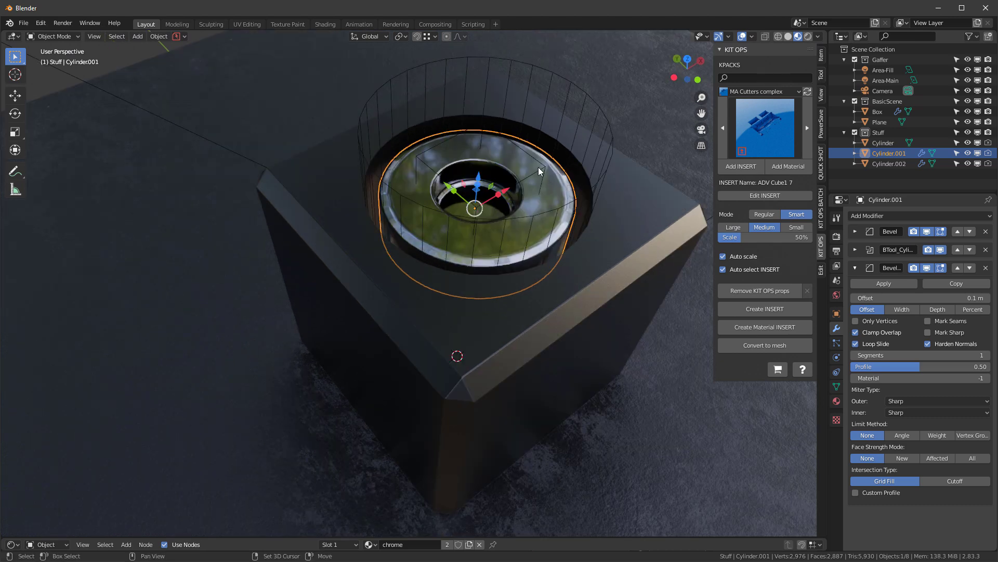
- Parent the ring and inner cutter to the outer cylinder and create a KIT OPS insert from them
left_click(889, 163)
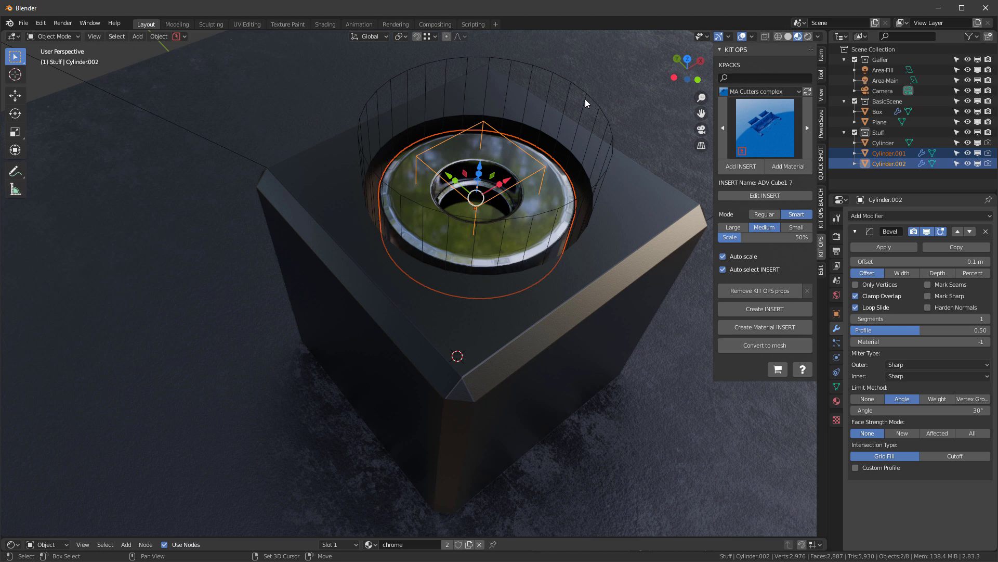
left_click(158, 36)
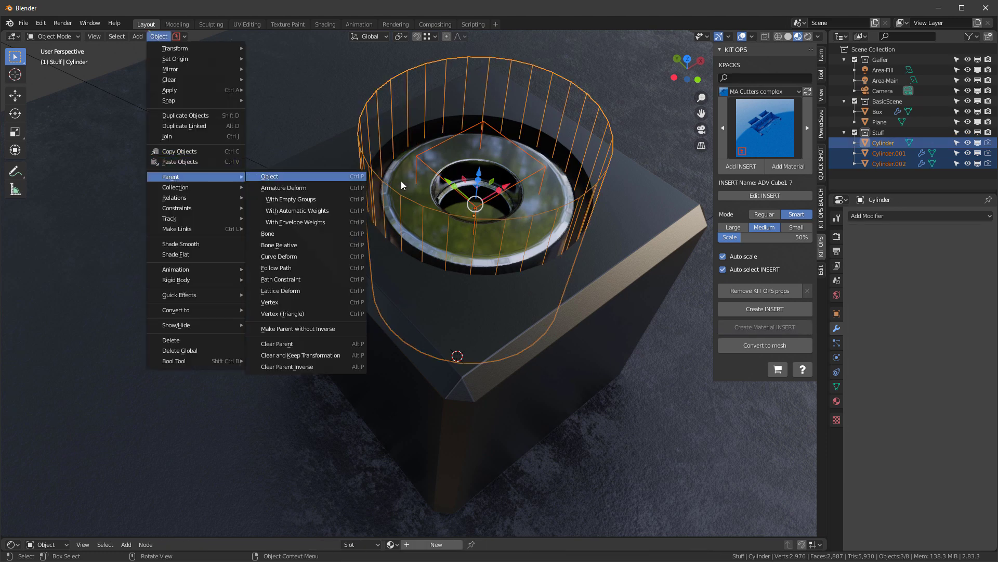
mouse_move(268, 176)
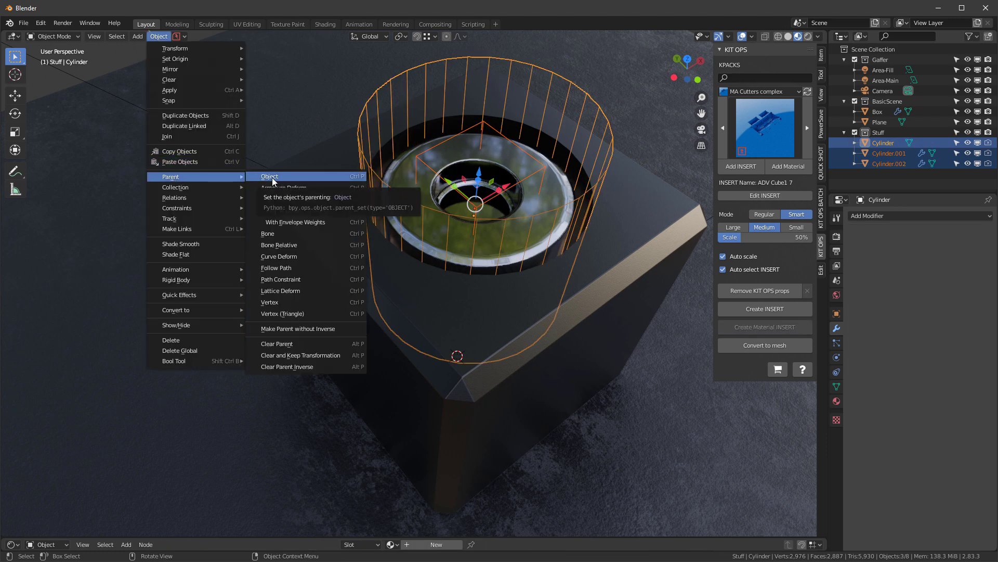
left_click(269, 176)
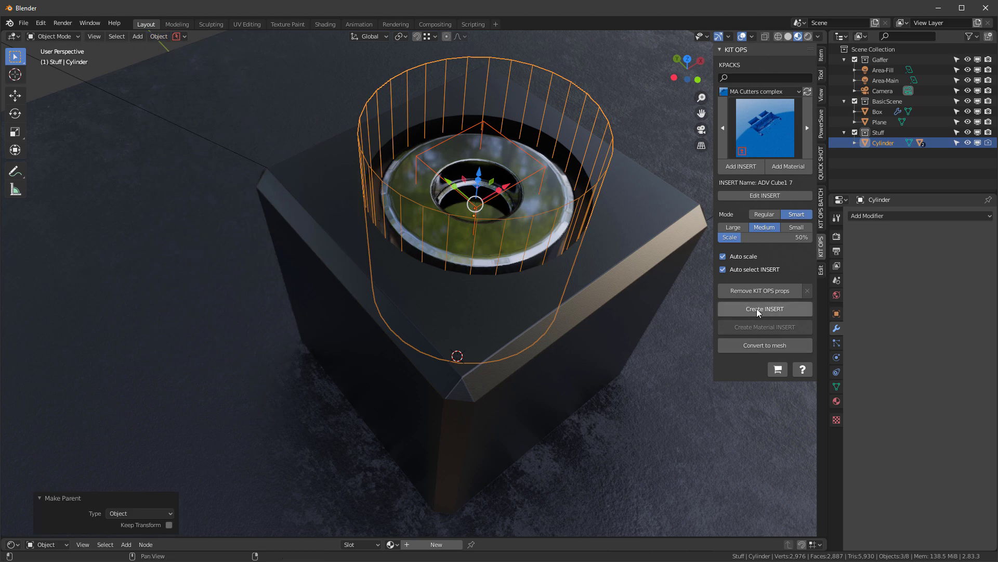
mouse_move(817, 50)
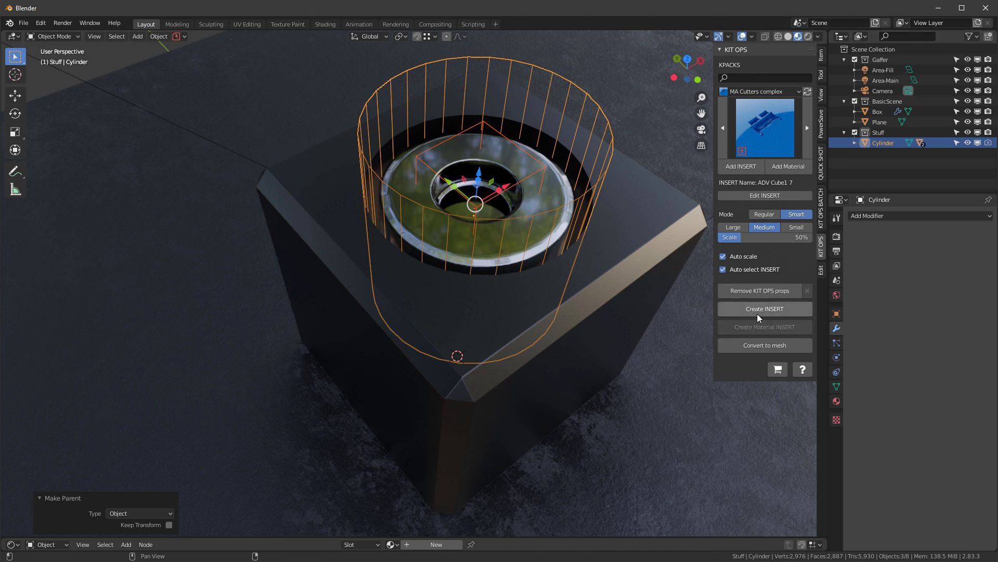
left_click(764, 309)
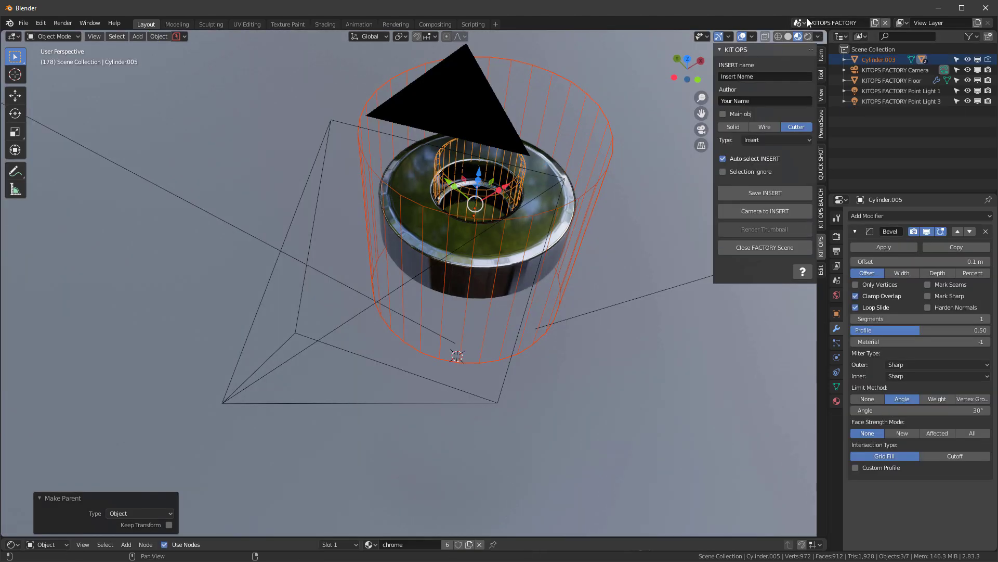
left_click(798, 23)
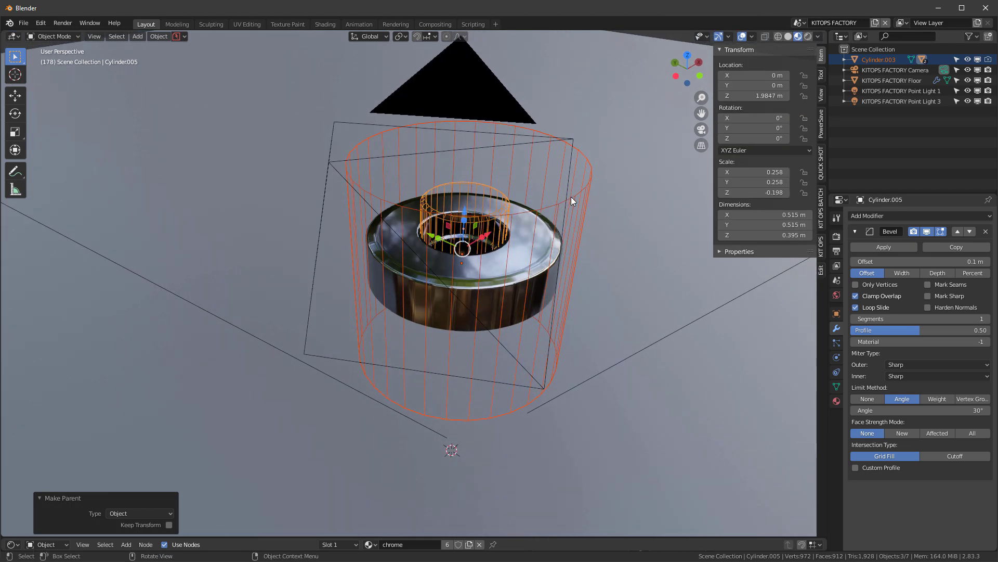
- Apply the main cutter cylinder's scale and clear its location to the origin
left_click(878, 59)
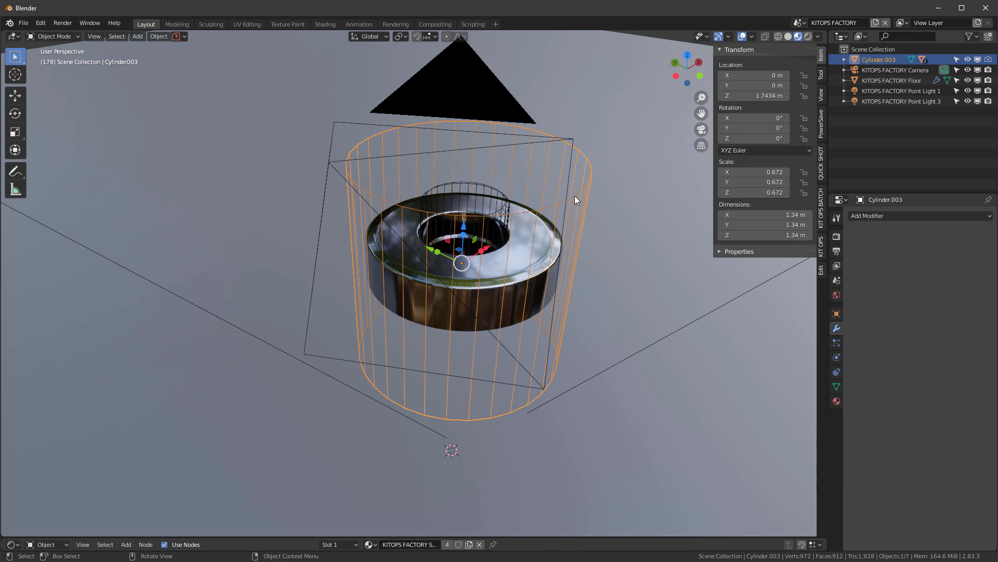
mouse_move(584, 194)
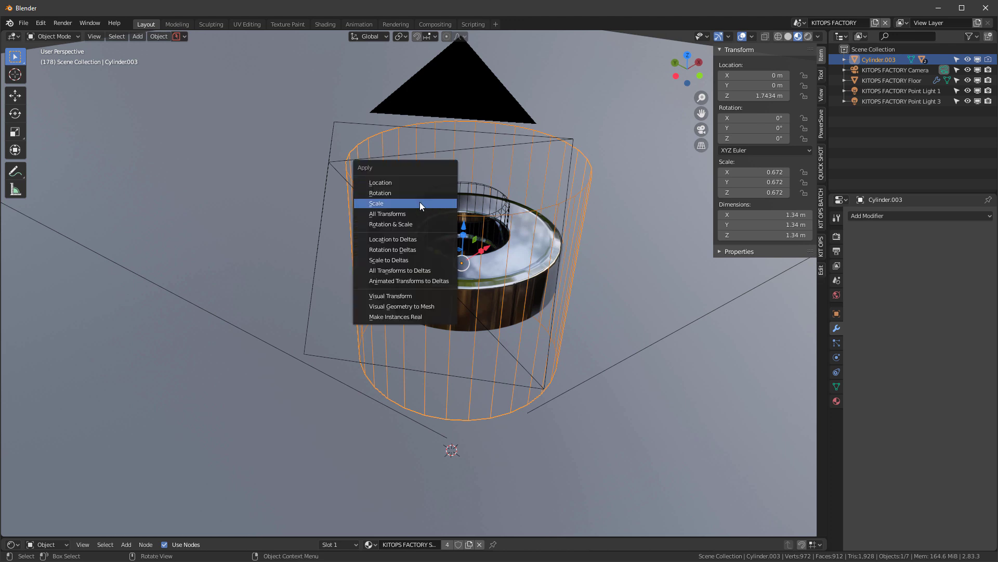
left_click(375, 203)
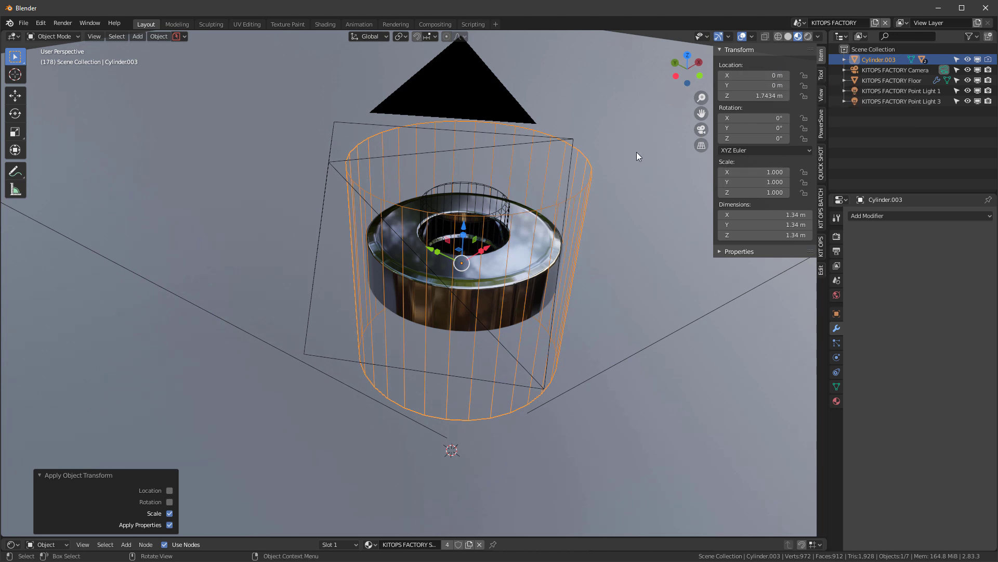
key("alt+g")
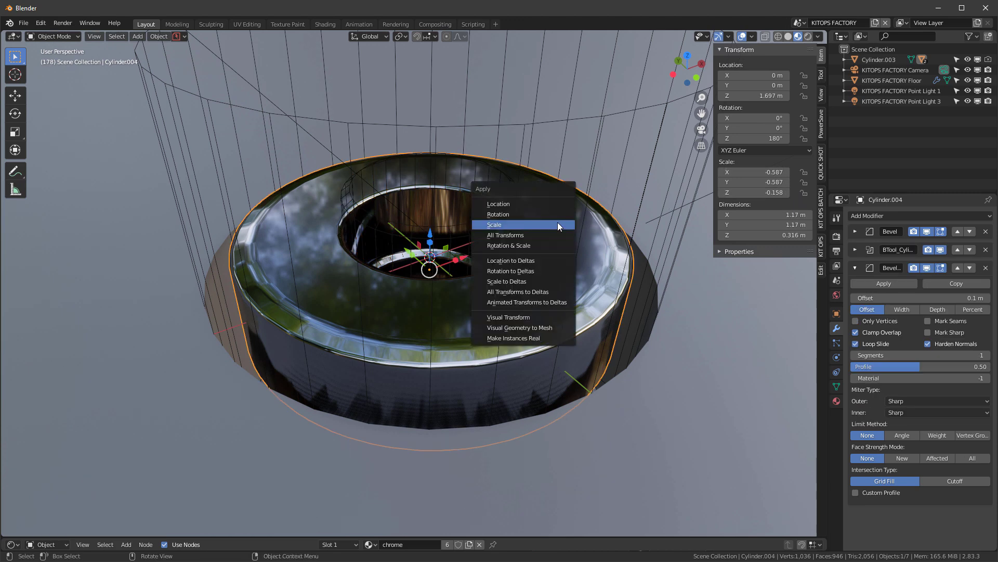
- Apply scale to the chrome ring and inner cylinder and narrow the ring's bevels
left_click(493, 224)
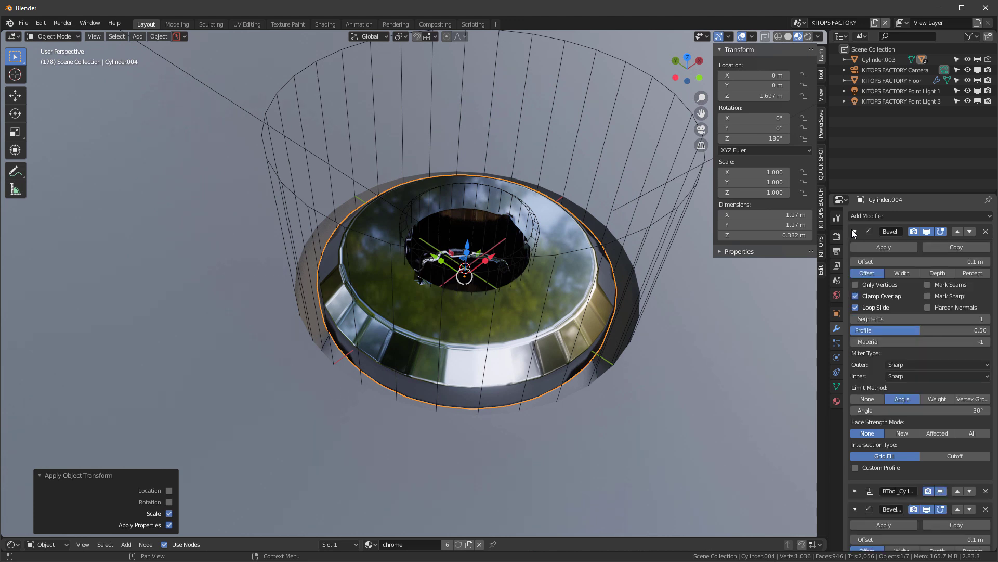
left_click(854, 230)
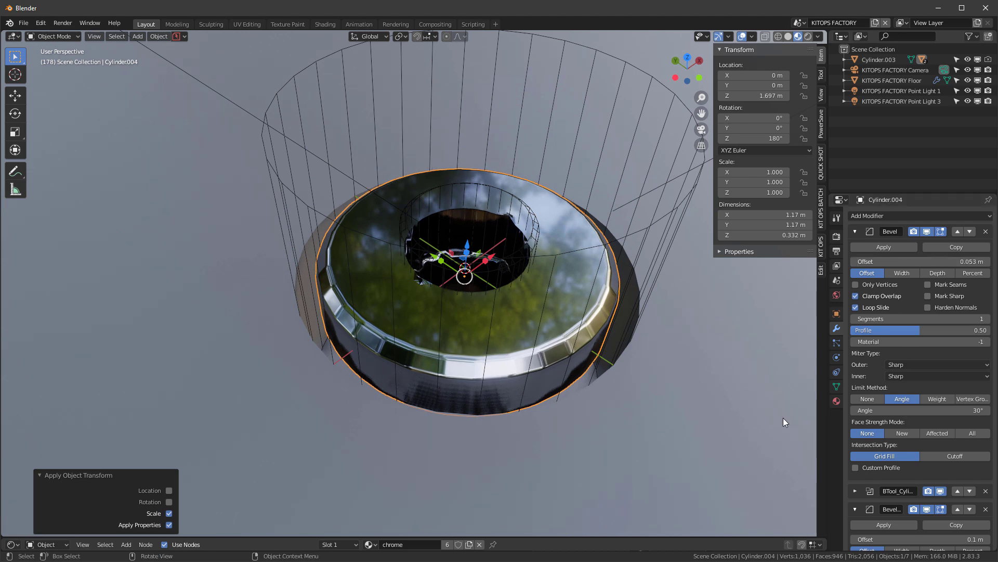
scroll("down", 3)
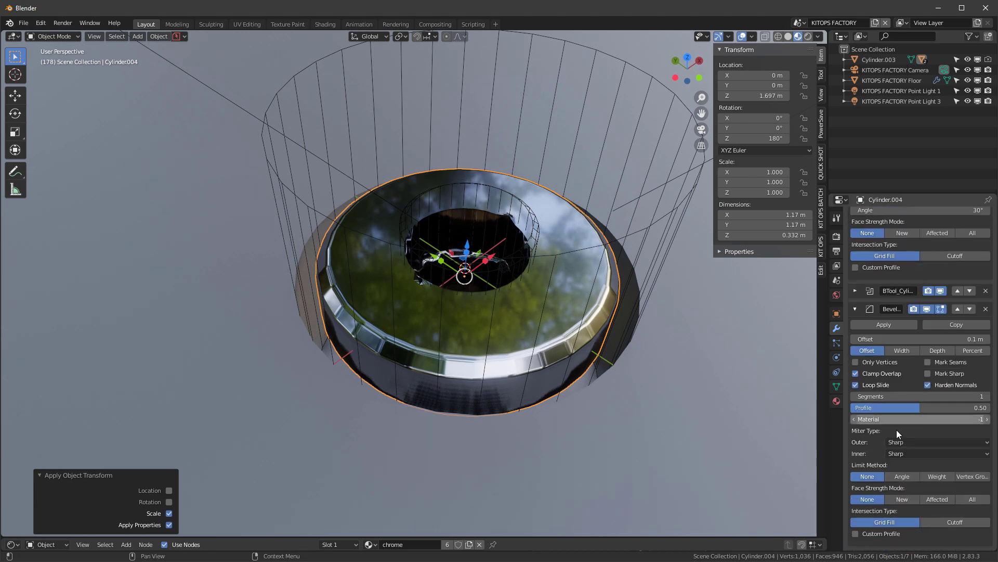
left_click(901, 477)
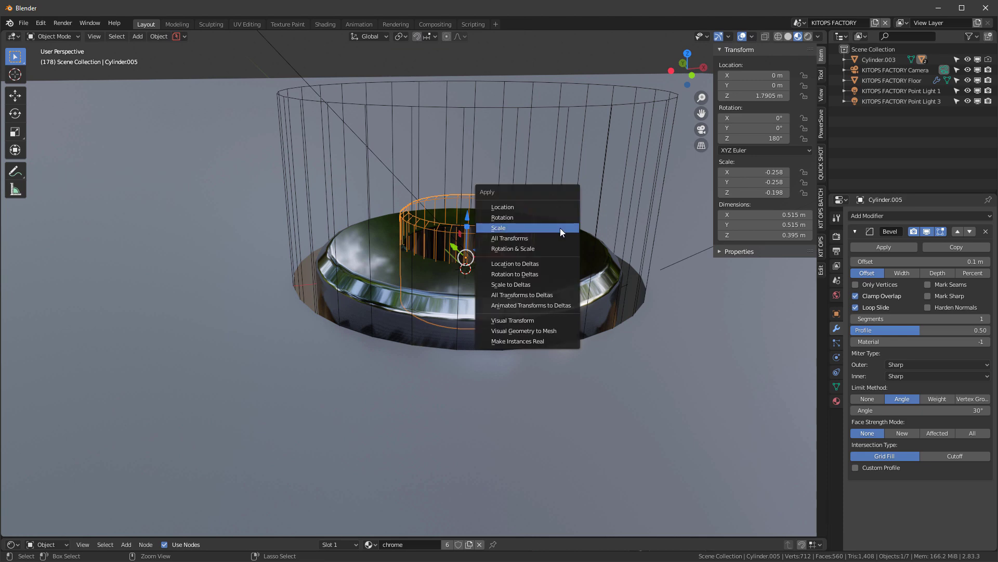
left_click(499, 228)
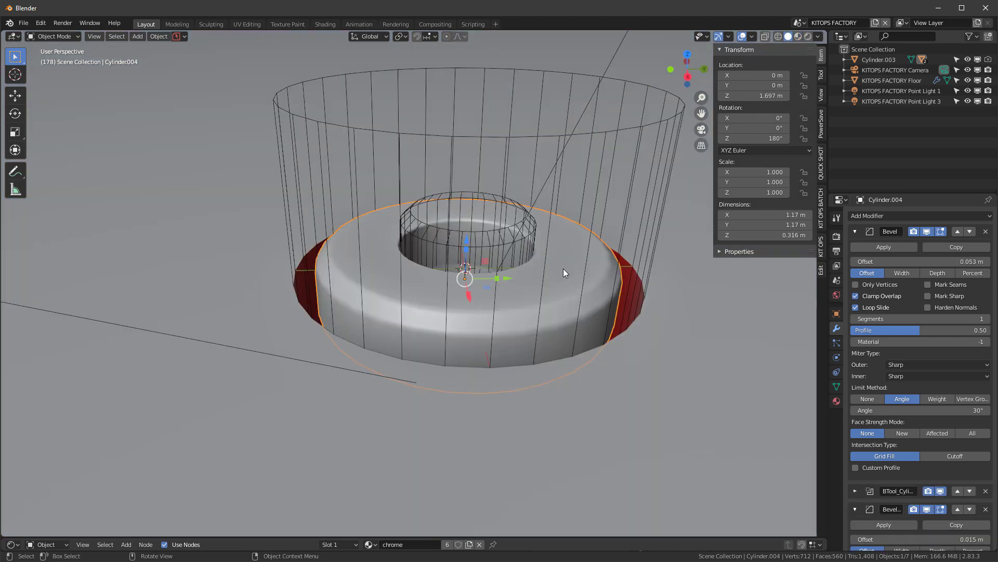
left_click(892, 80)
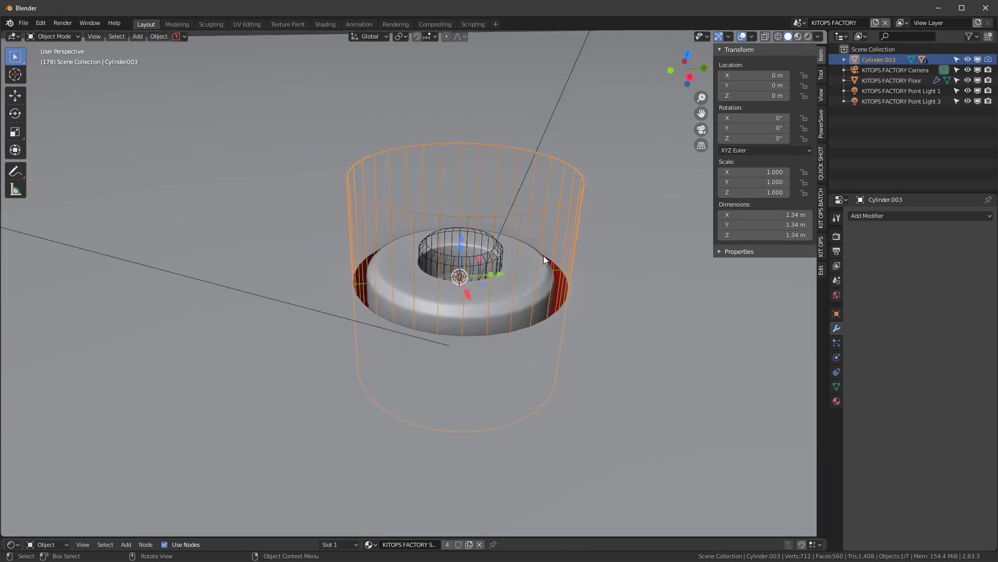
mouse_move(494, 247)
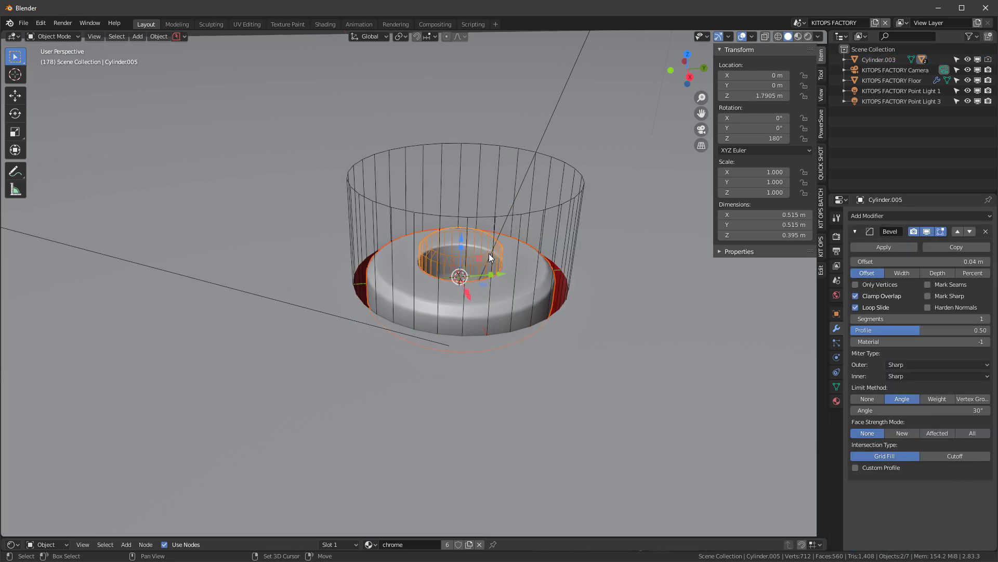
- Parent the rivet pieces to the tall outer cylinder, KIT OPS's main Difference cutter
left_click(879, 59)
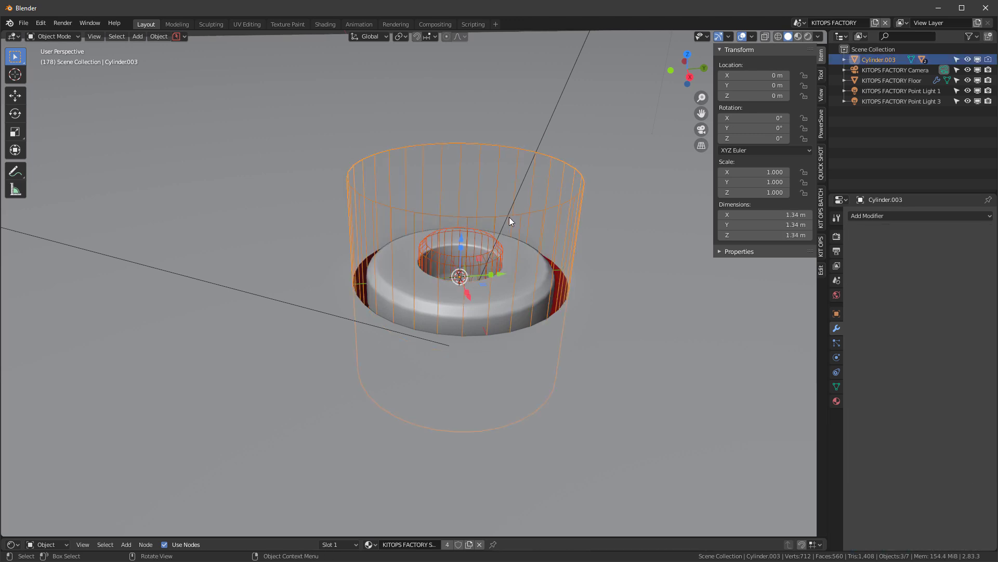
left_click(158, 36)
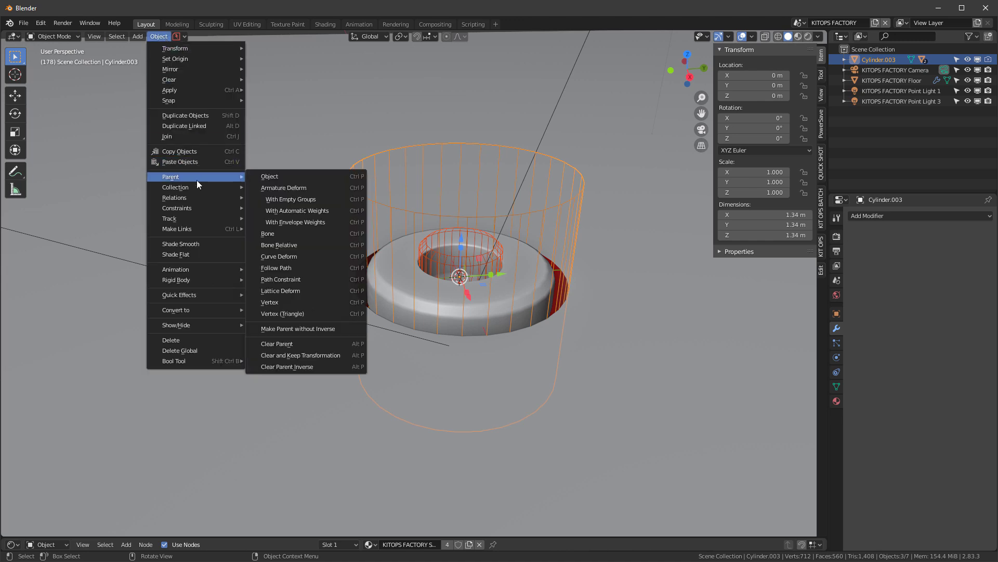
left_click(269, 176)
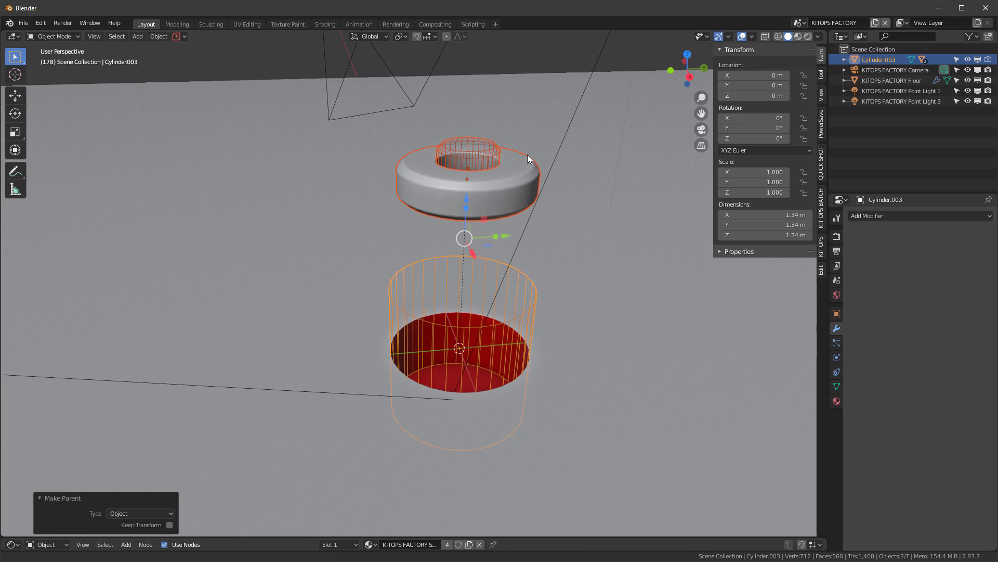
left_click(170, 525)
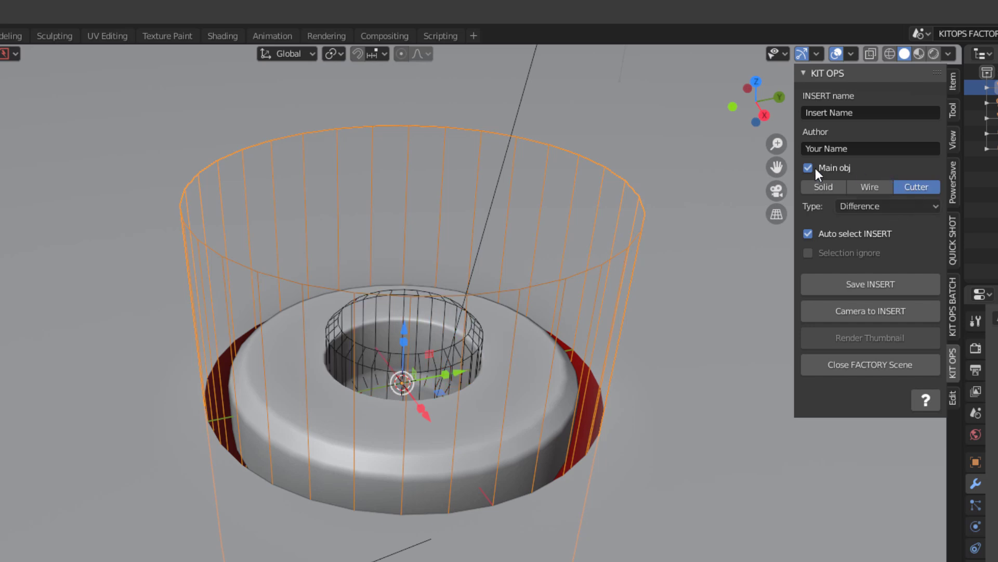
- Mark the inner cylinder as cutter, save the rivet as insert 'fred', and render its thumbnail
left_click(808, 168)
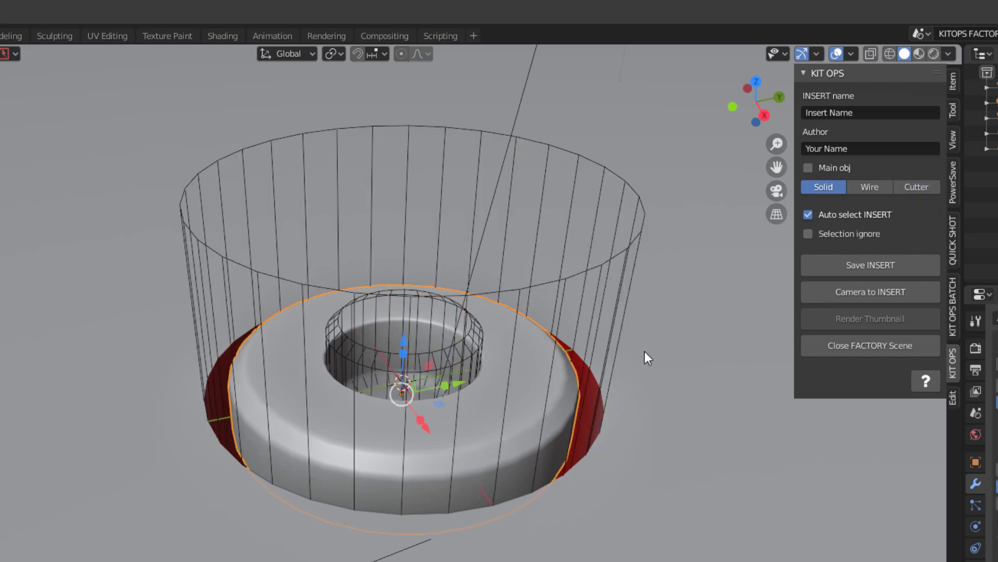
left_click(916, 187)
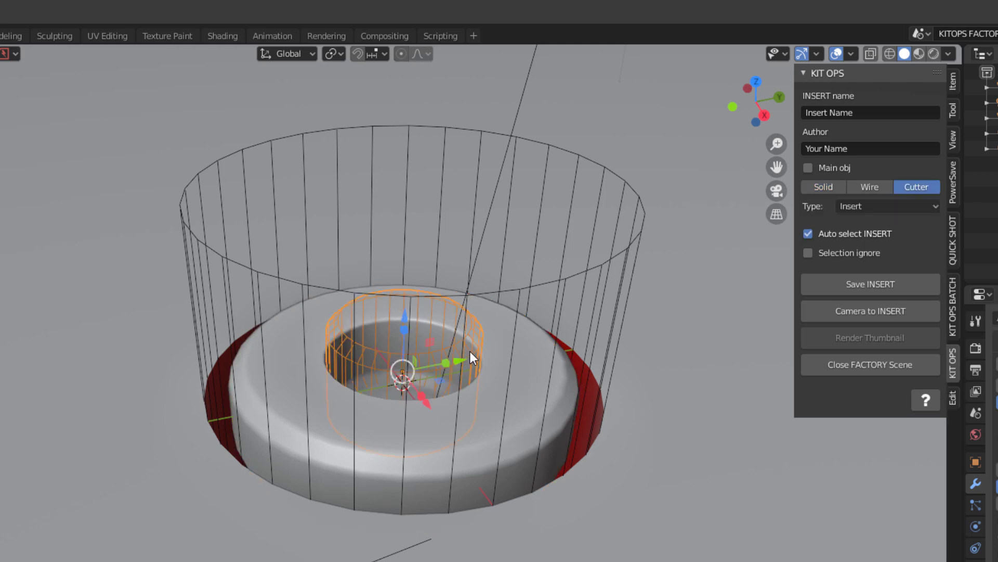
mouse_move(703, 261)
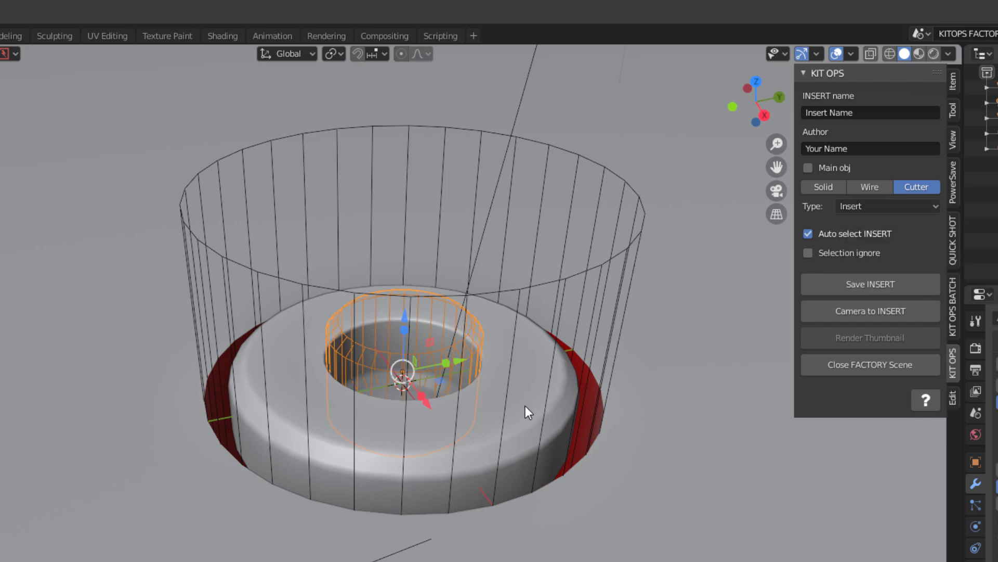
mouse_move(717, 536)
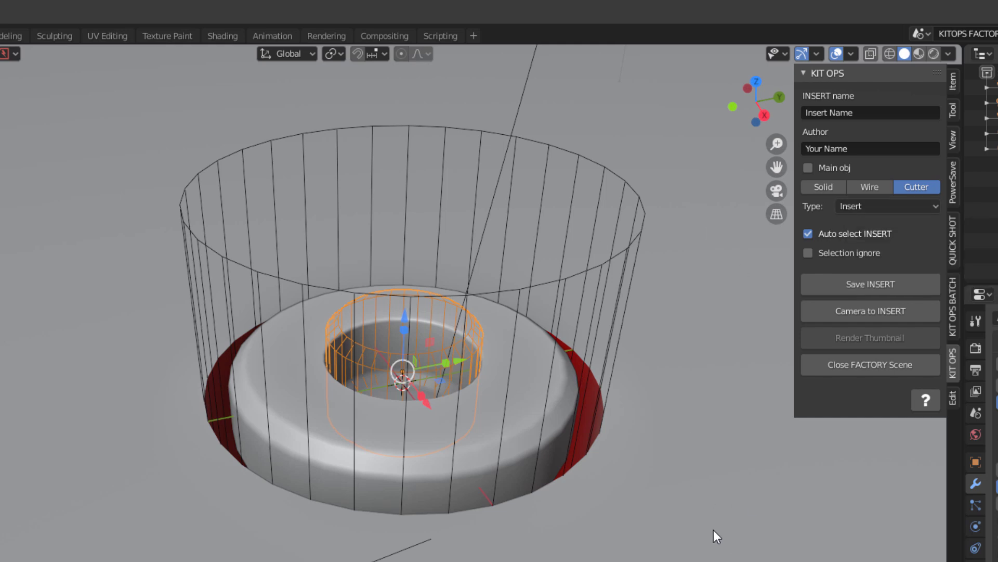
mouse_move(870, 187)
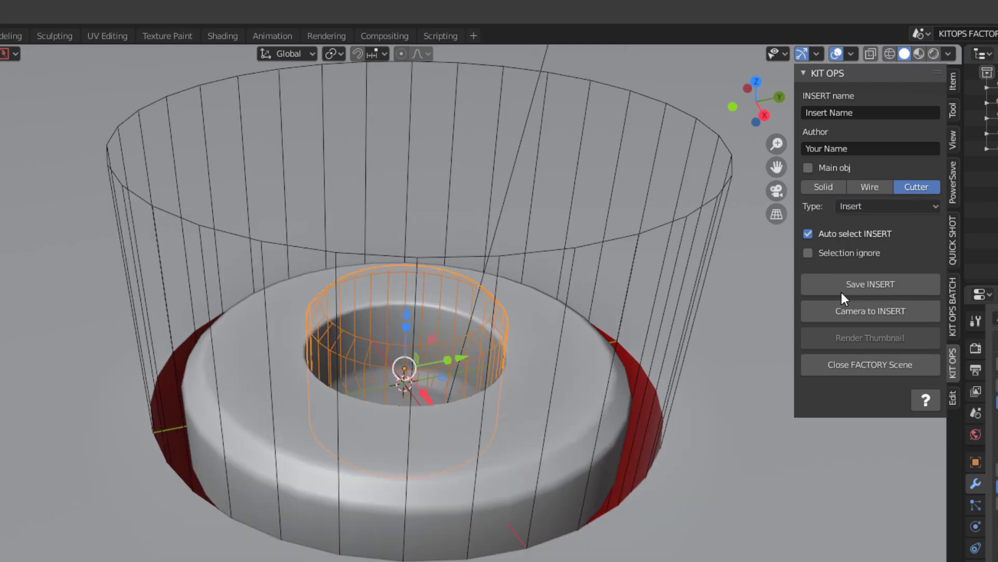
left_click(869, 113)
type("fred")
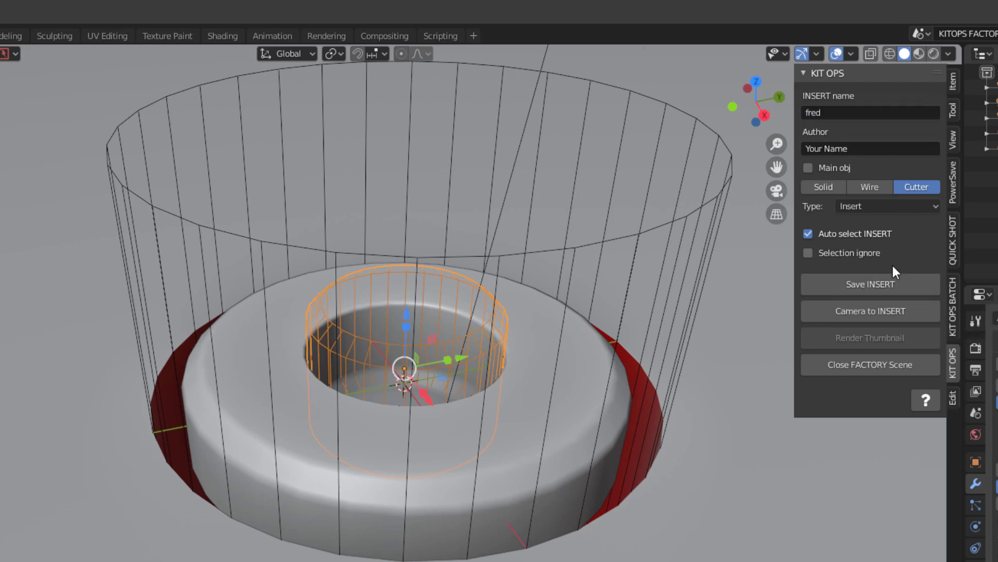
left_click(870, 284)
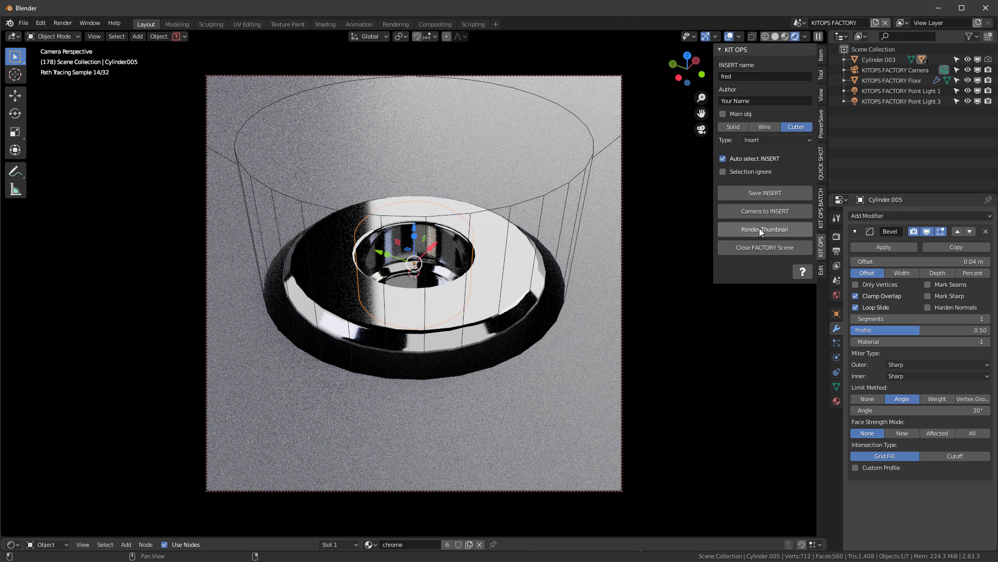
left_click(764, 230)
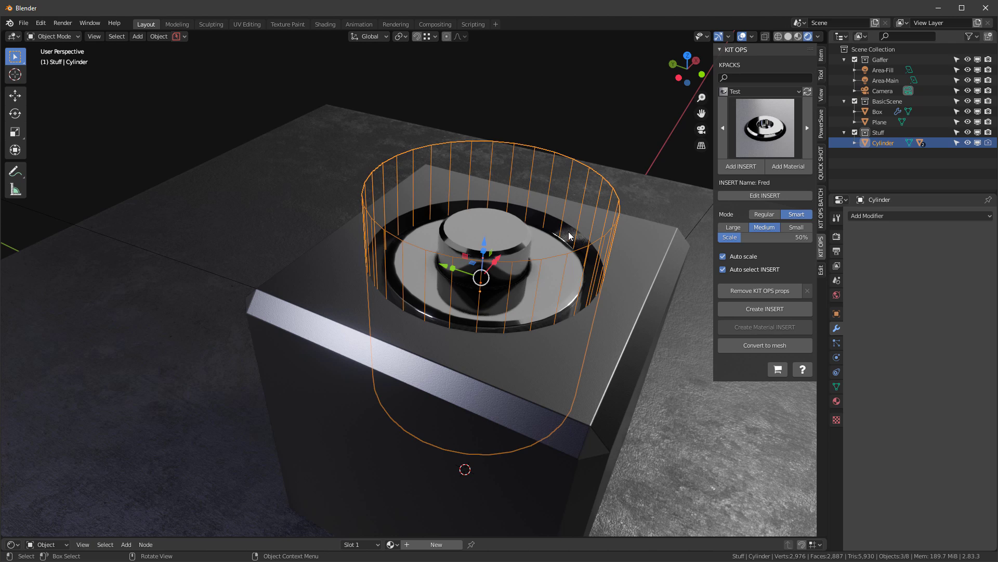
- Delete the trial Fred insert objects and review the KIT OPS add-on preferences
key("x")
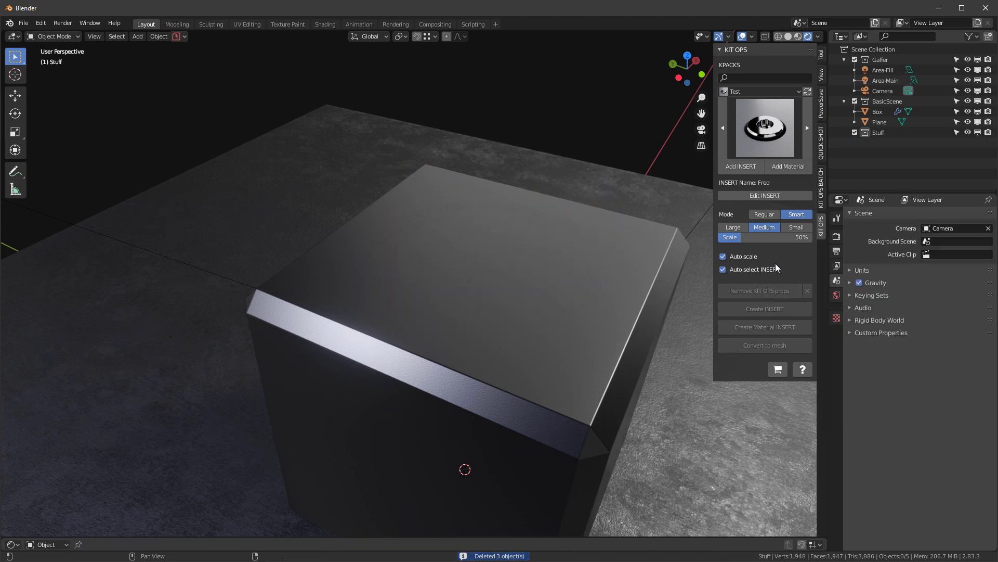
left_click(878, 112)
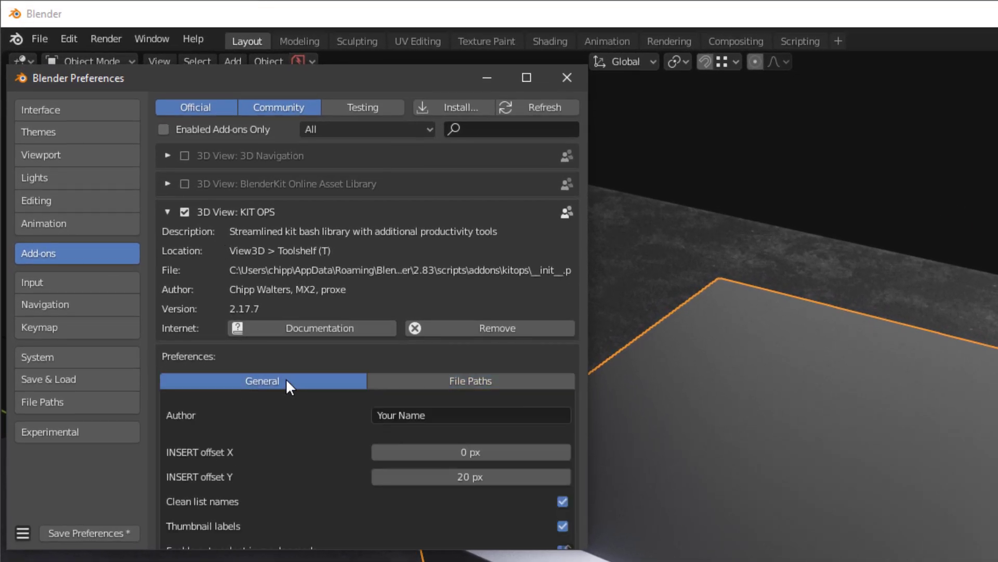
scroll("down", 3)
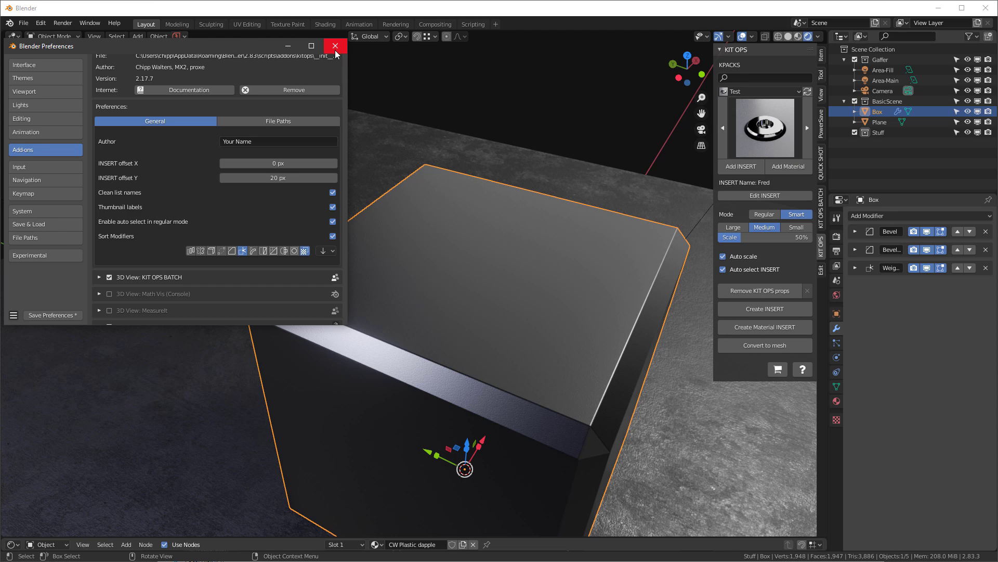
- Add the Fred insert to the Box top and inspect the round hole it cuts
left_click(336, 46)
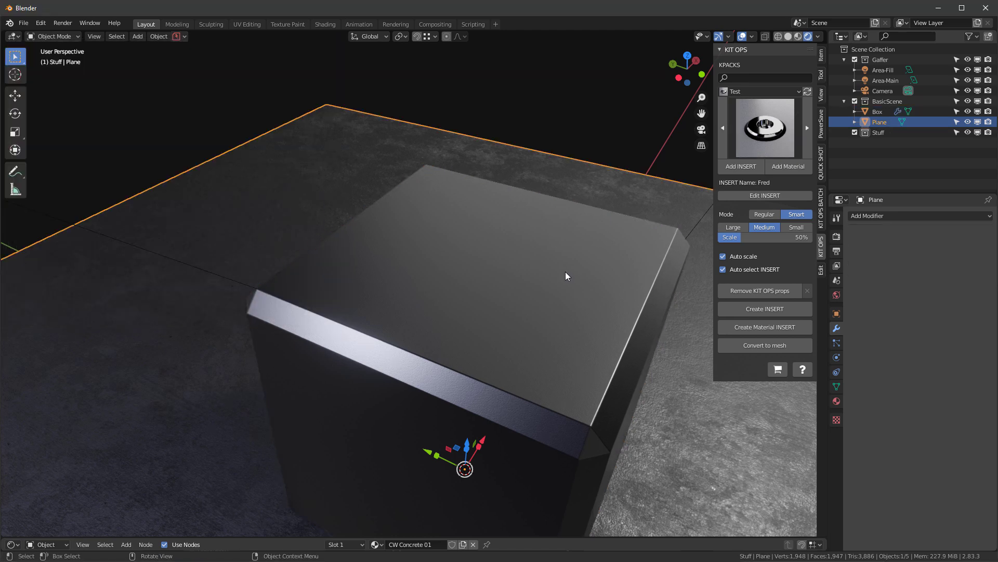
left_click(740, 167)
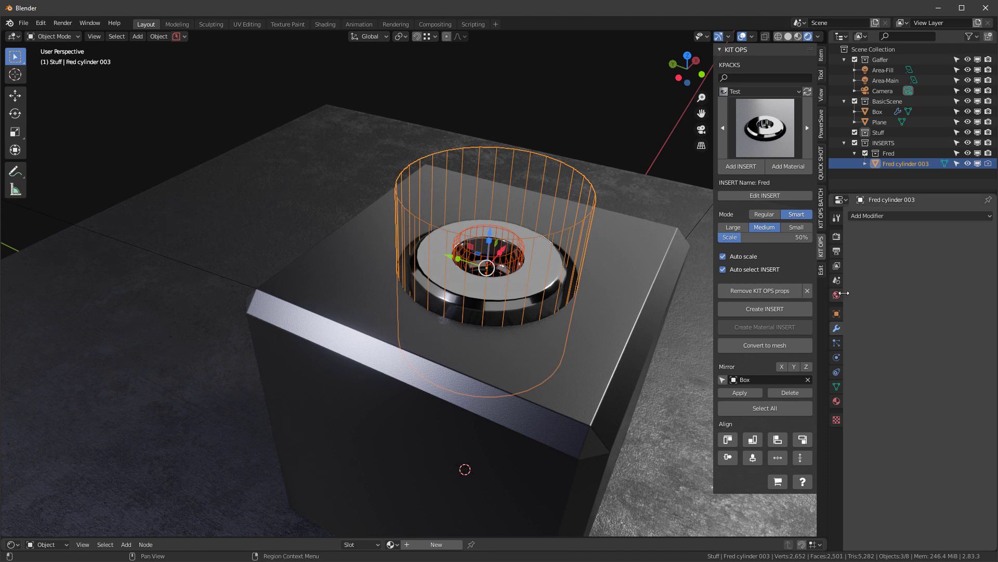
left_click(877, 111)
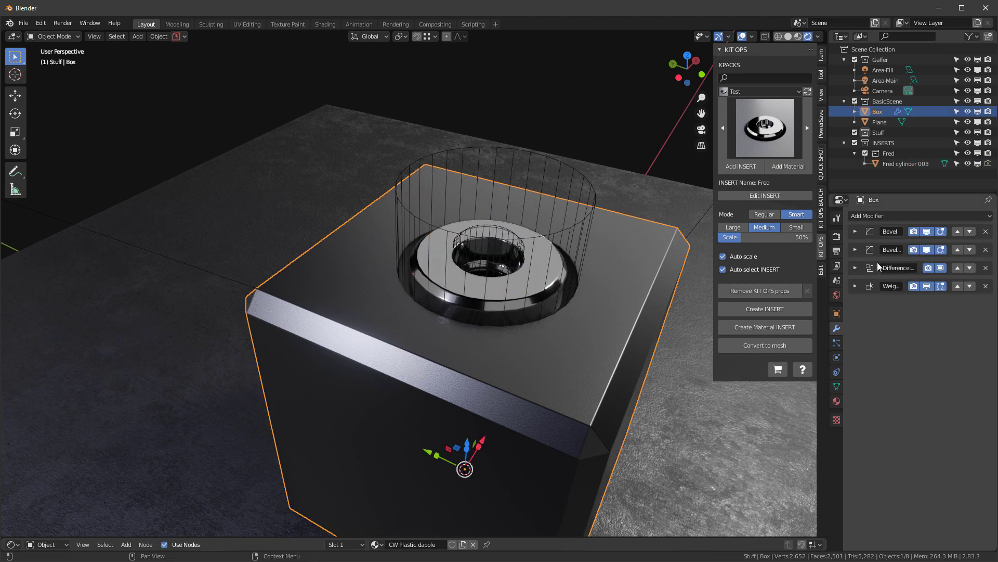
mouse_move(877, 295)
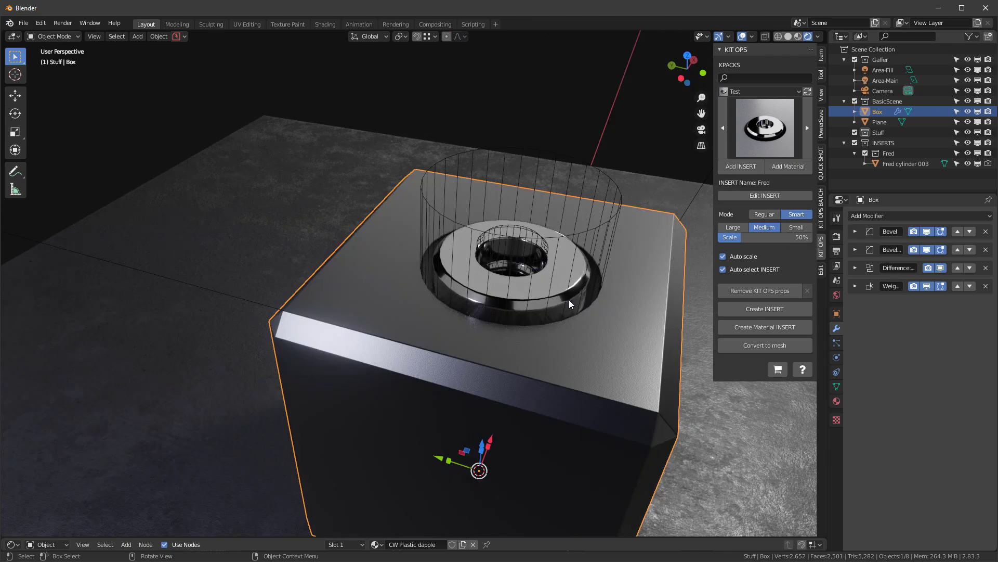
left_click(880, 122)
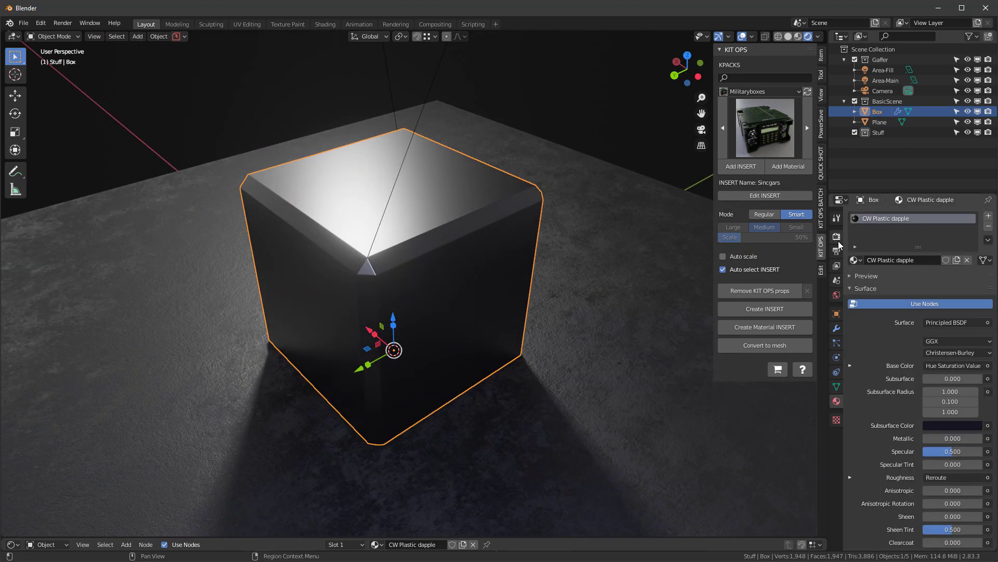
- Create a new material on the box and rename it 'plastic red'
left_click(966, 260)
type("plast")
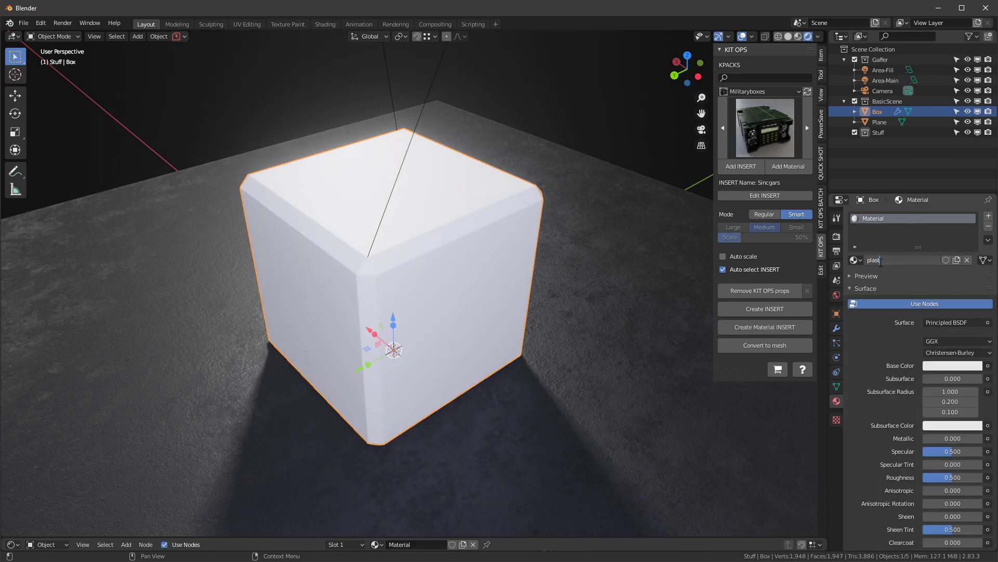
left_click(952, 365)
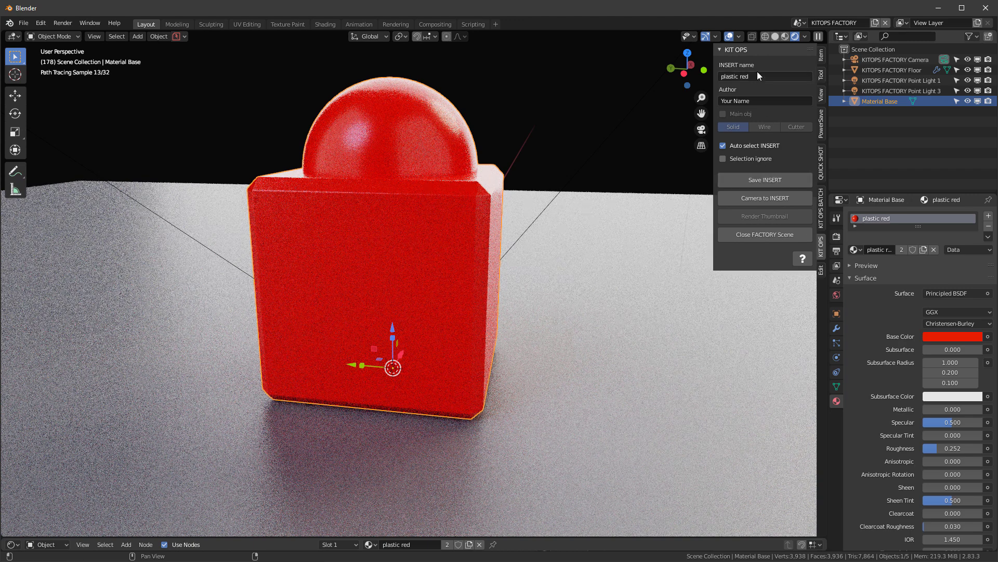
- Save the material insert as 'plastic red' and leave the factory scene
left_click(765, 180)
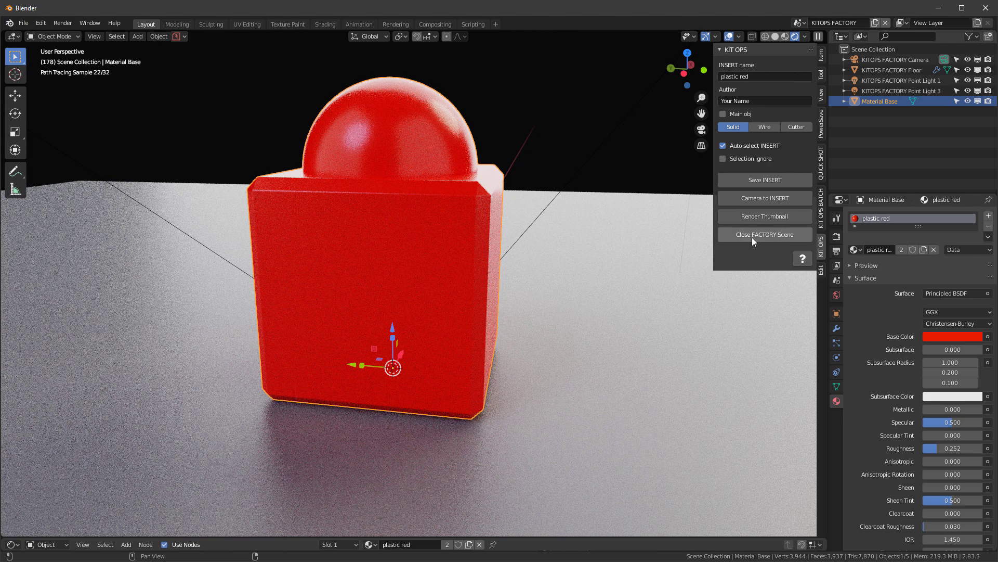
left_click(764, 235)
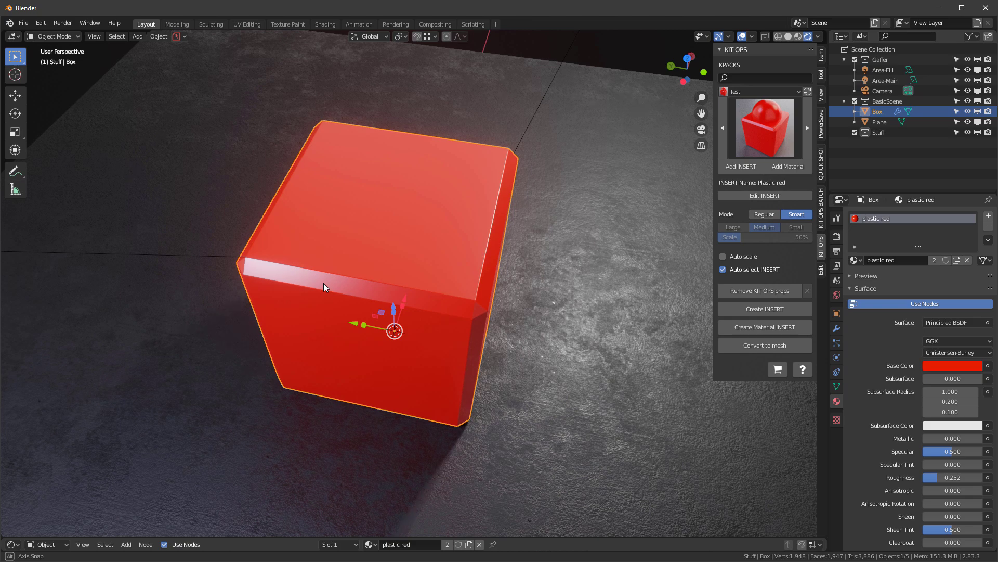
- Apply the plastic red material insert to the ground Plane
left_click(788, 167)
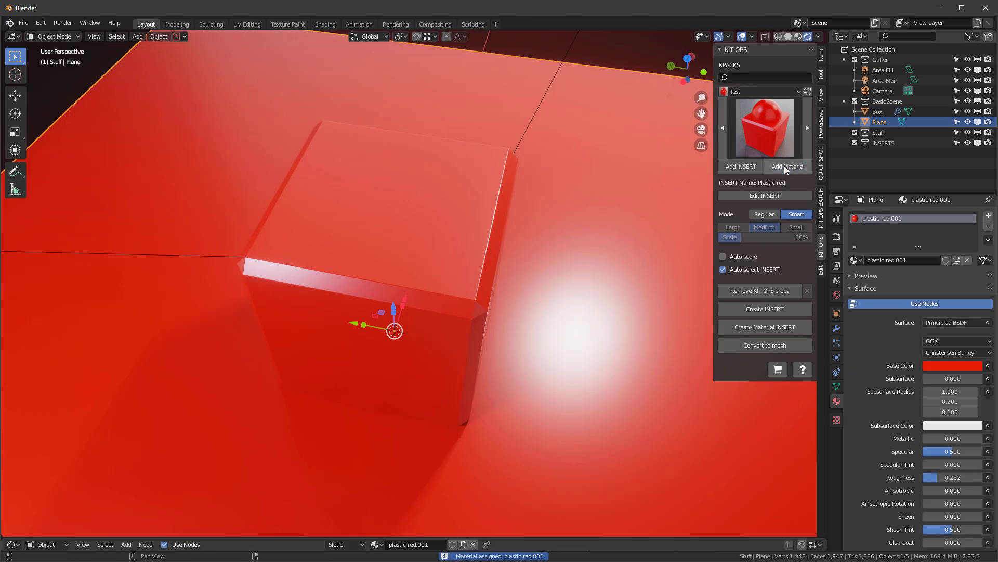